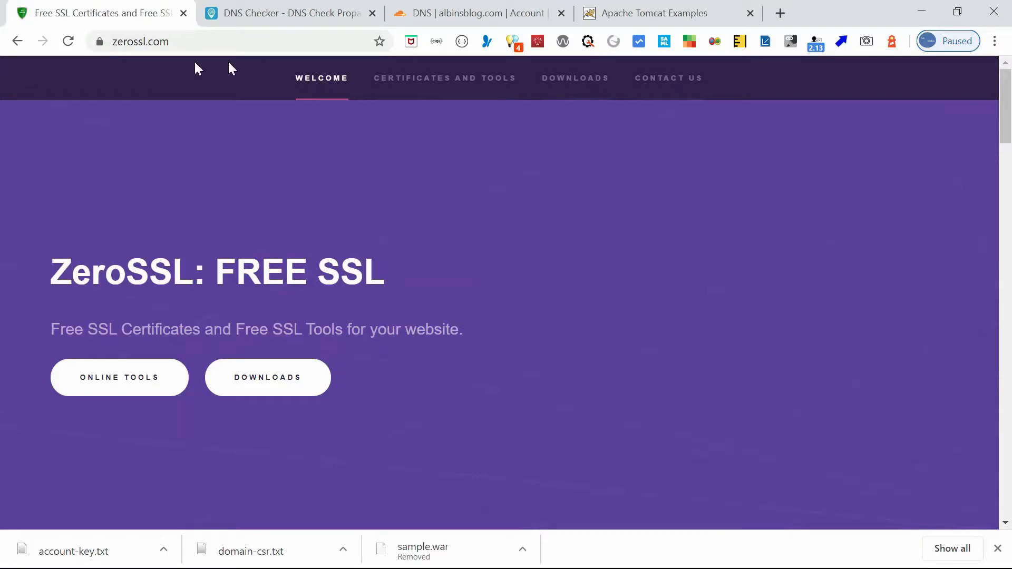
mouse_move(135, 58)
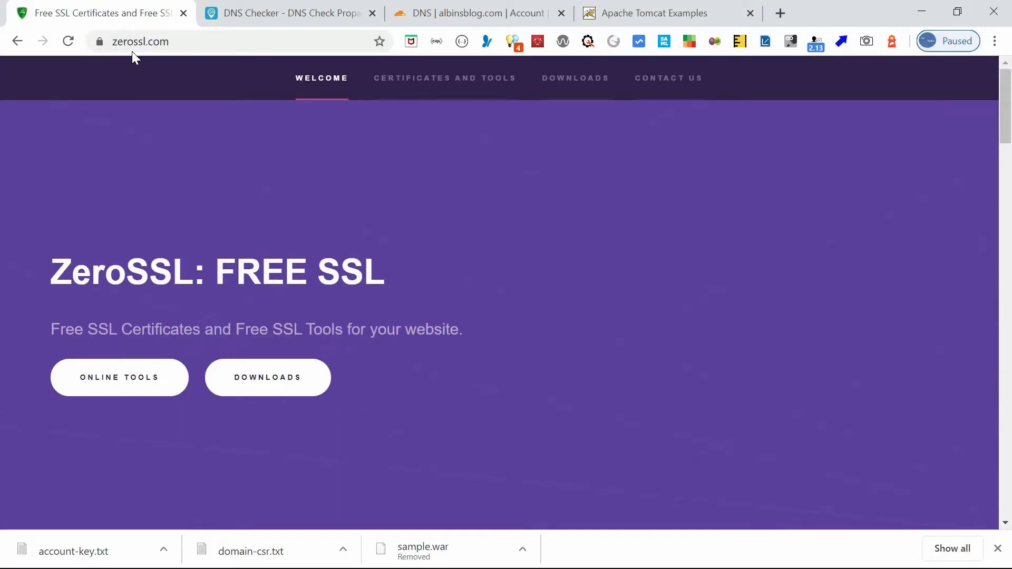
mouse_move(67, 402)
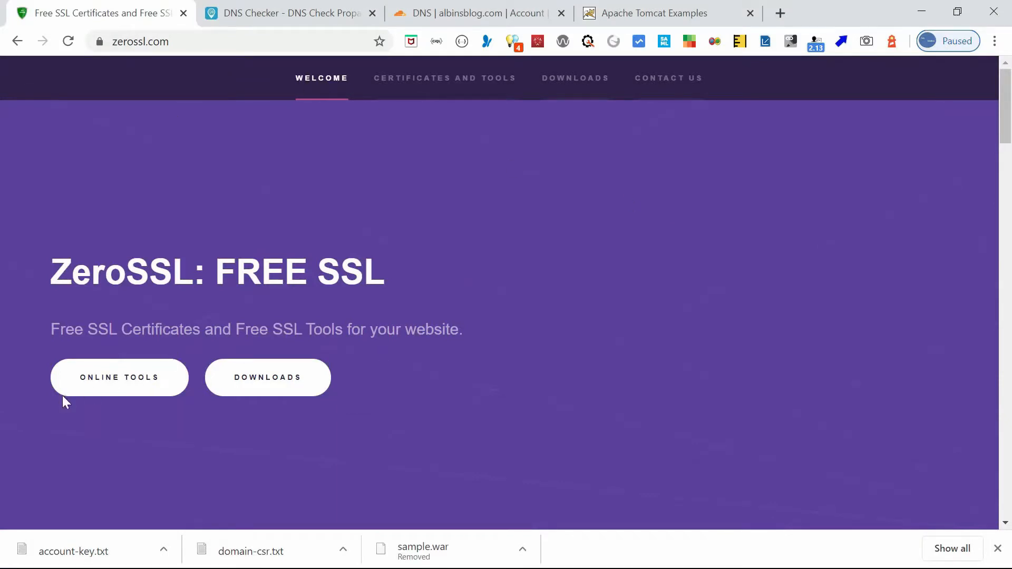
mouse_move(120, 400)
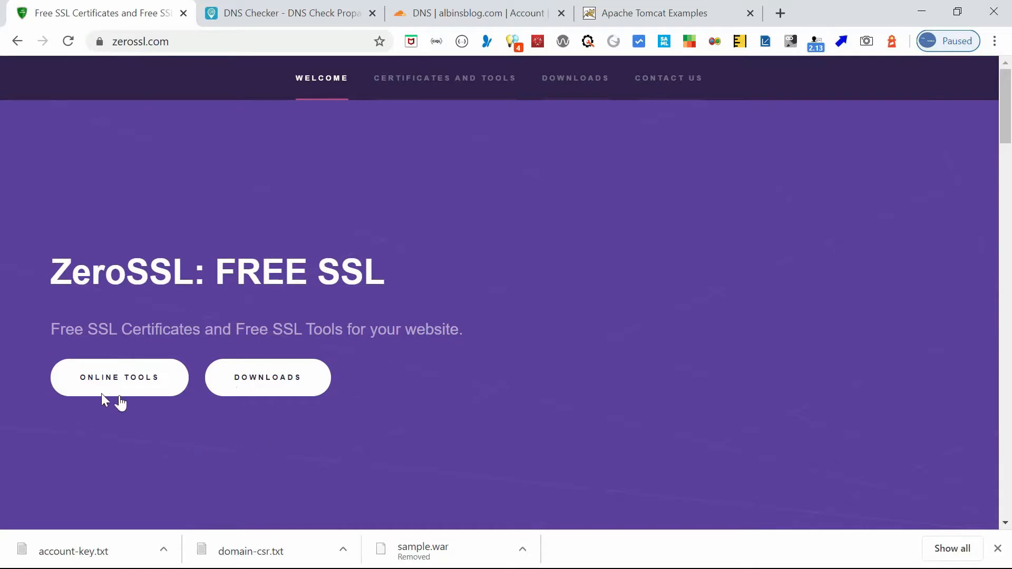
mouse_move(87, 452)
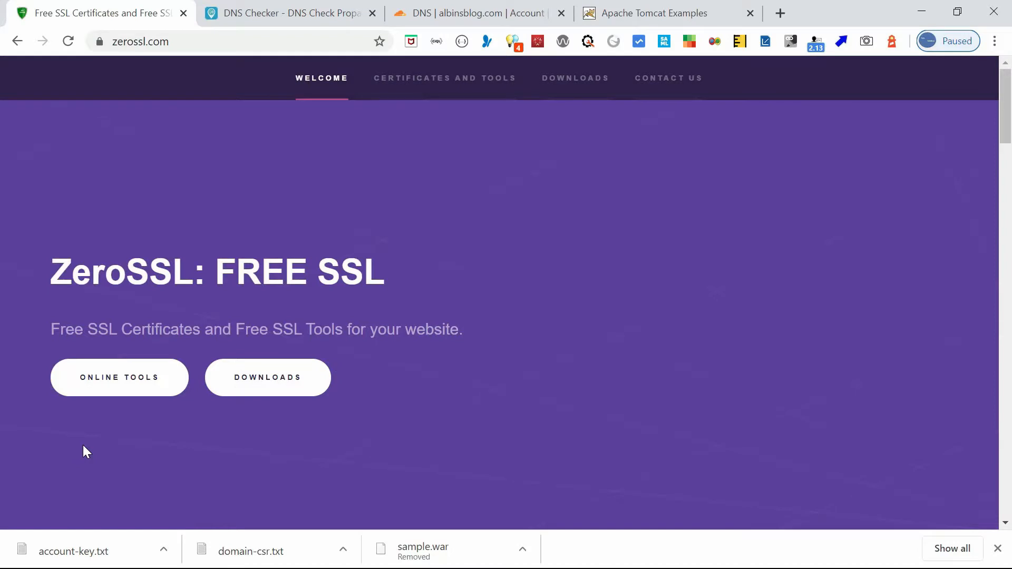
mouse_move(213, 434)
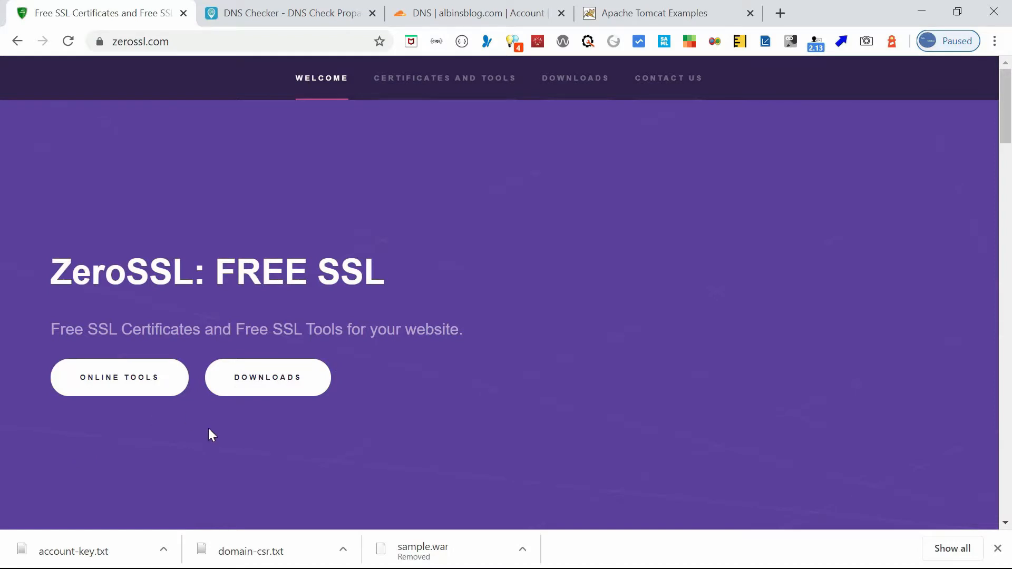
mouse_move(193, 498)
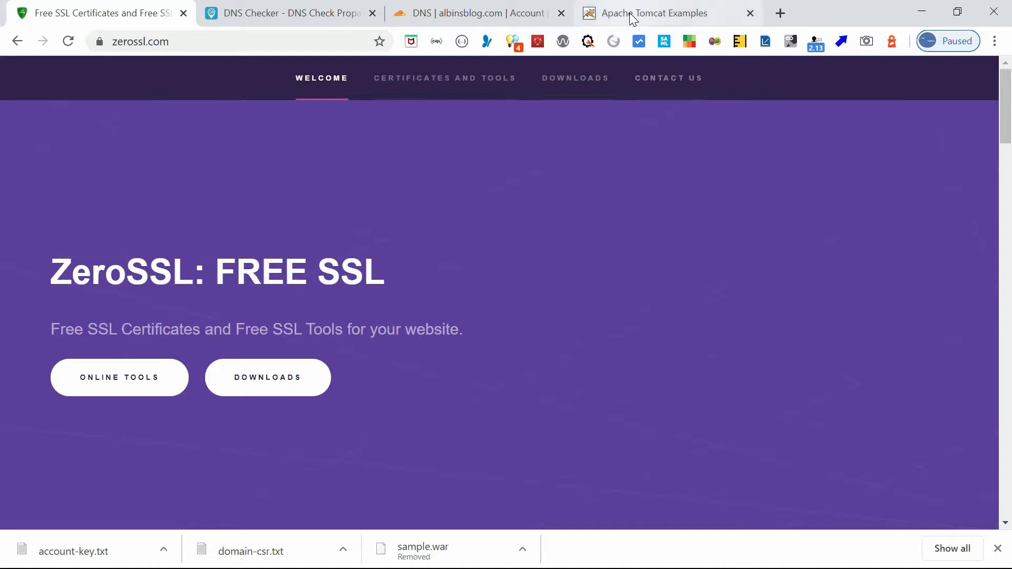
- View the Tomcat Examples page and check Cloudflare's DNS-only A record for test.albinsblog.com
click(645, 12)
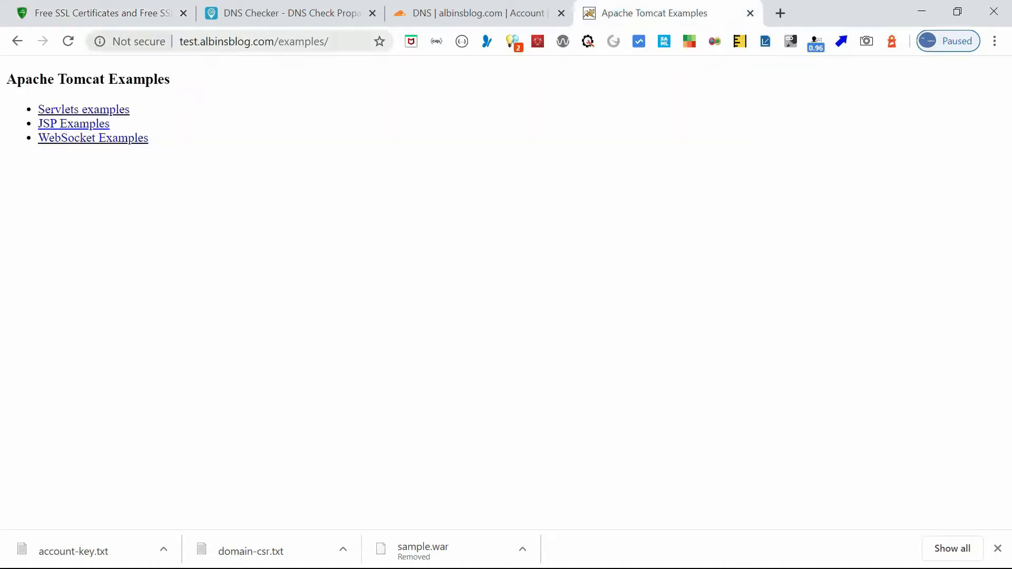
mouse_move(322, 58)
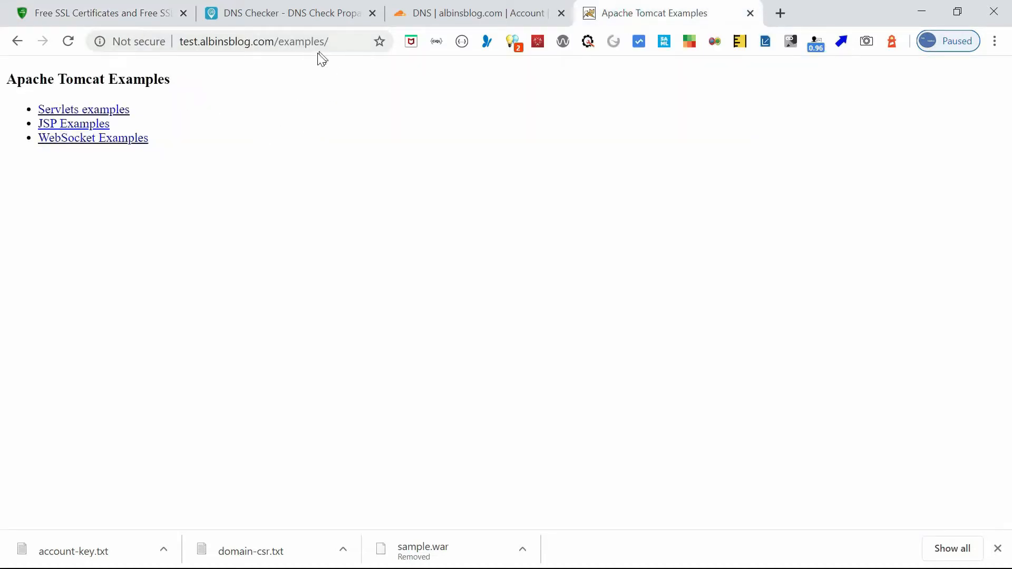
mouse_move(236, 58)
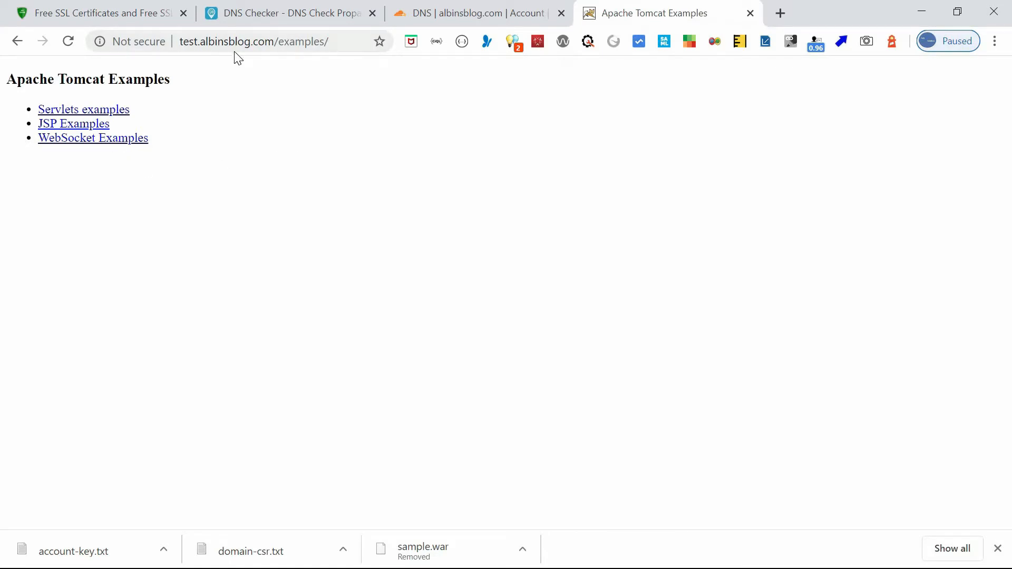
mouse_move(497, 50)
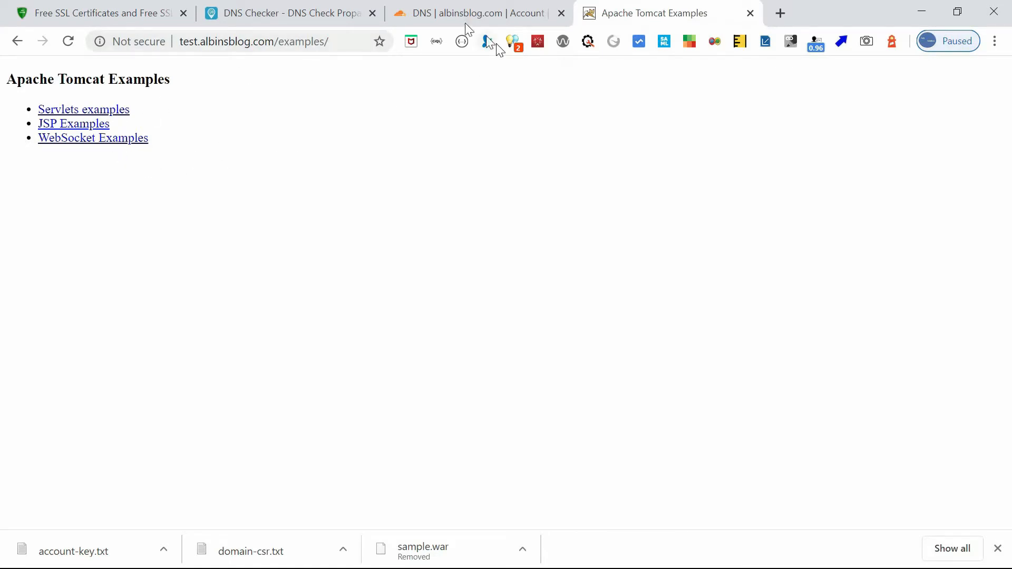
click(477, 13)
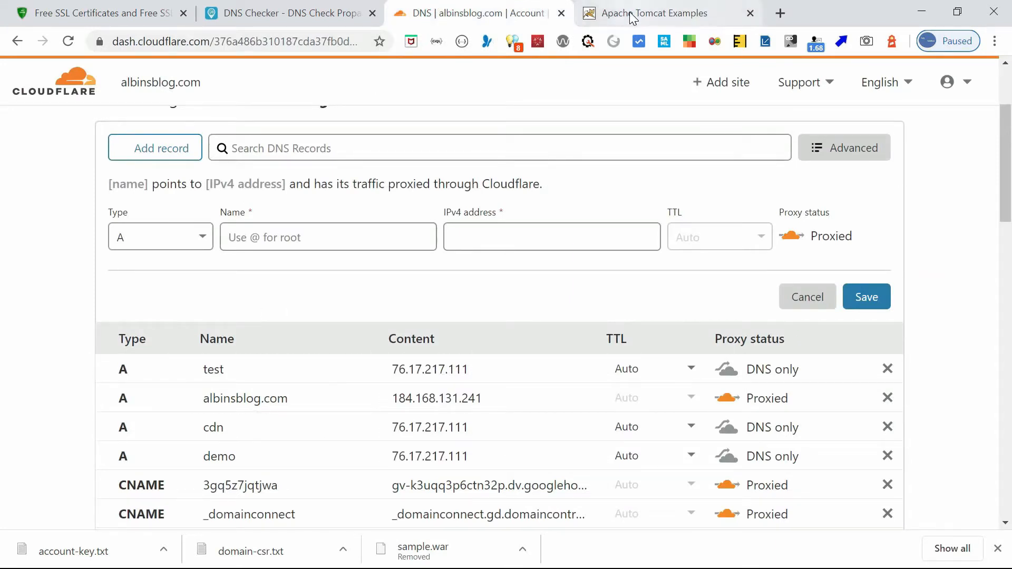
click(645, 13)
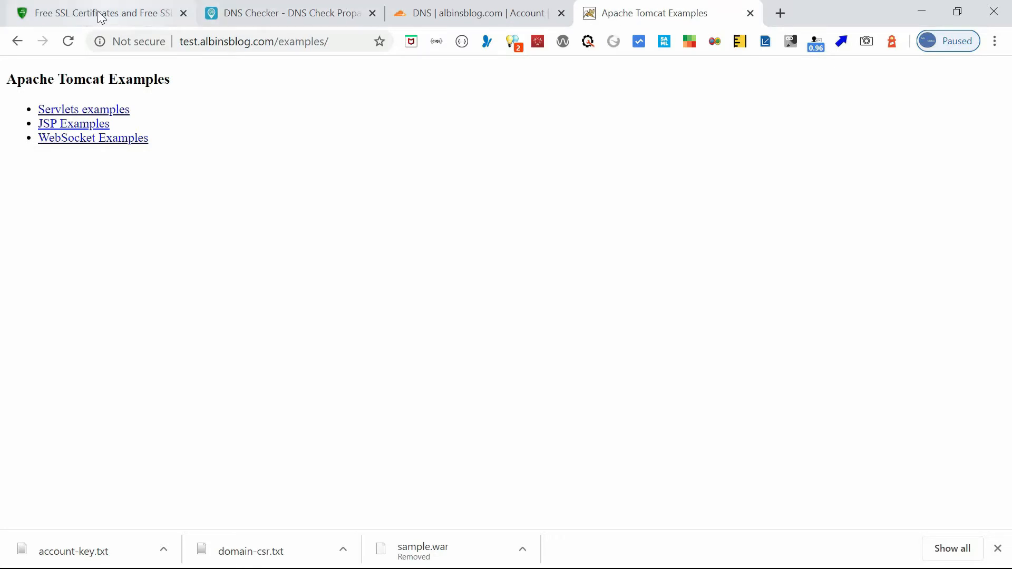
- From ZeroSSL's Online Tools, start the Free SSL Certificate Wizard at its Details step
click(97, 13)
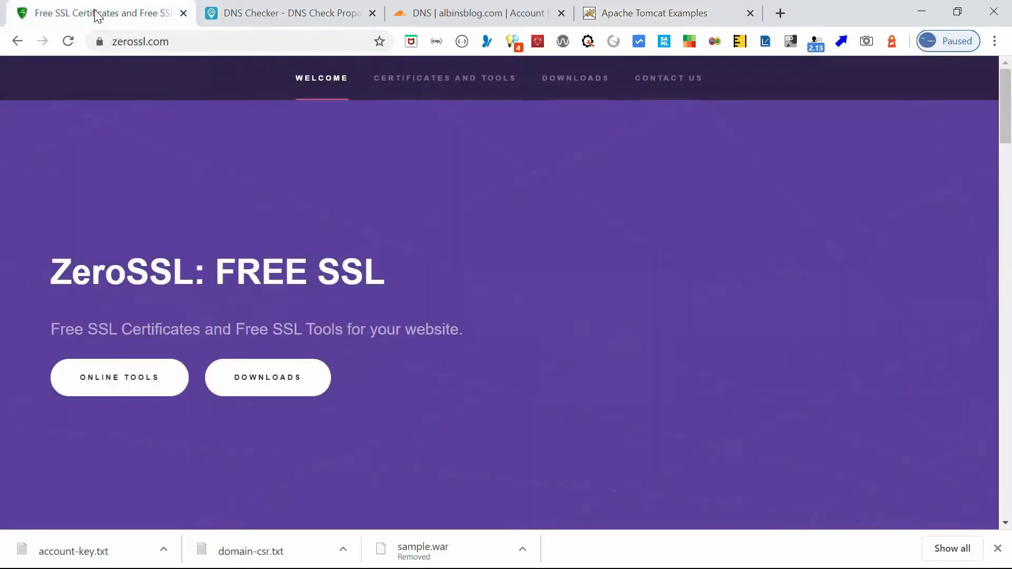
mouse_move(97, 384)
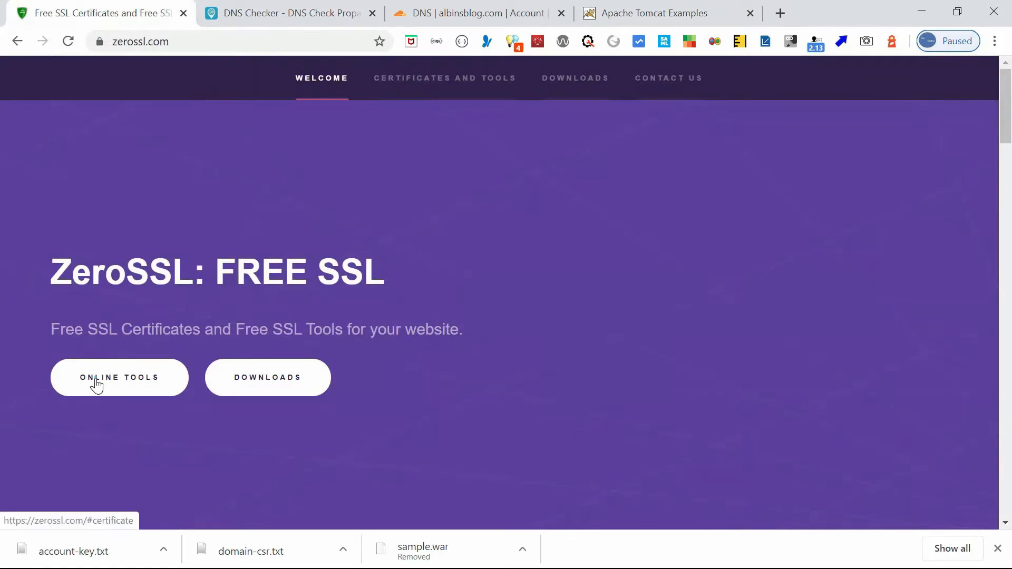
click(118, 378)
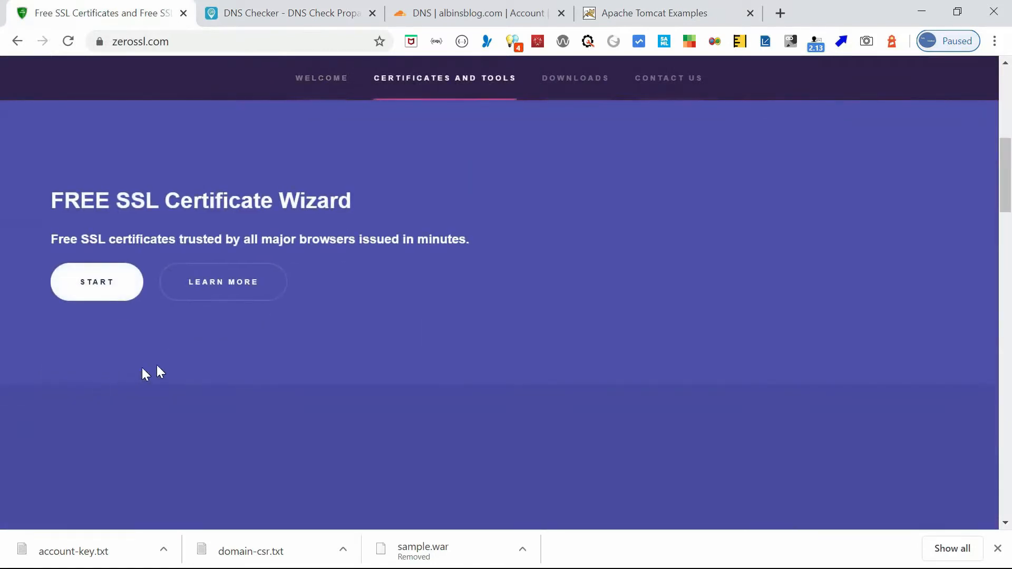
click(97, 282)
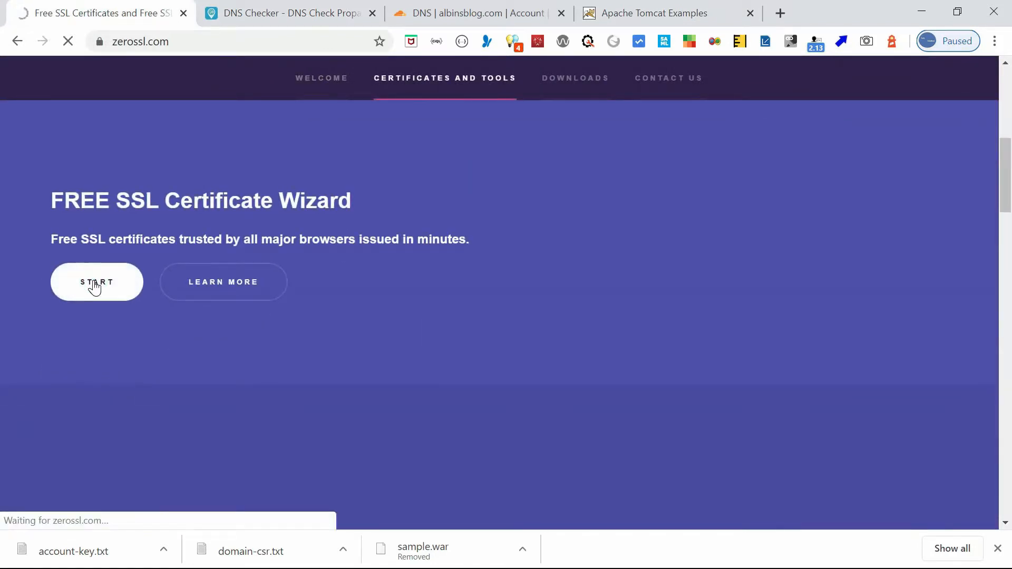
click(95, 282)
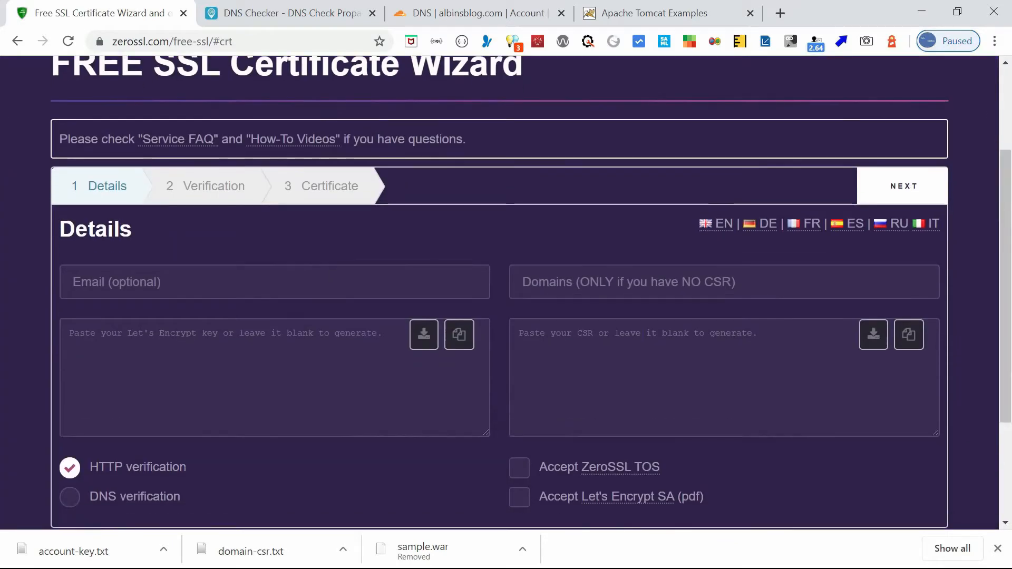
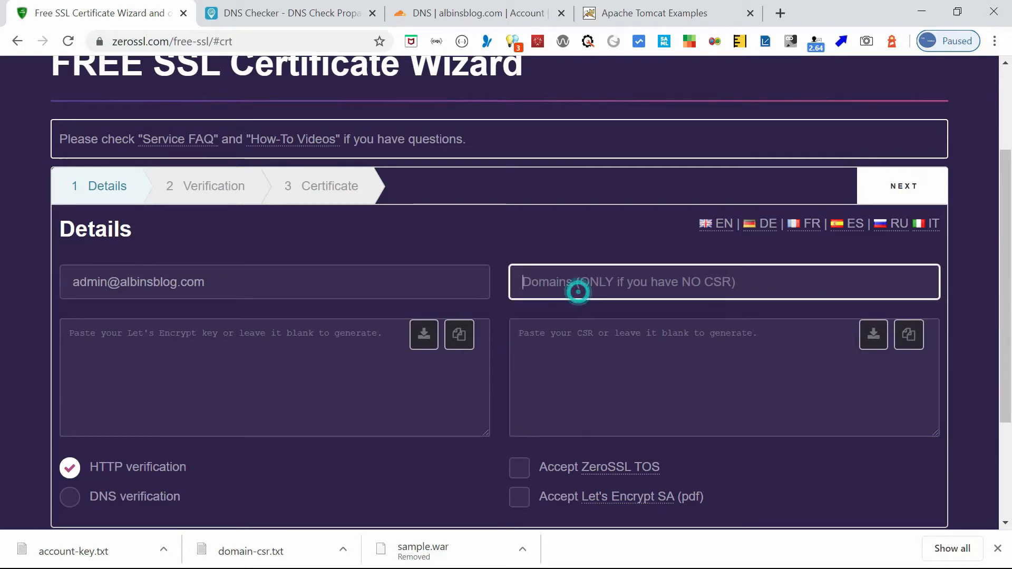
text(t)
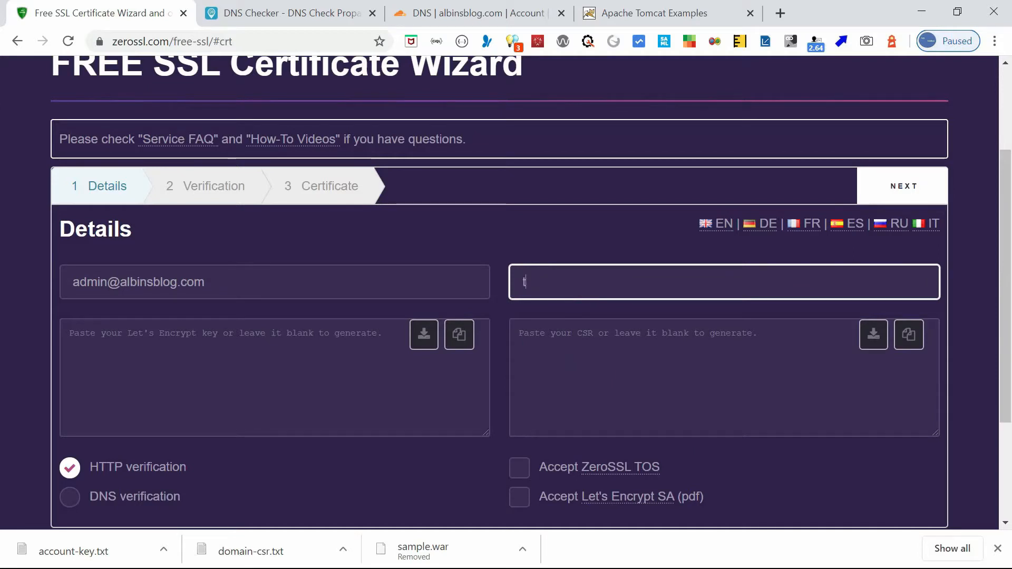
text(est.al)
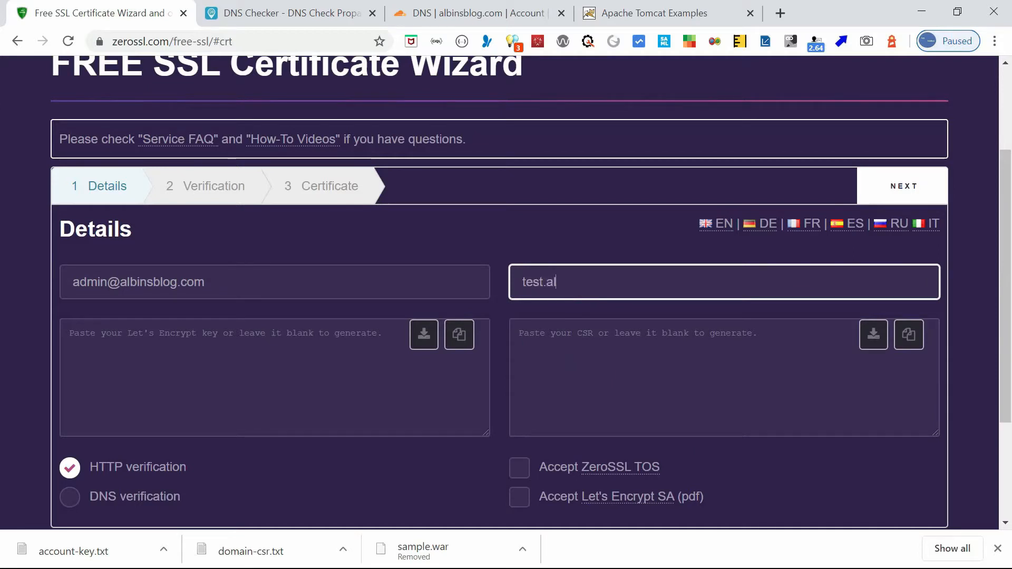
text(binsblog)
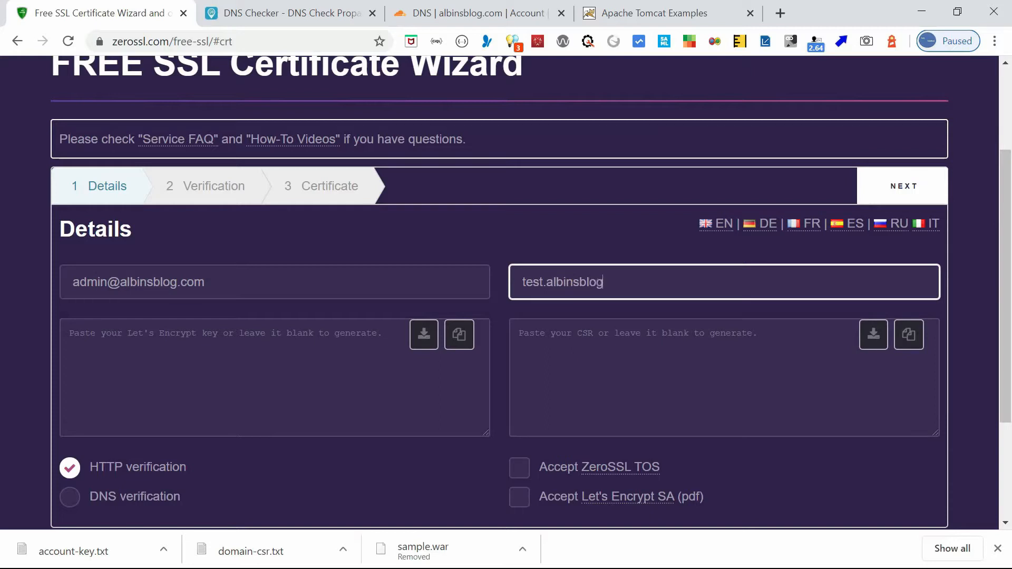
text(.com)
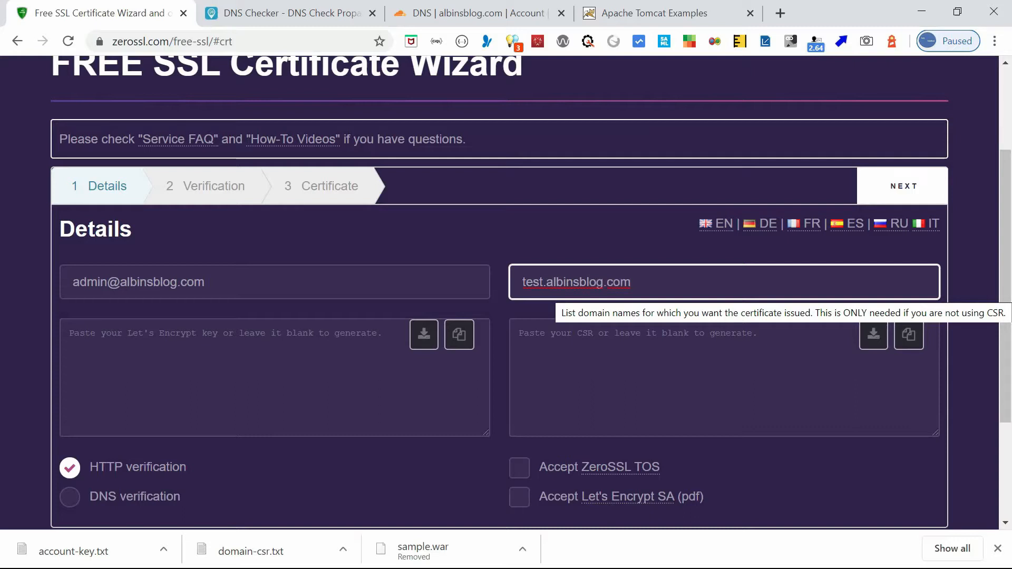
mouse_move(523, 475)
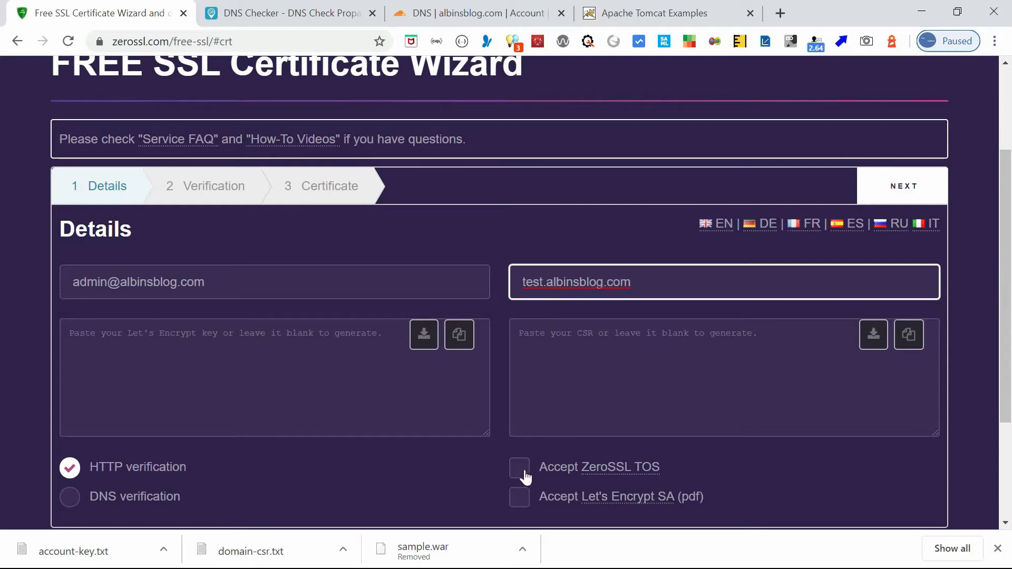
- Accept the ZeroSSL terms, choose DNS verification and submit the details with NEXT
click(518, 467)
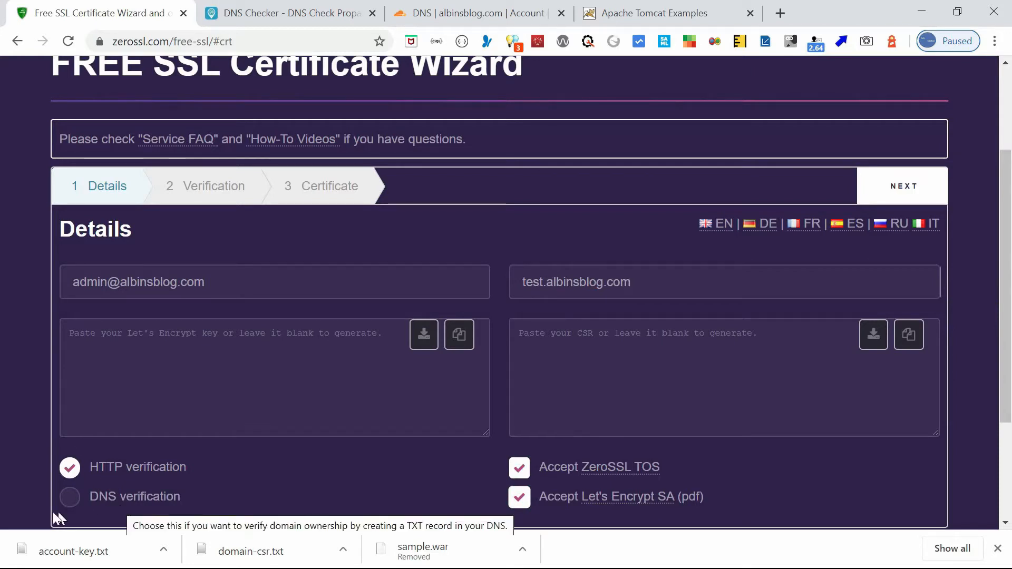
mouse_move(161, 474)
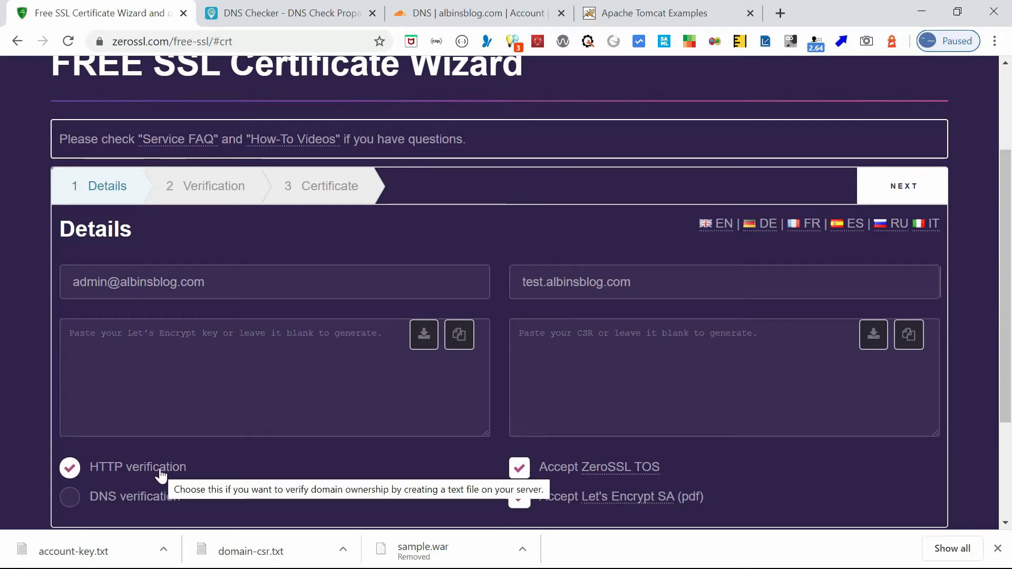
mouse_move(189, 510)
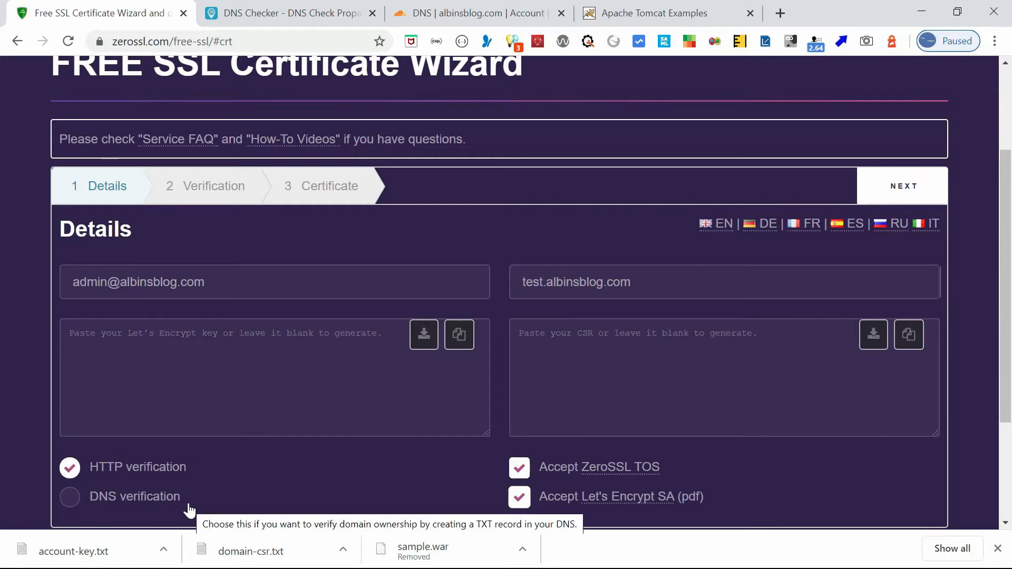
mouse_move(189, 470)
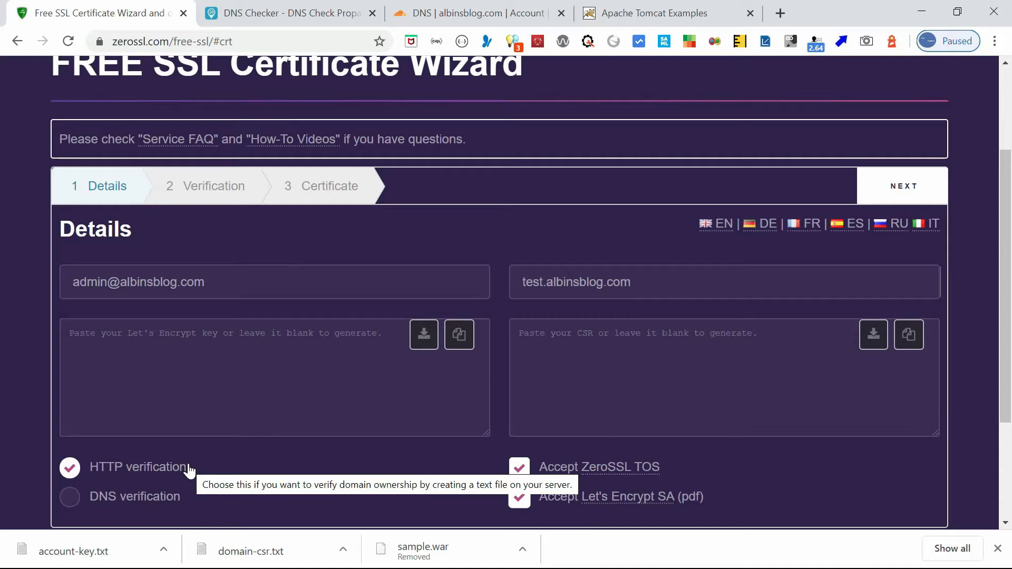
mouse_move(255, 473)
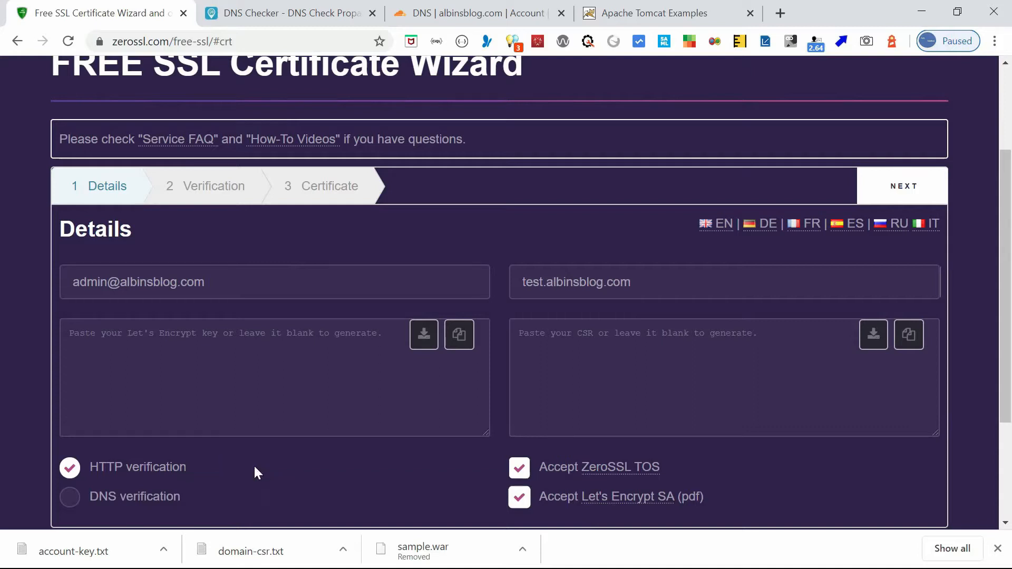
mouse_move(135, 497)
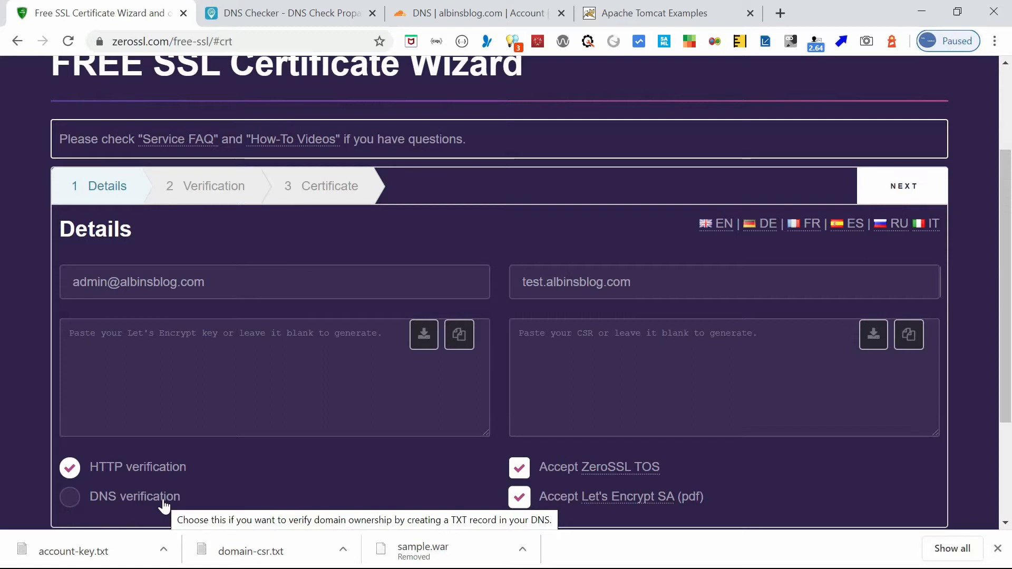
mouse_move(290, 444)
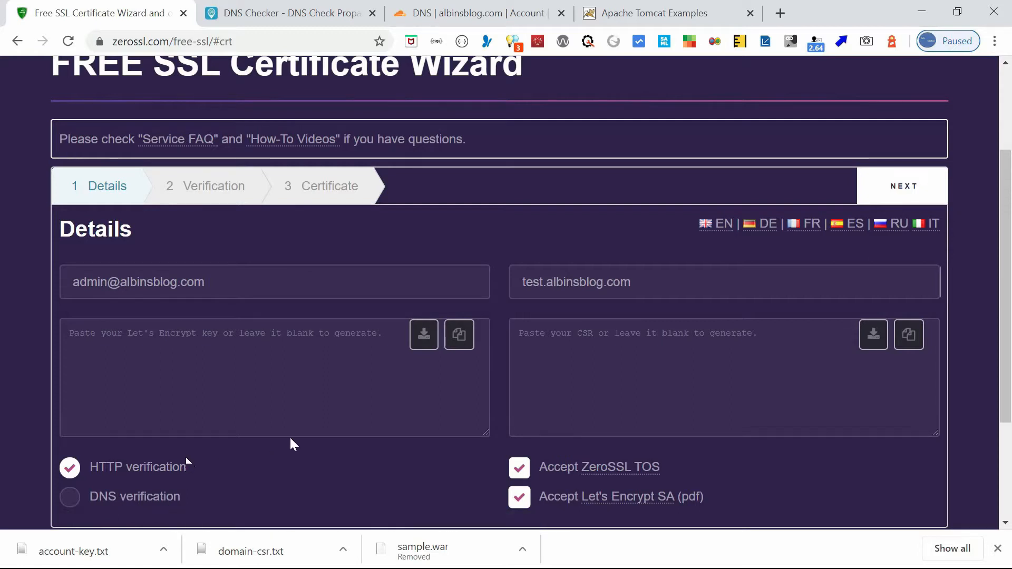
mouse_move(171, 514)
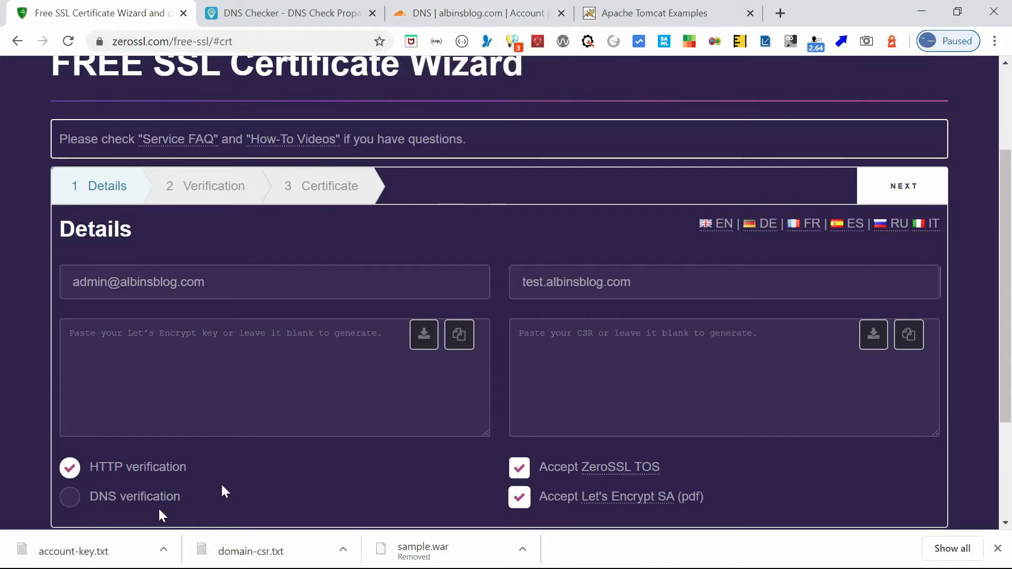
click(69, 497)
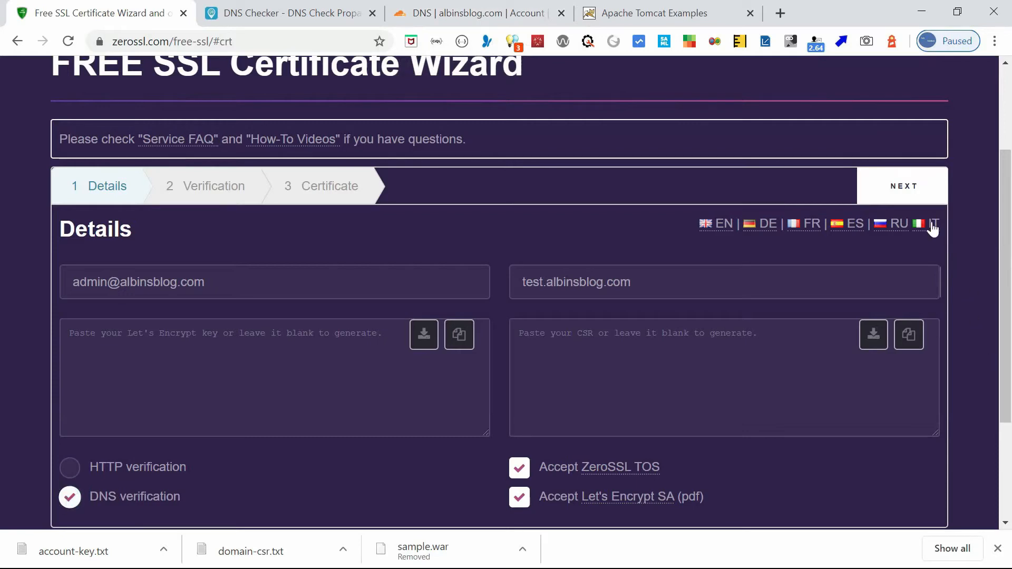
click(903, 187)
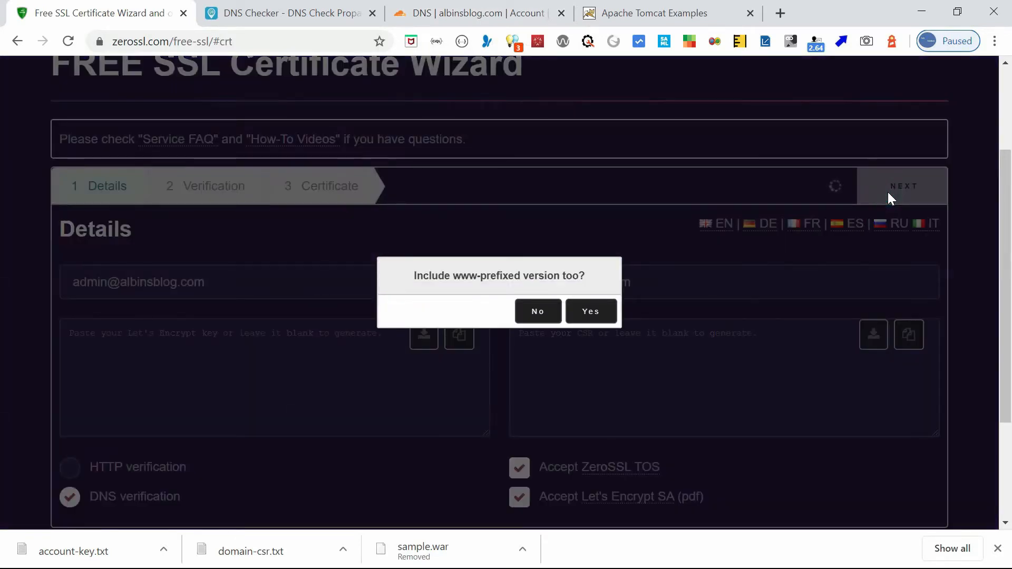
mouse_move(478, 289)
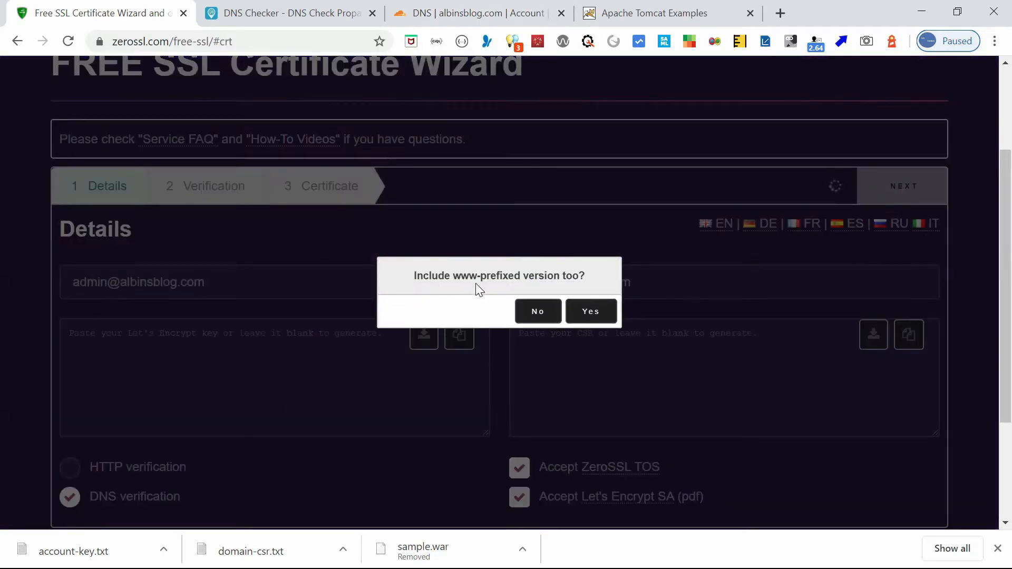
mouse_move(485, 317)
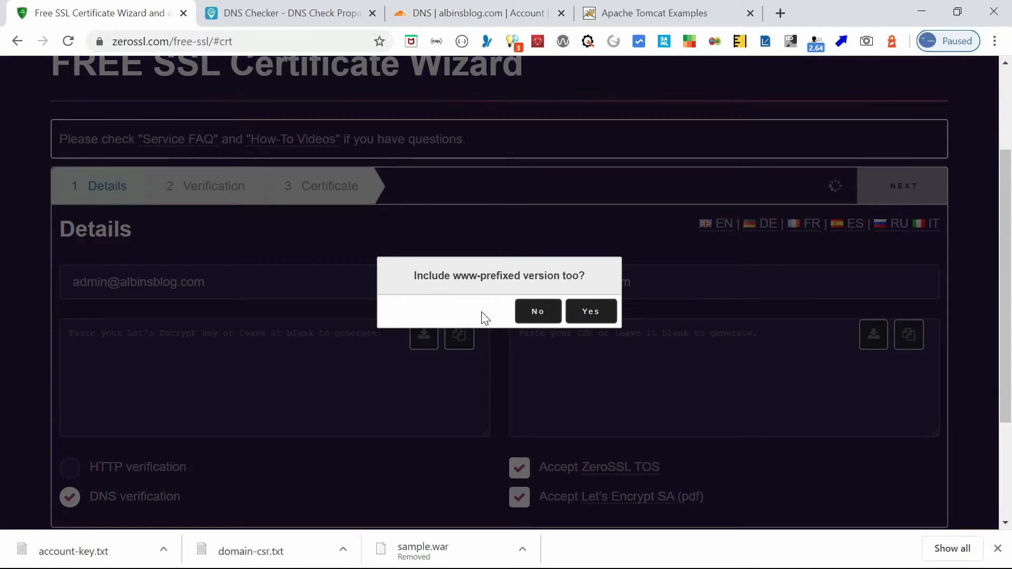
mouse_move(623, 307)
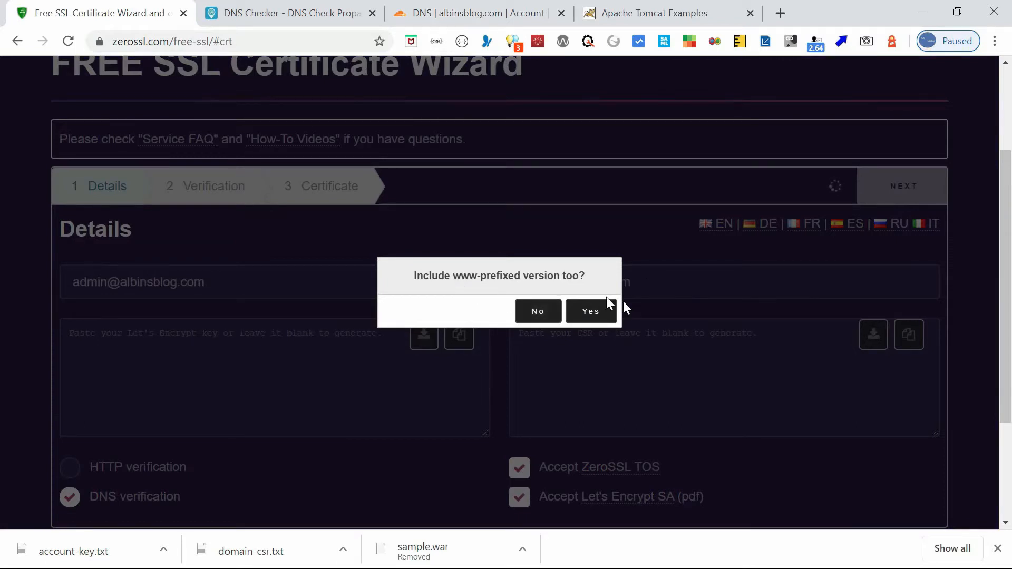
- Decline including the www-prefixed domain so the CSR for test.albinsblog.com is generated
click(590, 311)
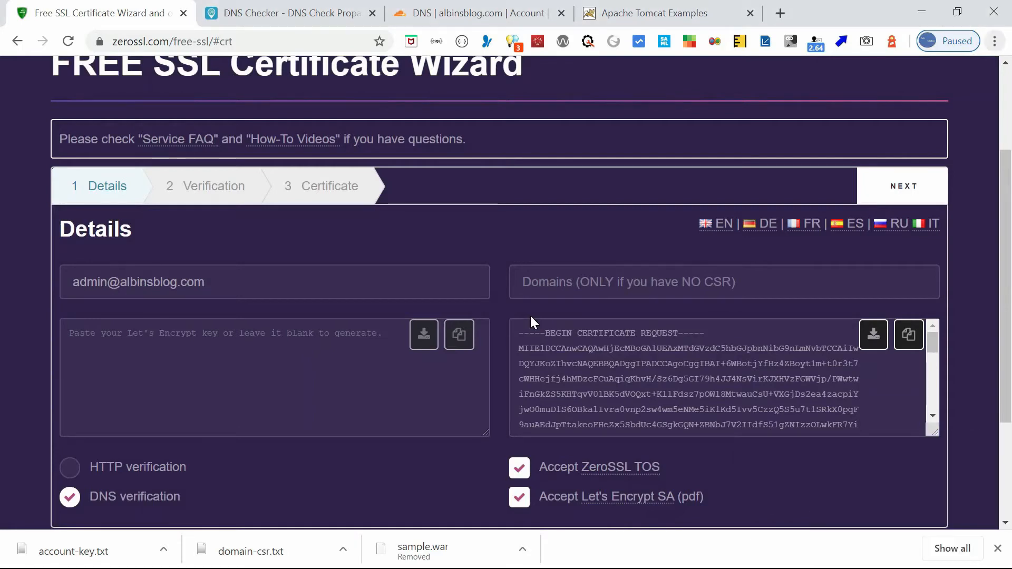
mouse_move(874, 334)
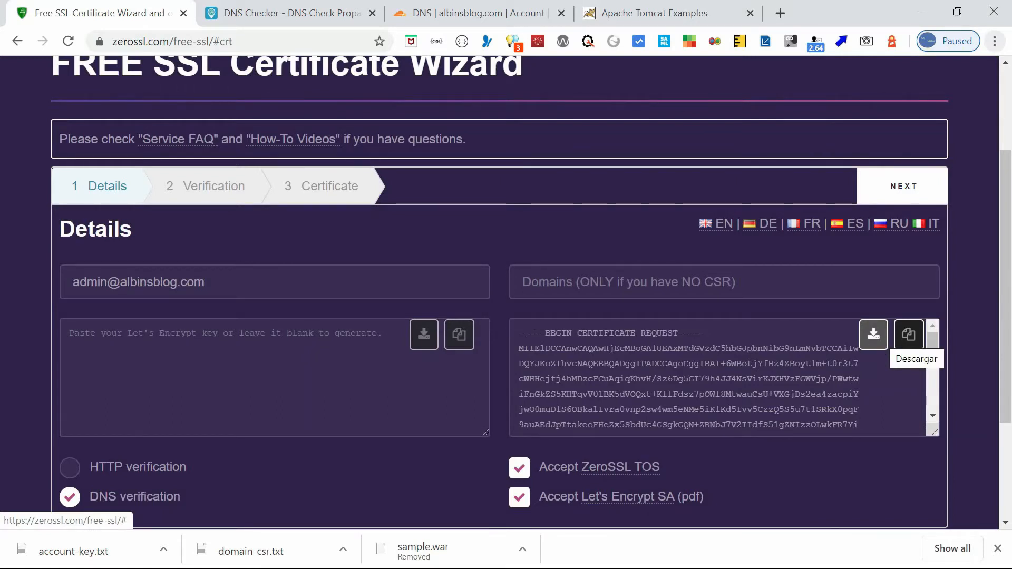
mouse_move(874, 349)
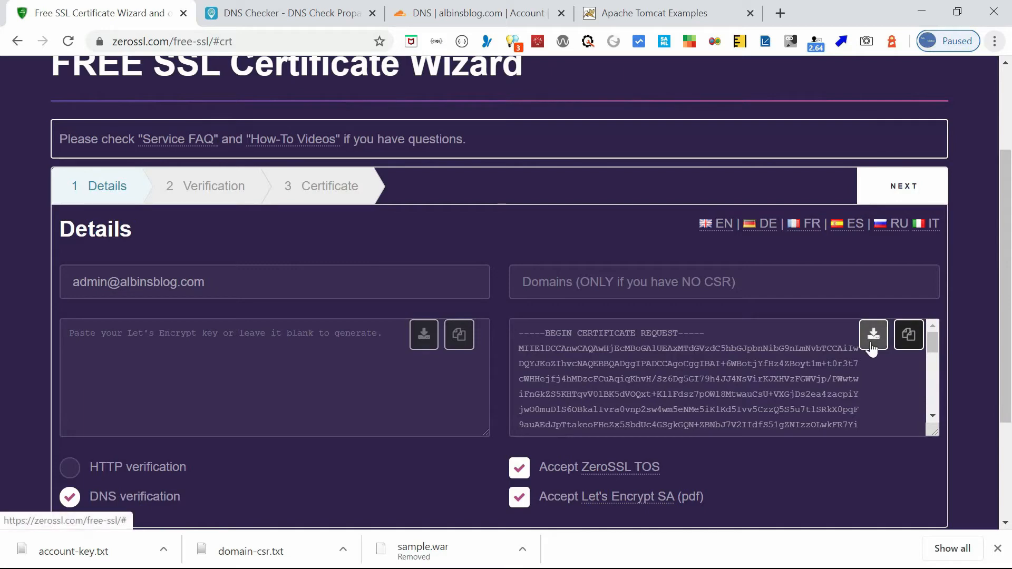
- Download the CSR and the generated account key, then advance to the Verification step
click(873, 335)
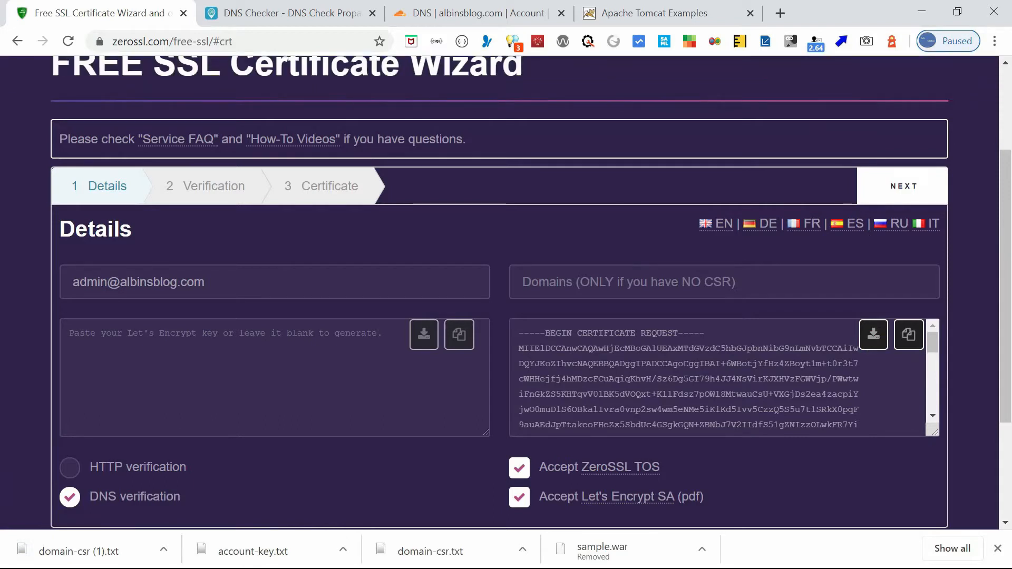
mouse_move(914, 195)
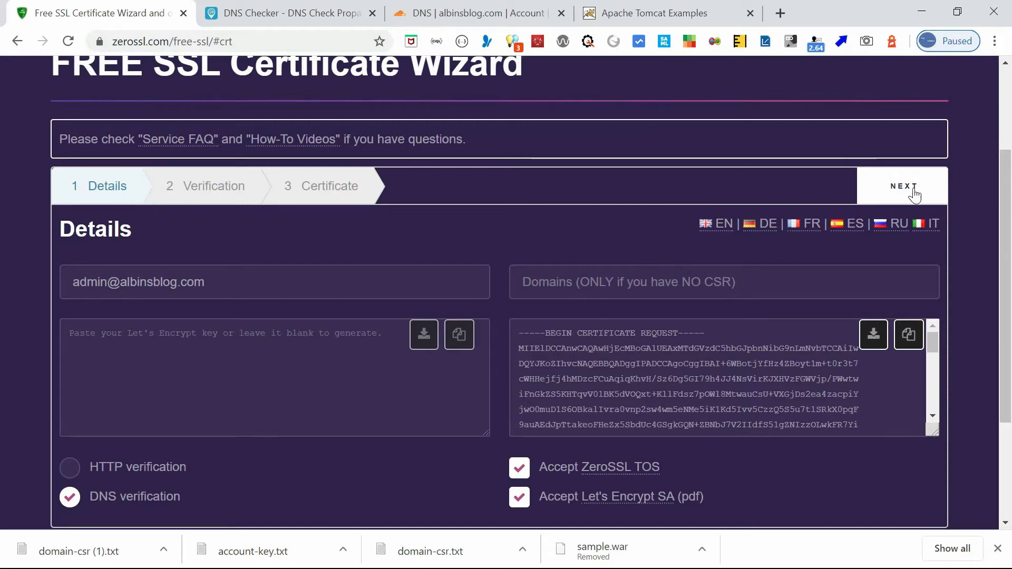
click(904, 186)
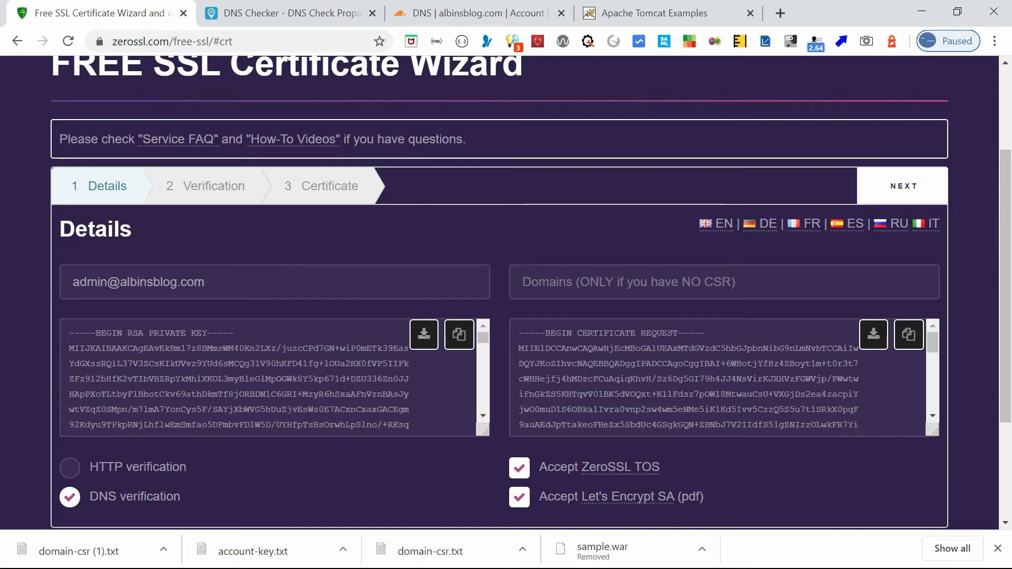
mouse_move(903, 190)
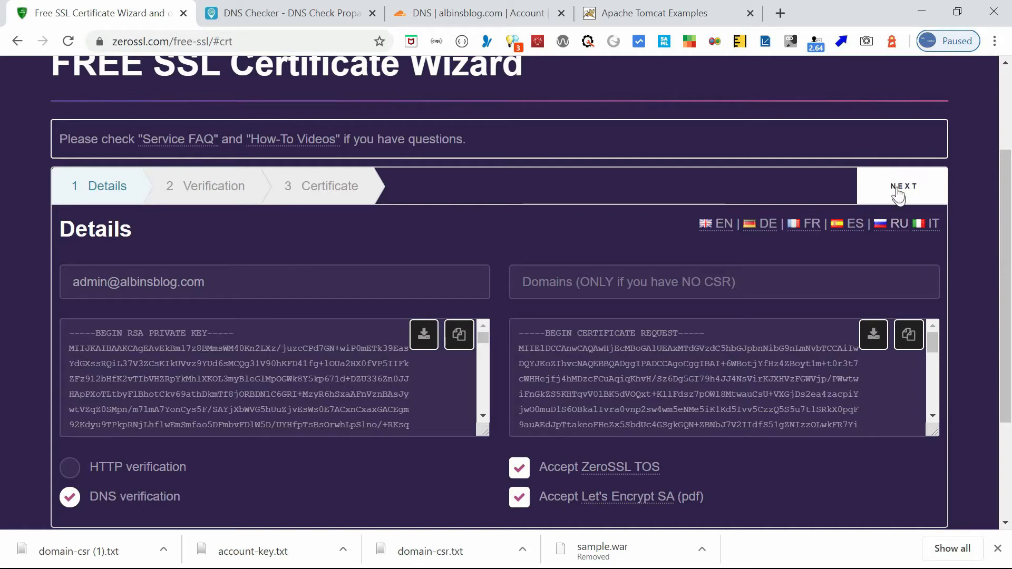
click(903, 186)
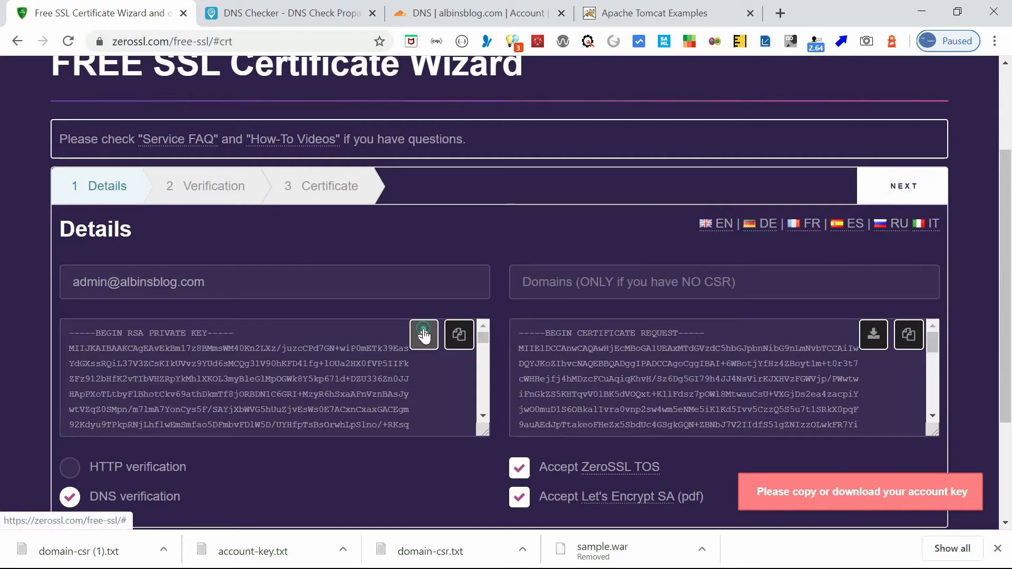
click(424, 334)
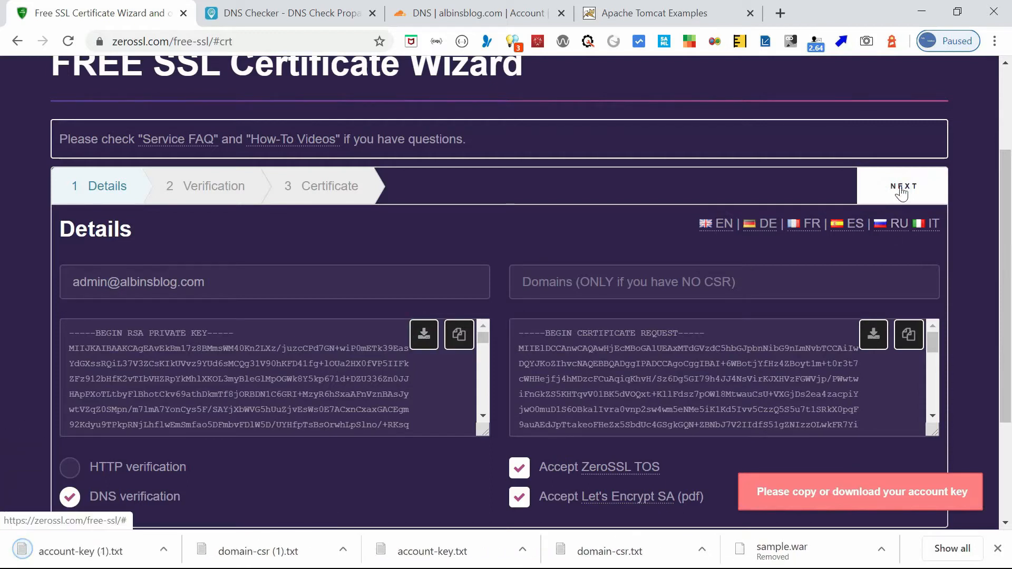
click(903, 187)
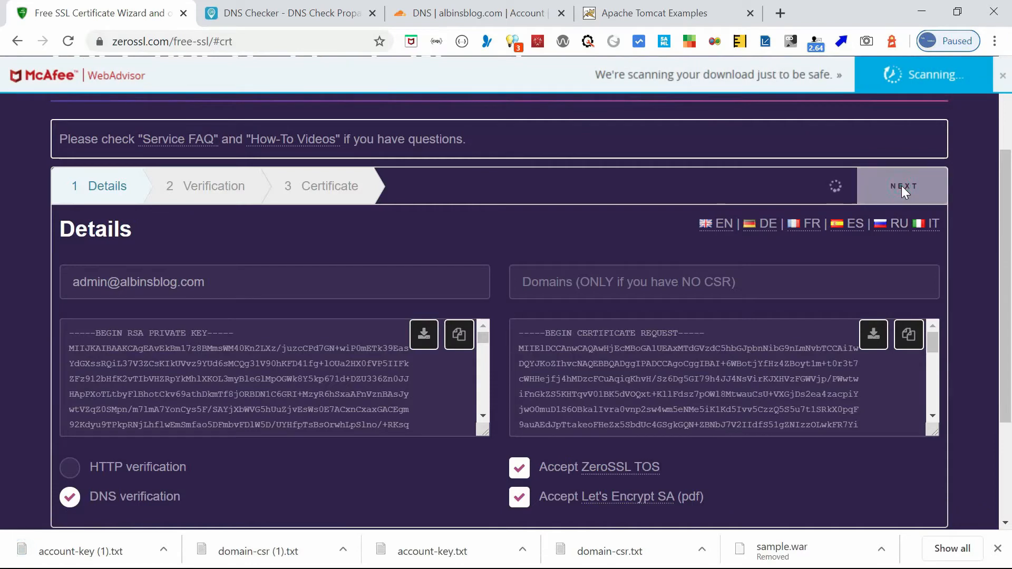
click(903, 186)
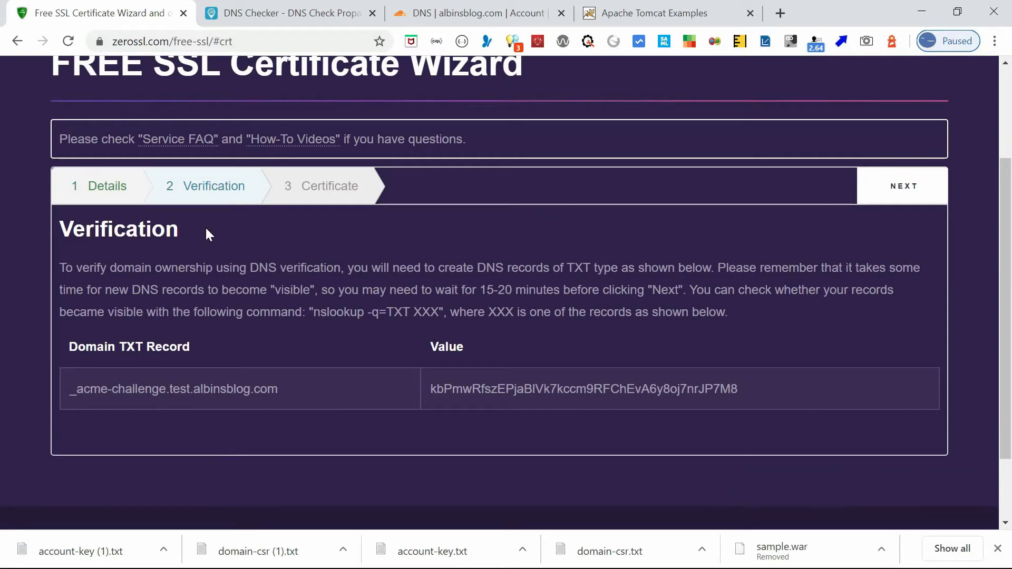
mouse_move(142, 366)
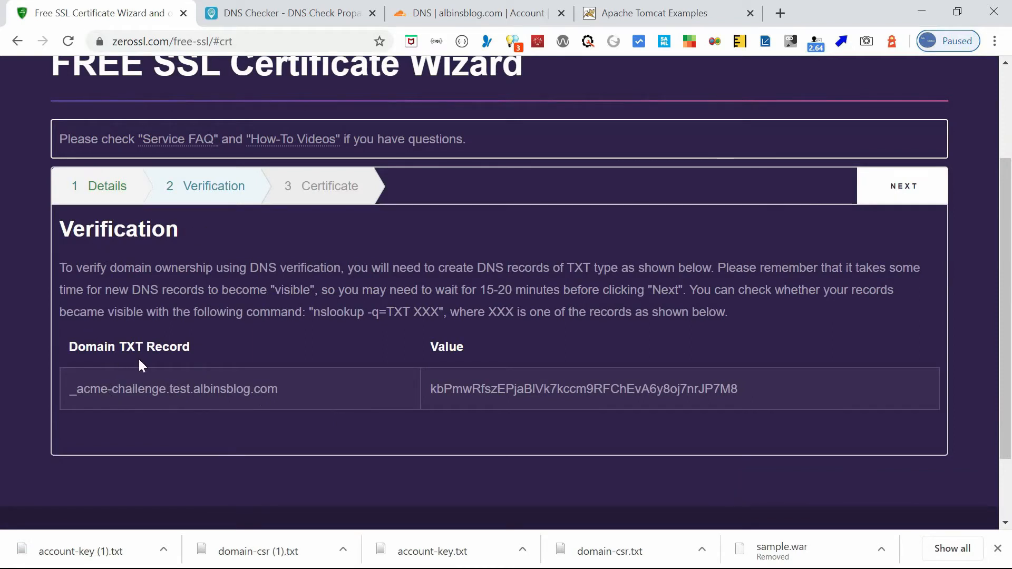
mouse_move(279, 397)
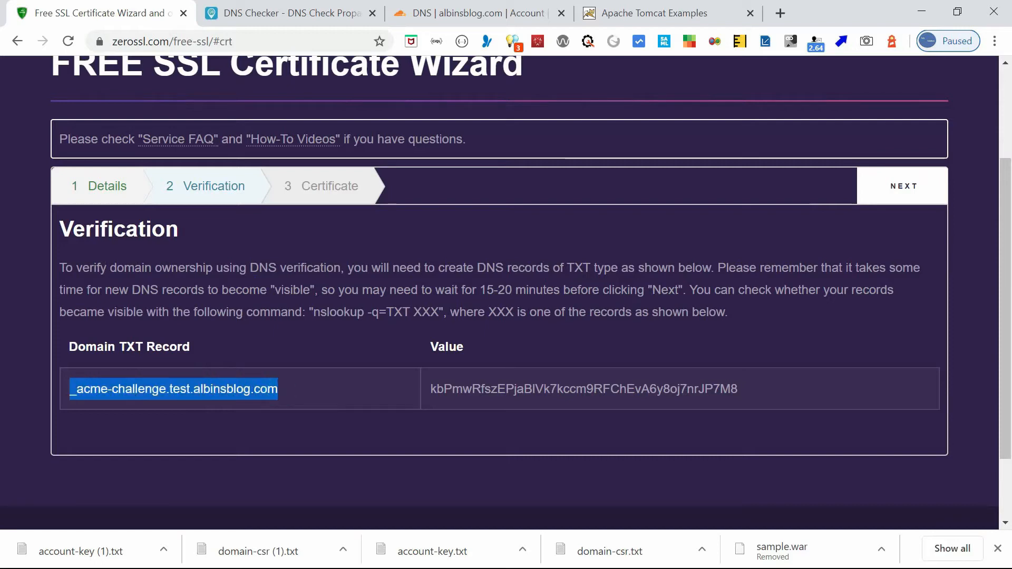
mouse_move(425, 85)
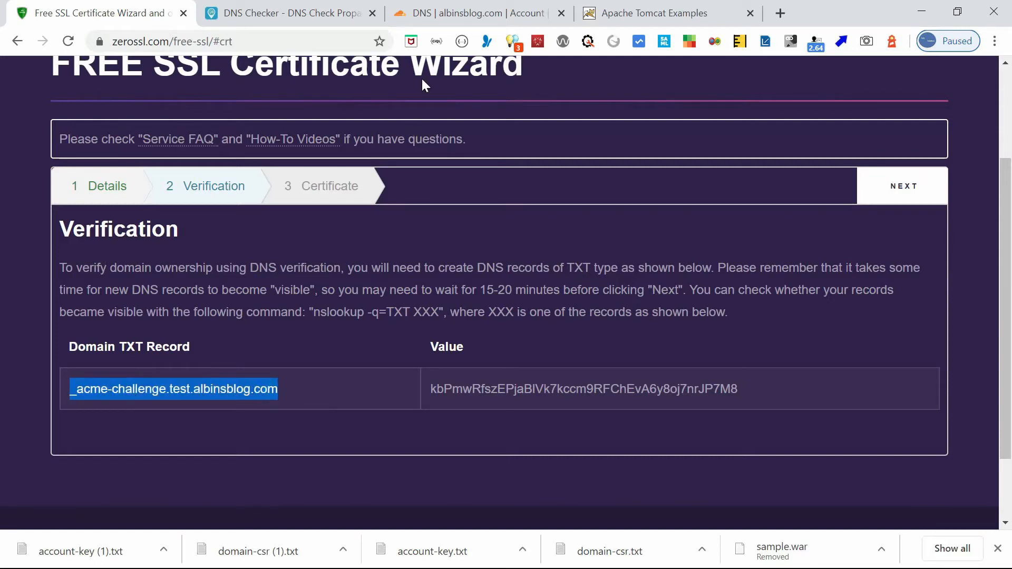
- Switch to Cloudflare's DNS page for albinsblog.com to add the verification record
click(471, 12)
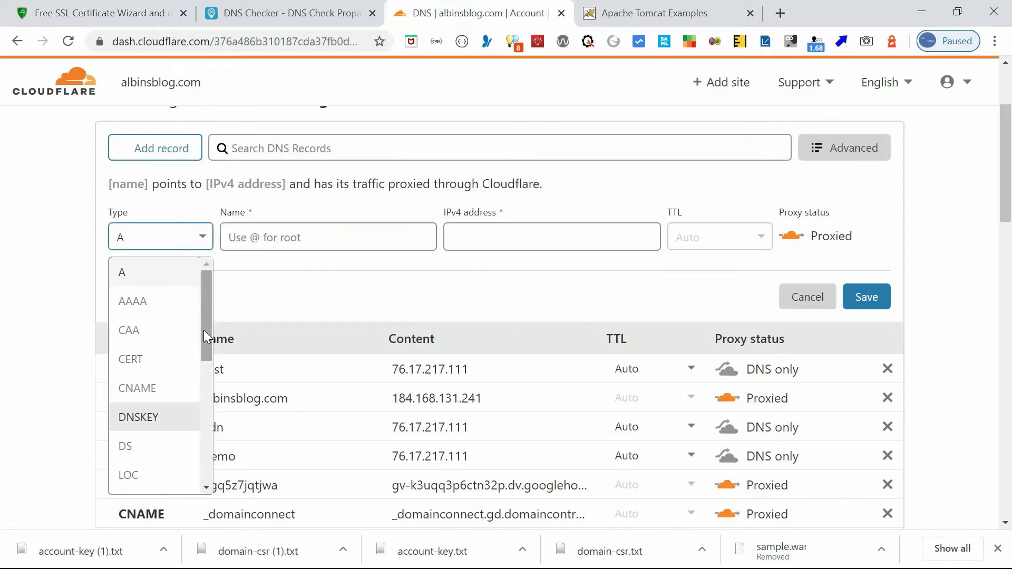
- Start a TXT record named _acme-challenge.test in Cloudflare's new record form
scroll(down, 3)
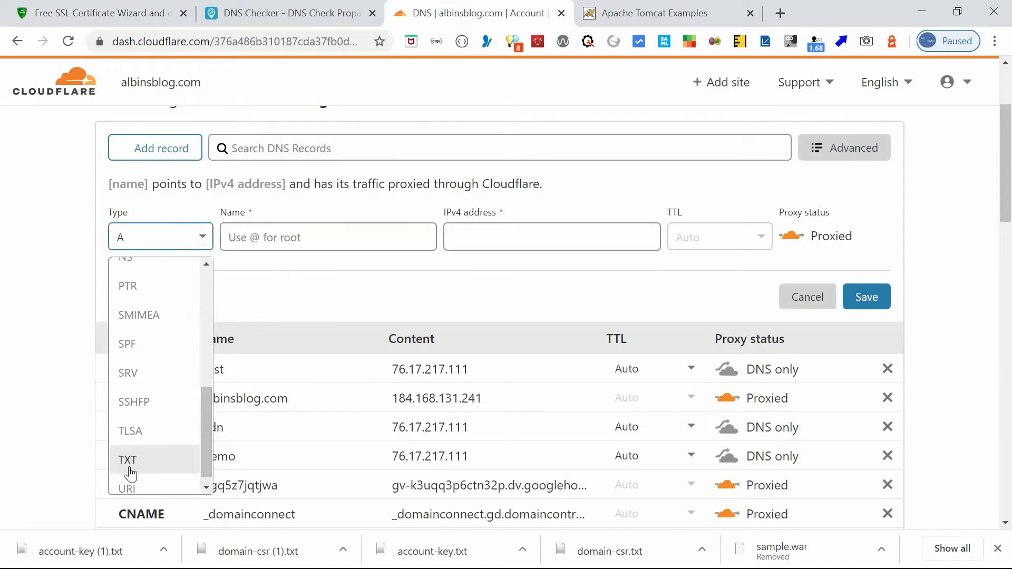
click(127, 460)
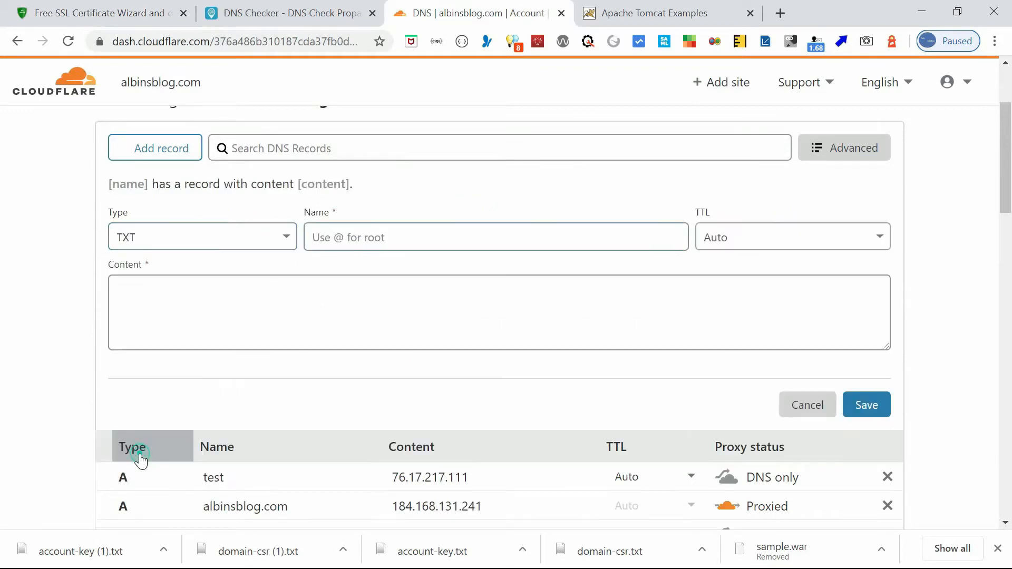
click(495, 237)
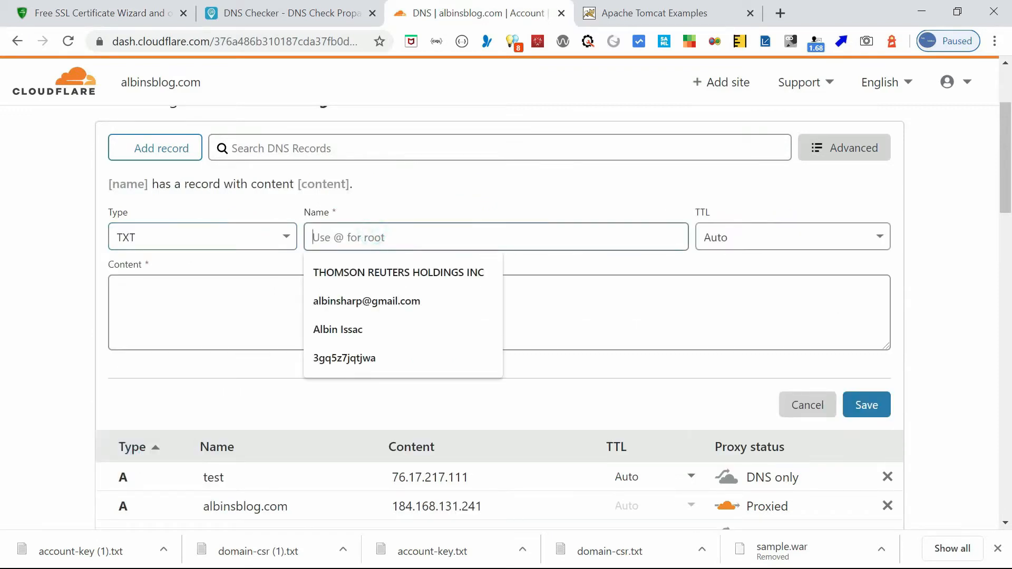
text(_acme-challenge.test.albinsblog.com)
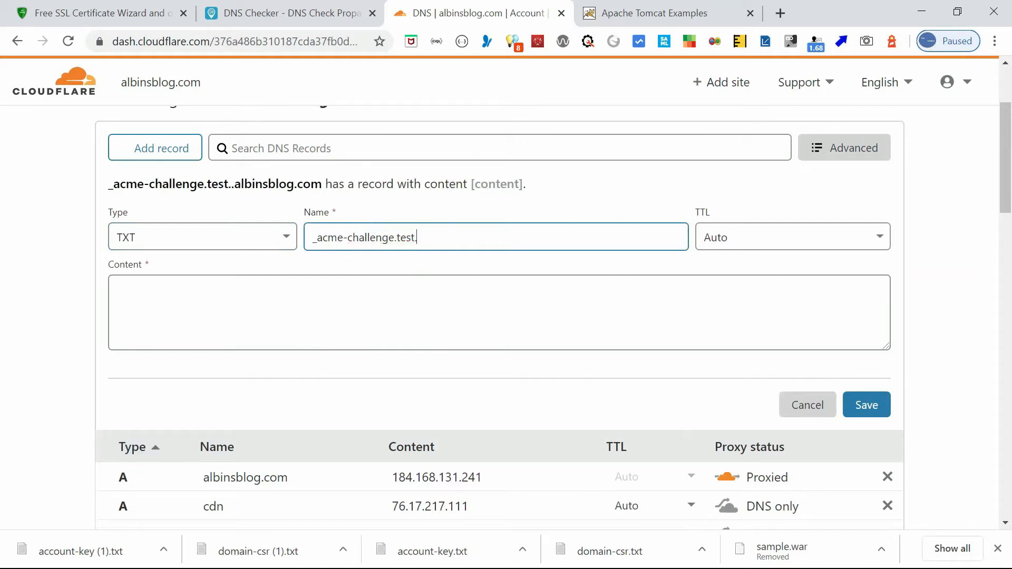
key(Backspace)
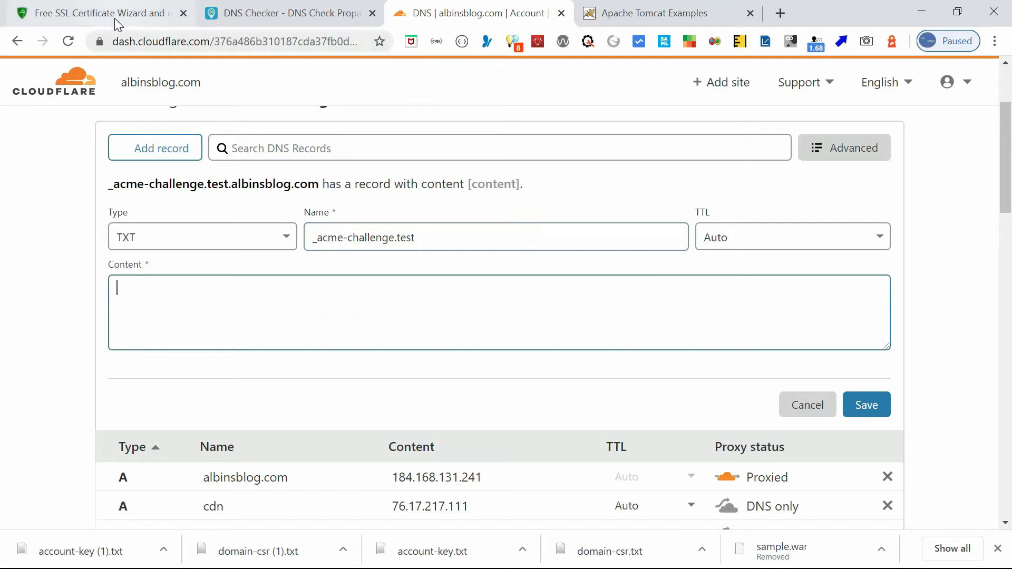
- Copy ZeroSSL's verification value into the record's Content and save the TXT record
click(97, 13)
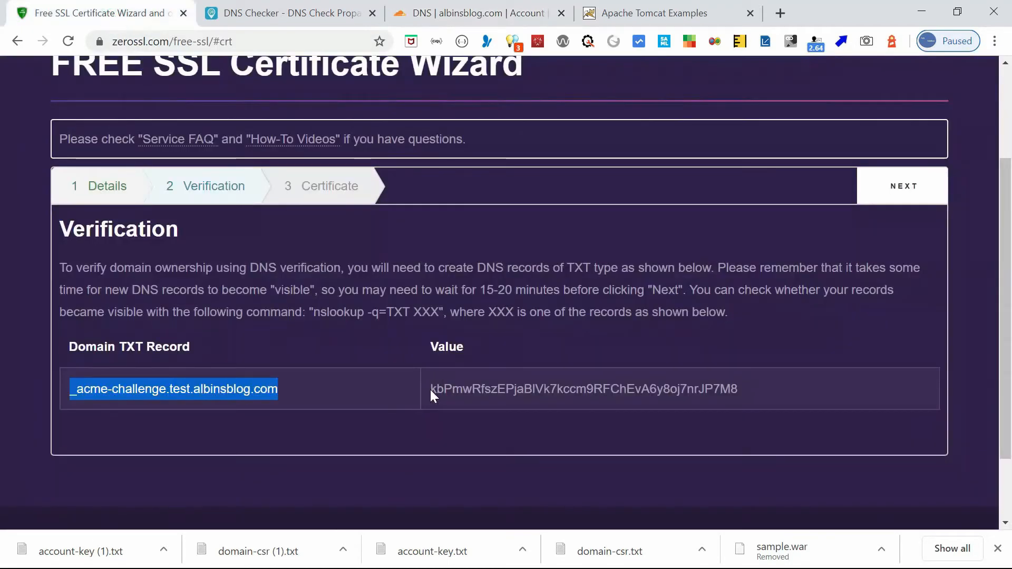
double_click(432, 388)
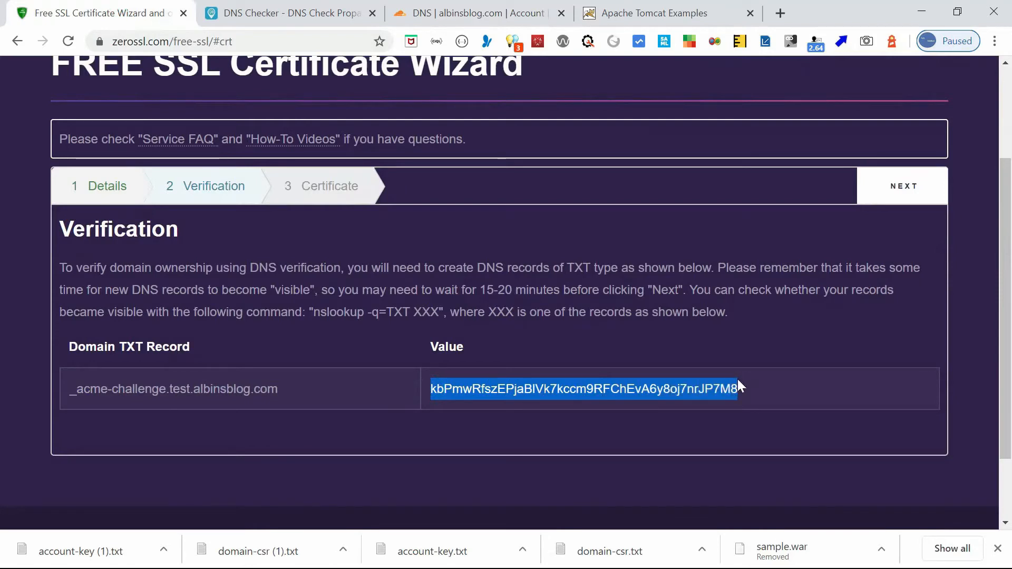
click(471, 12)
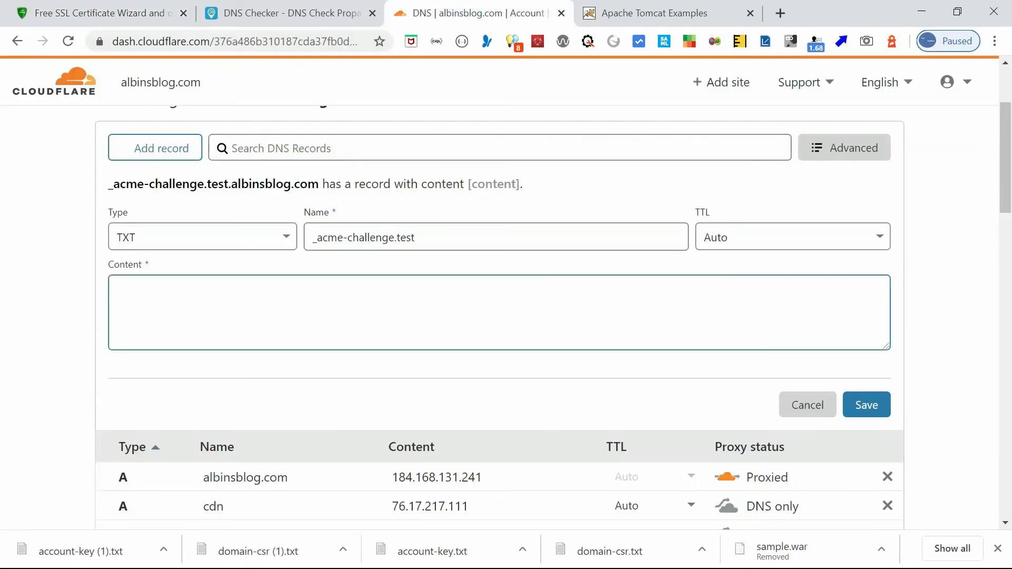
text(kbPmwRfszEPjaBlVk7kccm9RFChEvA6y8oj7nrJP7M8)
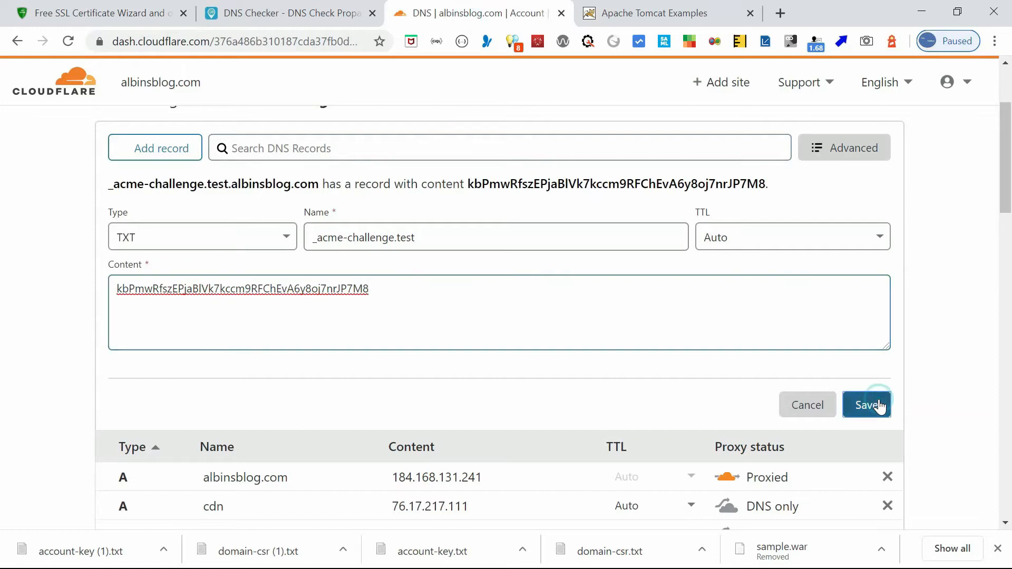
click(867, 405)
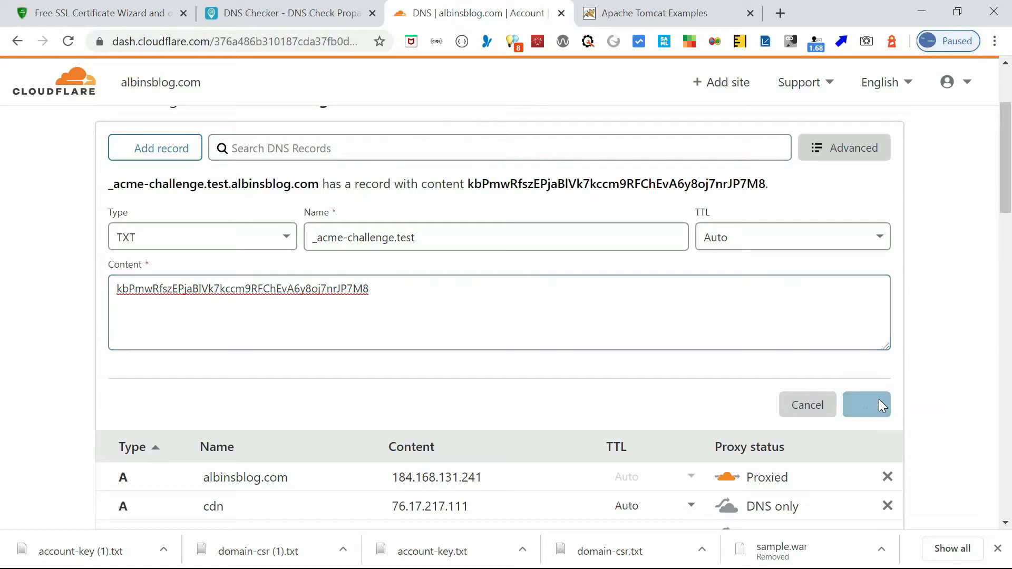
click(866, 405)
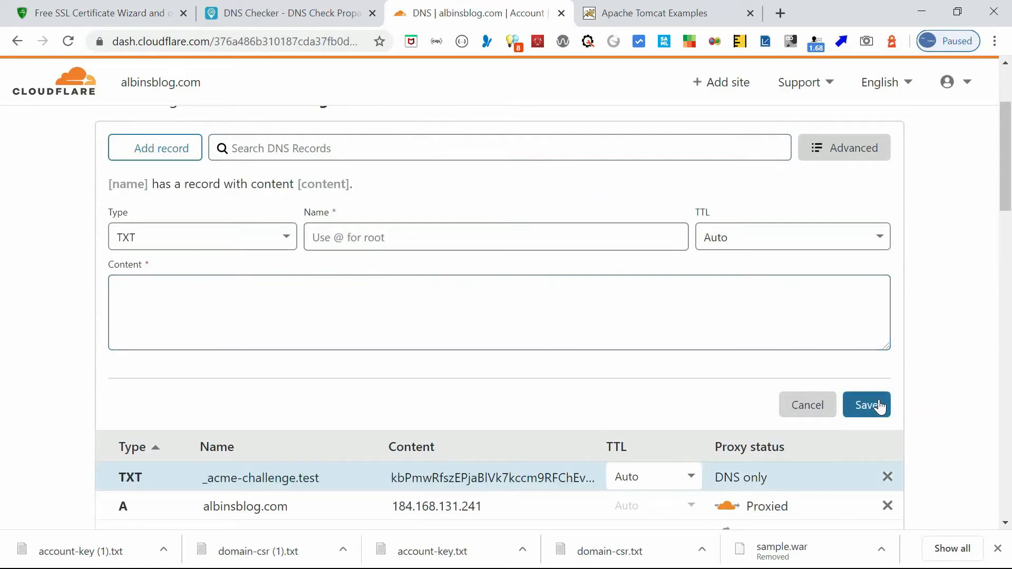
click(290, 13)
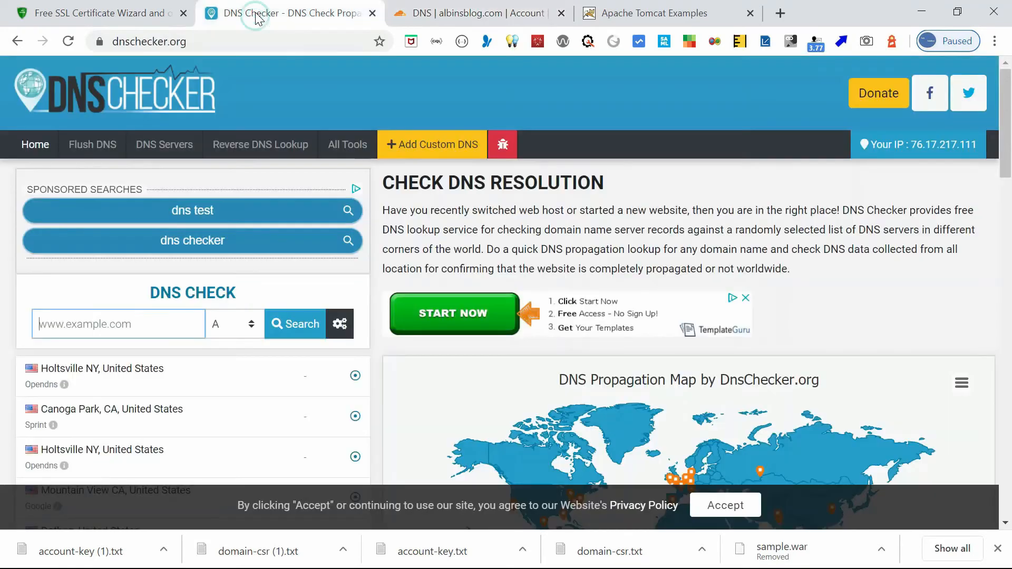
mouse_move(471, 13)
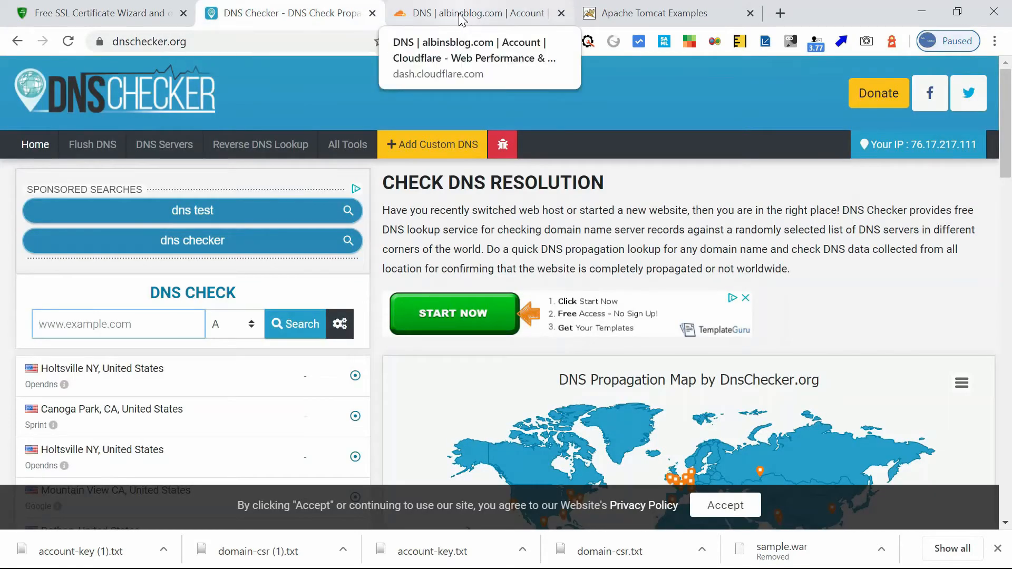
- Run a DNS Checker TXT lookup for _acme-challenge.test.albinsblog.com confirming the value propagated
click(478, 13)
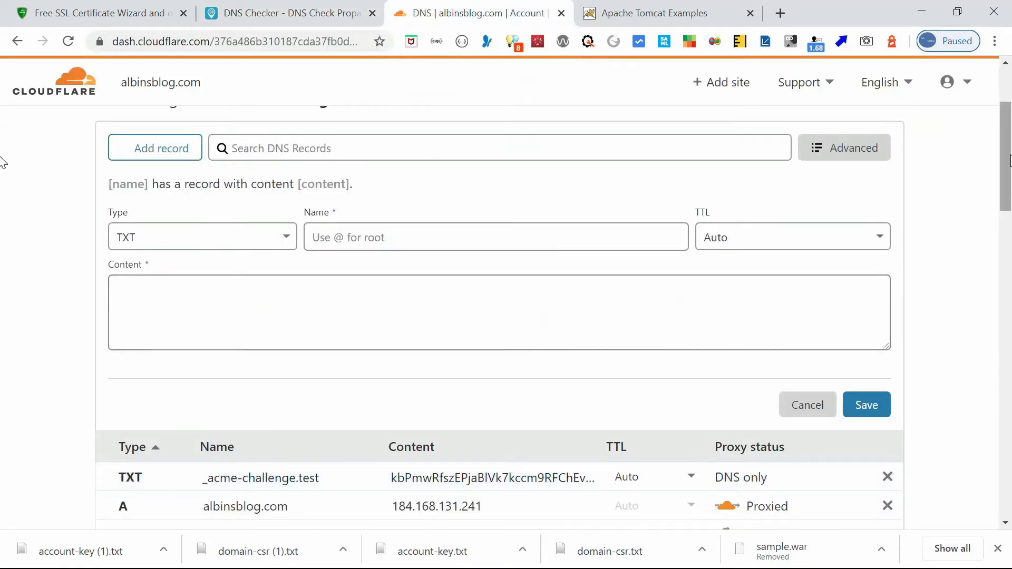
scroll(down, 3)
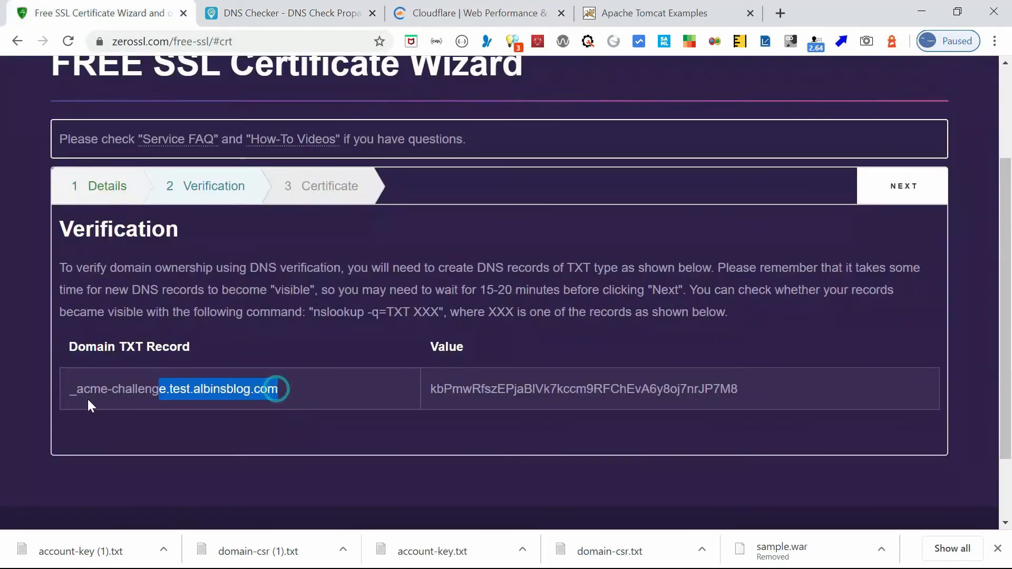
triple_click(174, 388)
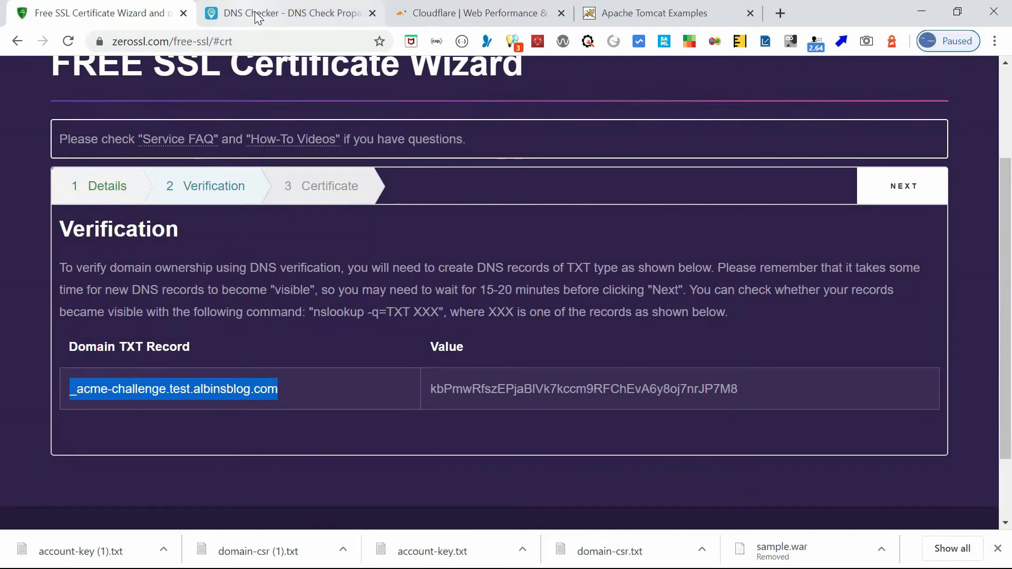
click(291, 13)
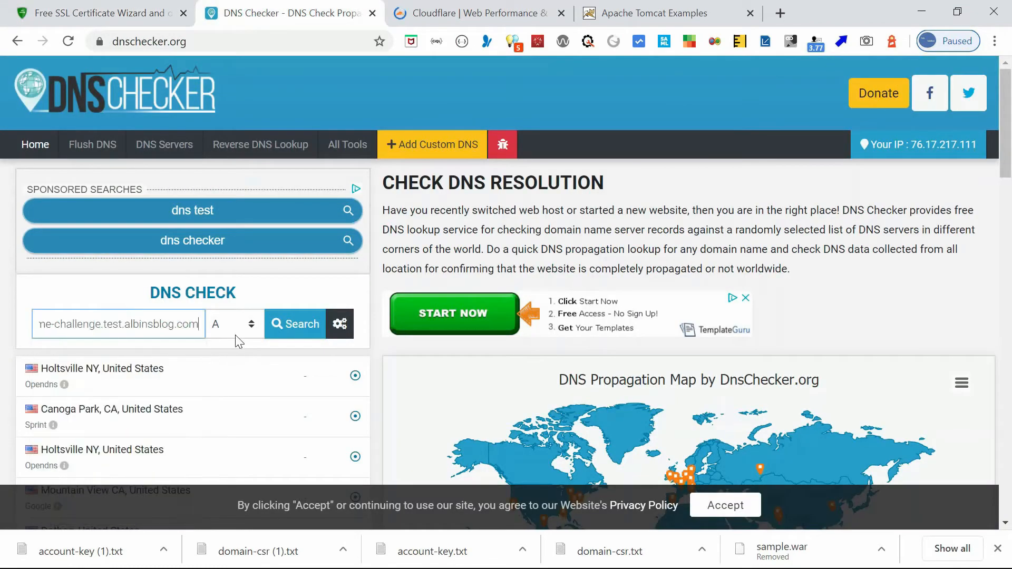
click(229, 323)
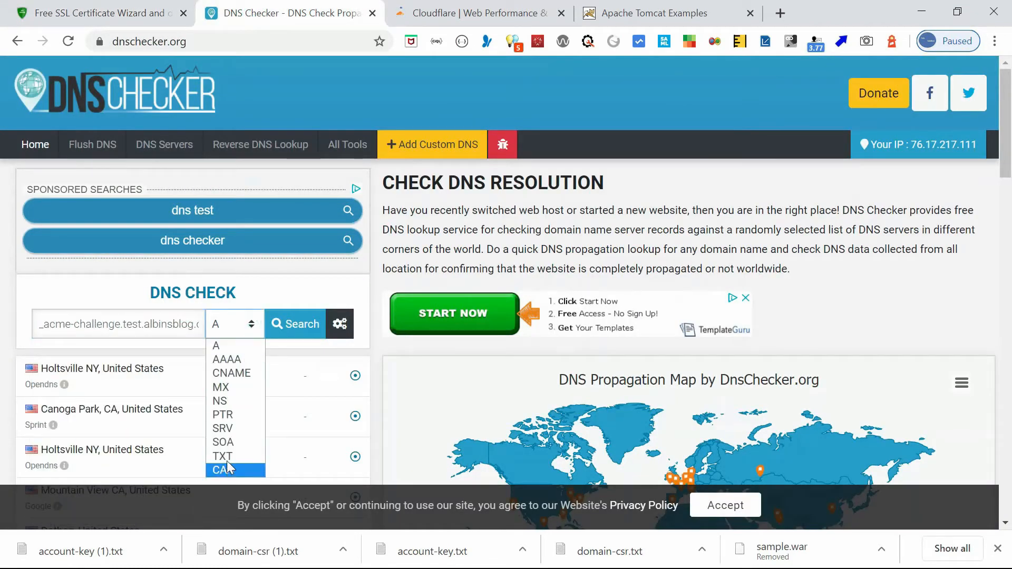
click(222, 455)
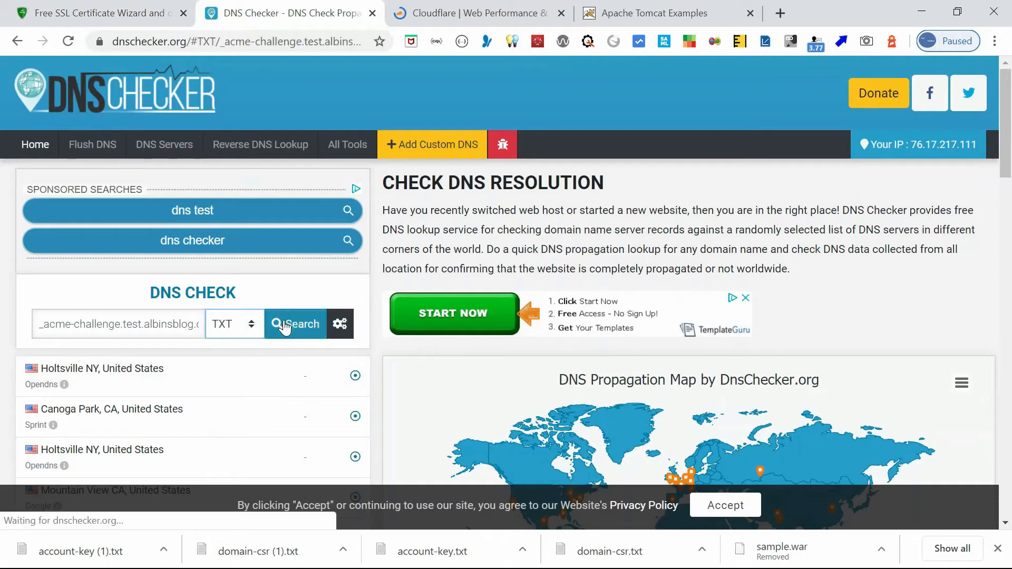
click(295, 323)
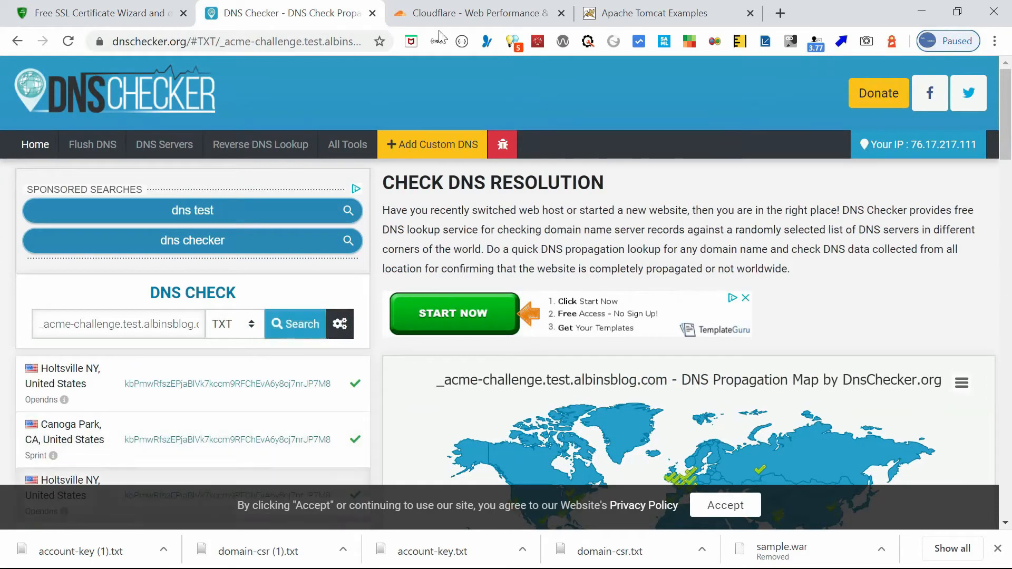
click(100, 12)
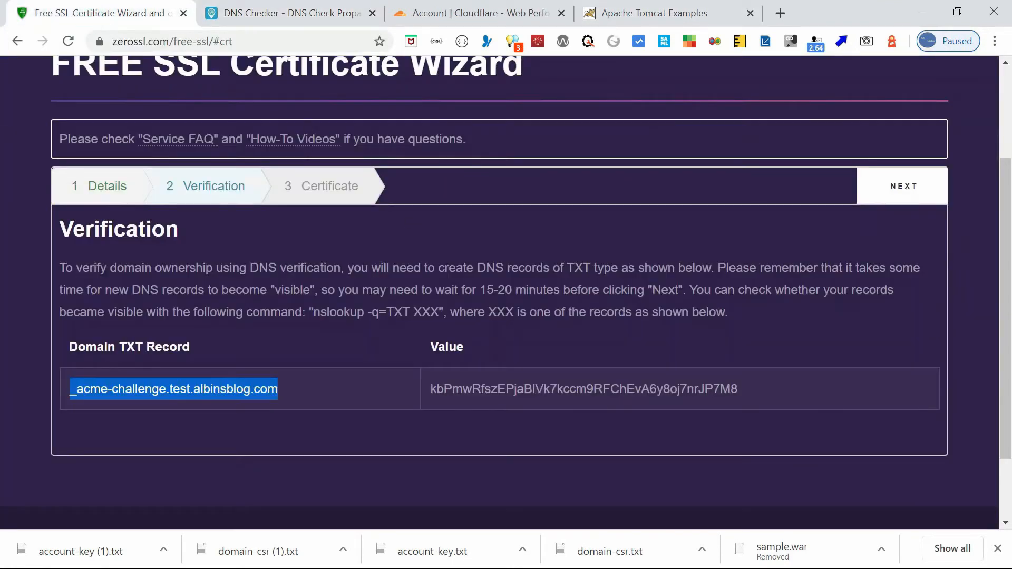
- Complete verification so ZeroSSL issues the certificate and review the certificate and key boxes
click(903, 186)
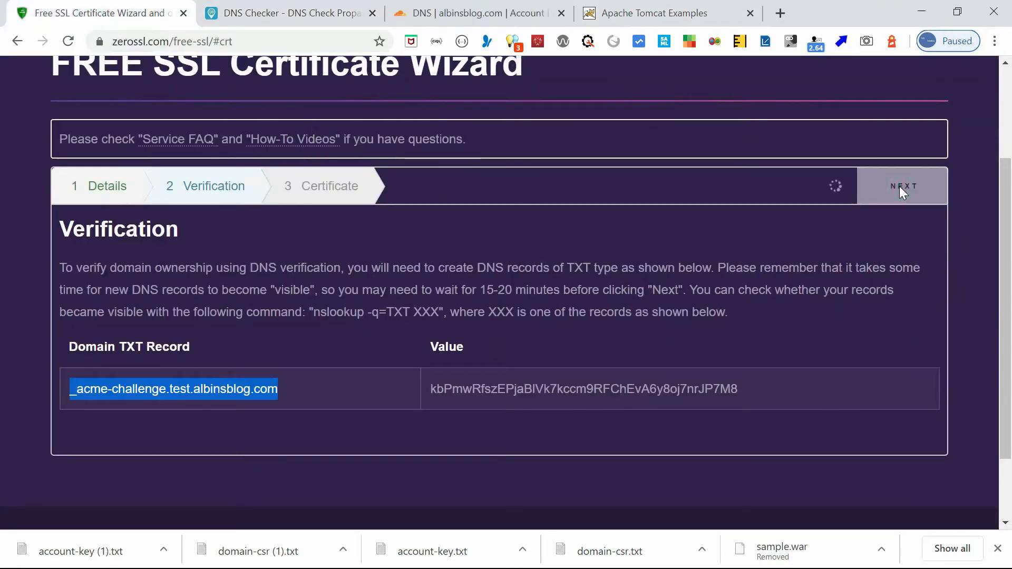
click(903, 186)
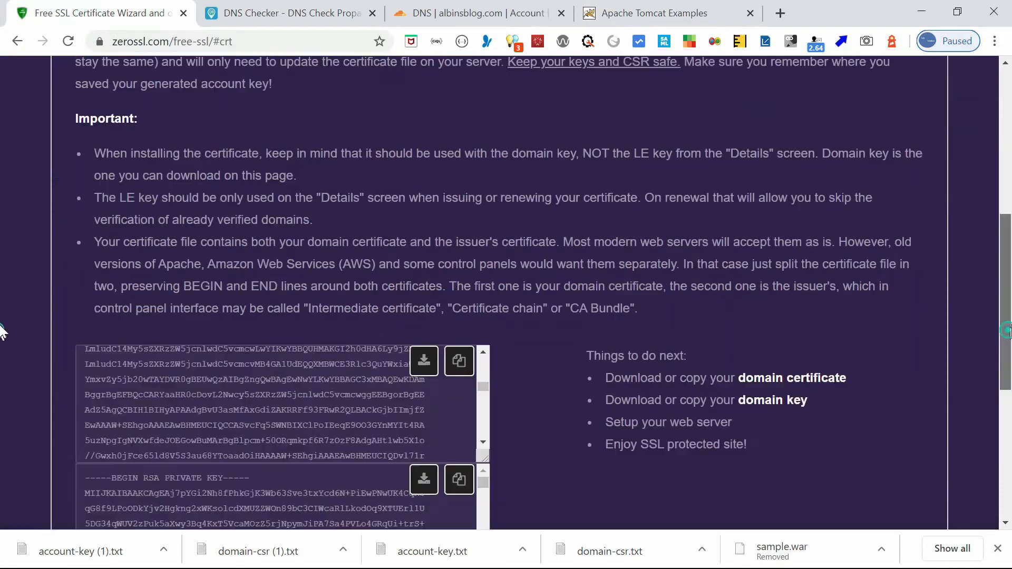
scroll(up, 3)
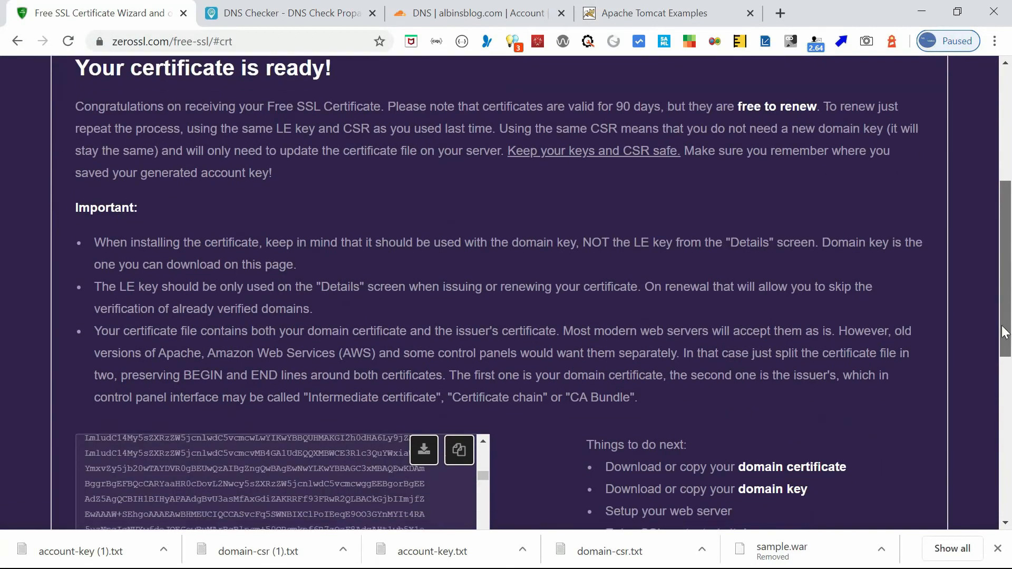
scroll(down, 3)
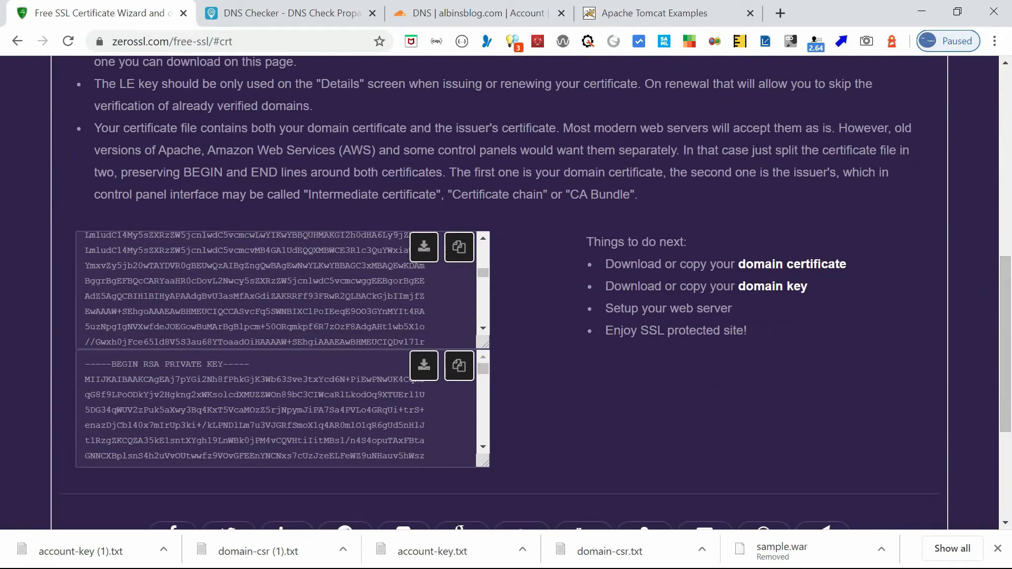
click(278, 414)
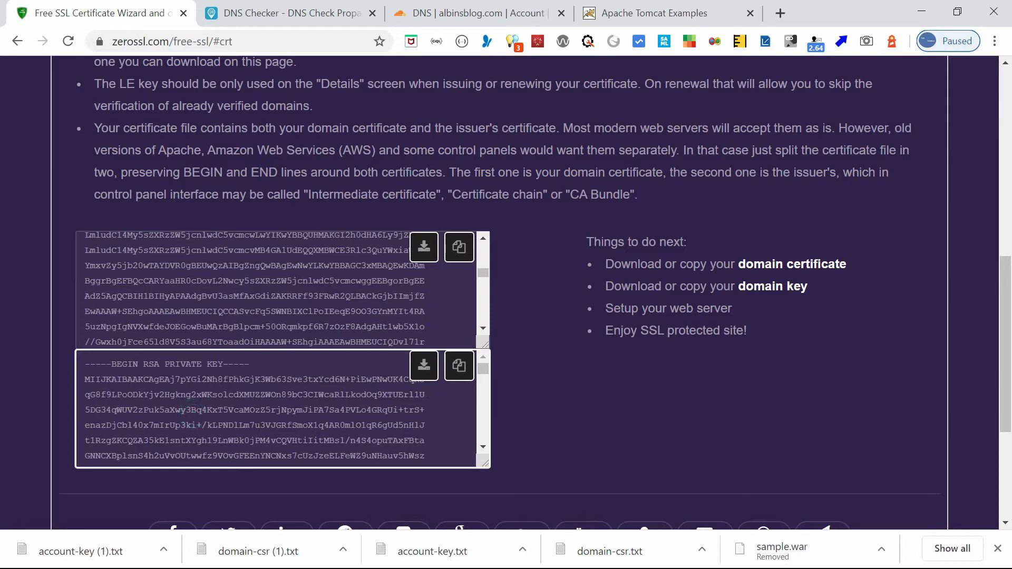
click(483, 237)
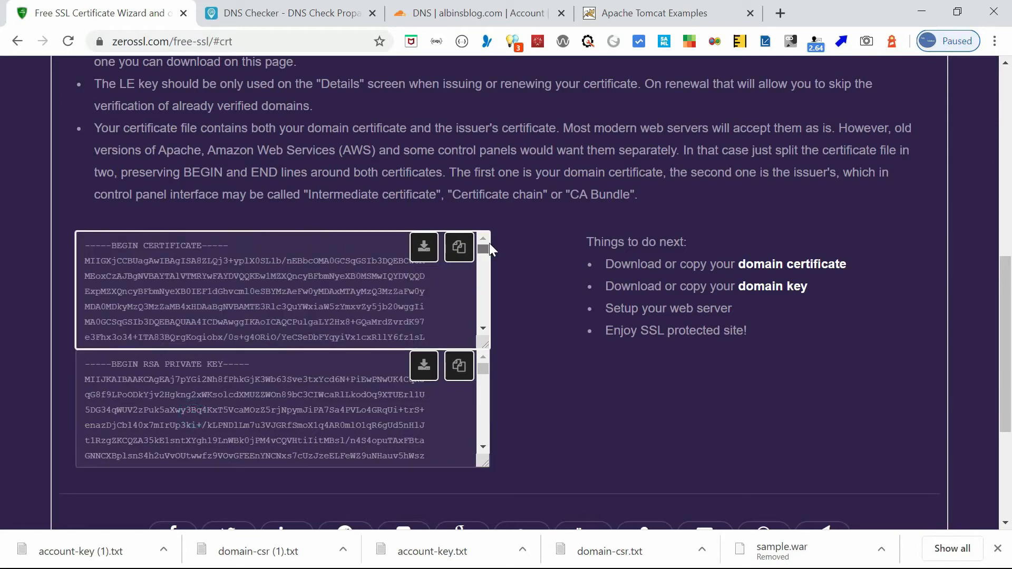
scroll(down, 3)
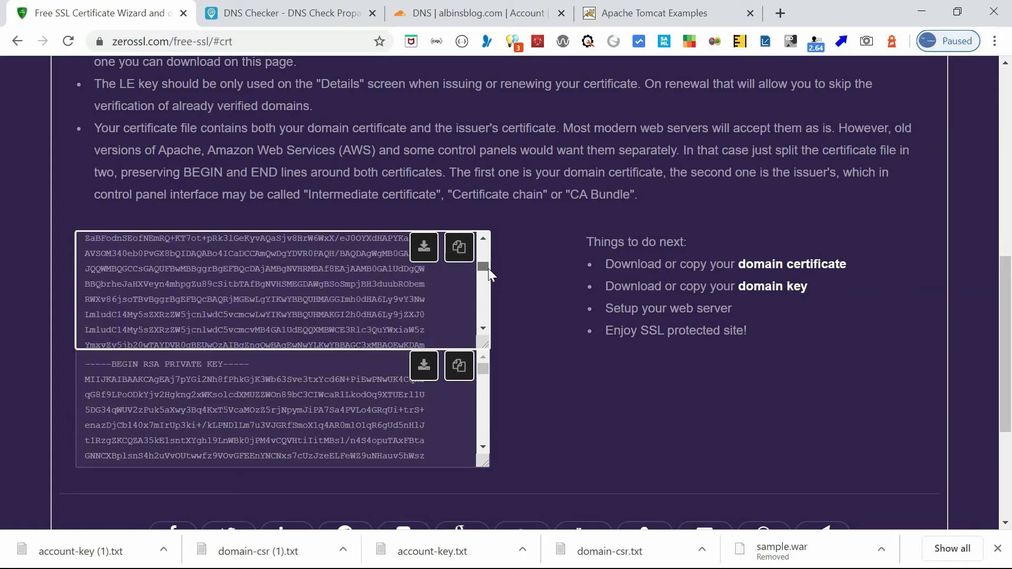
scroll(down, 3)
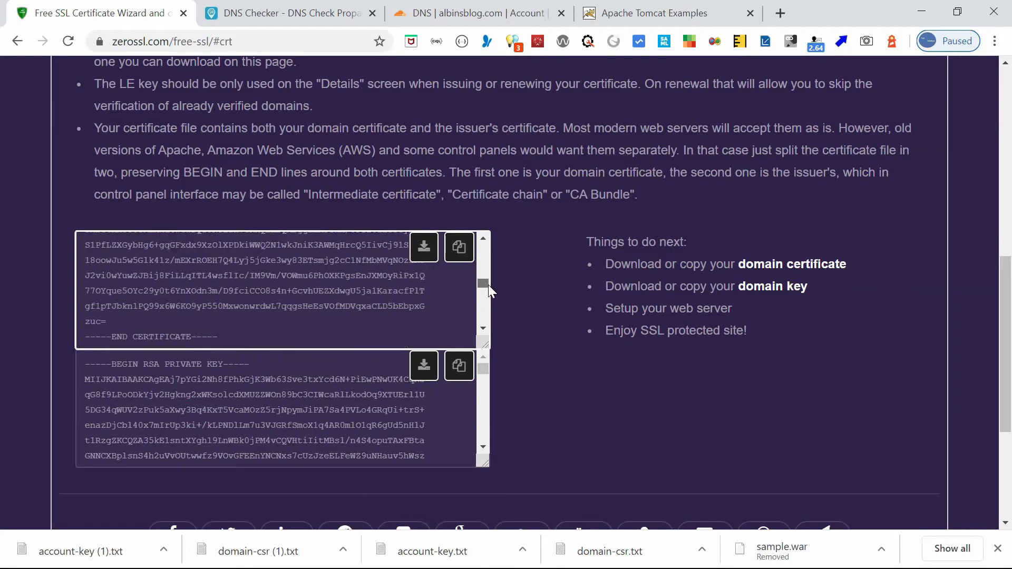
scroll(down, 3)
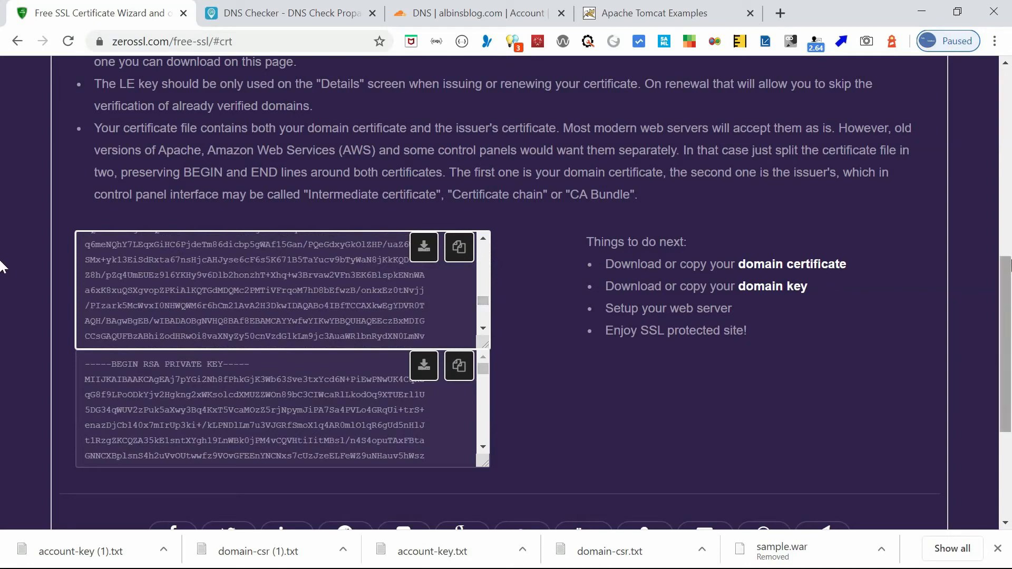
mouse_move(424, 247)
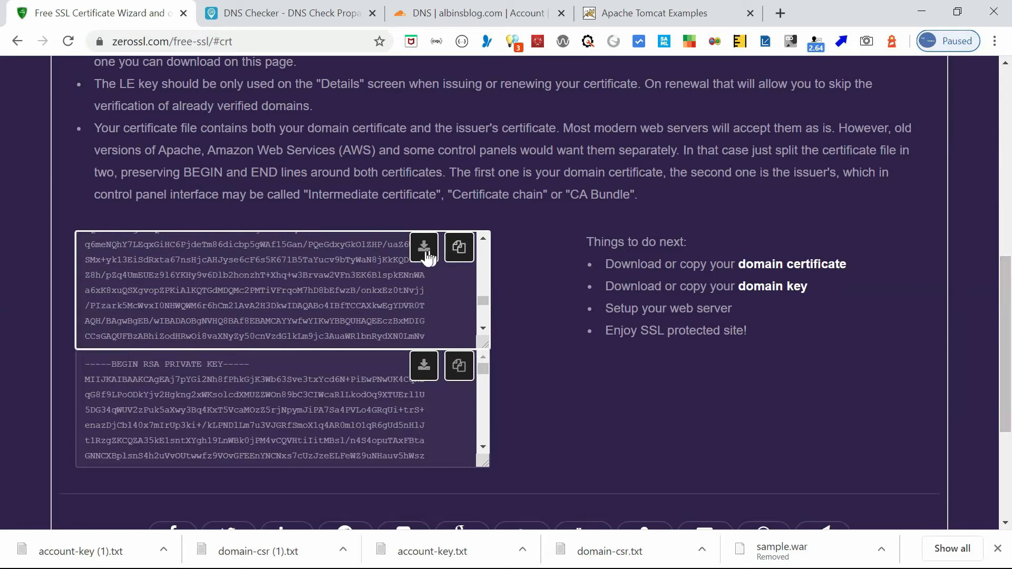
- Download domain-crt.txt and domain-key.txt to the Downloads folder
click(423, 247)
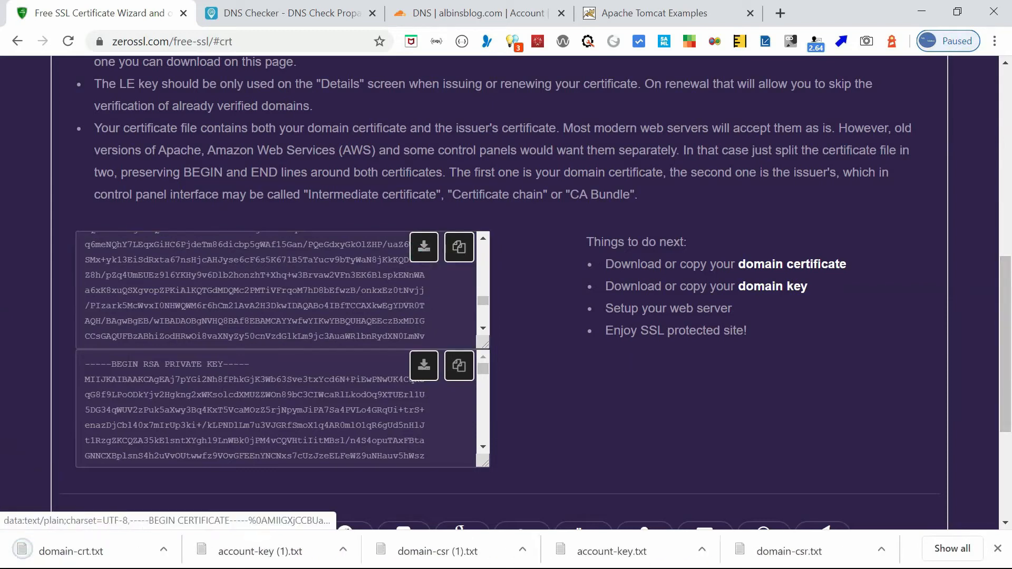
click(424, 366)
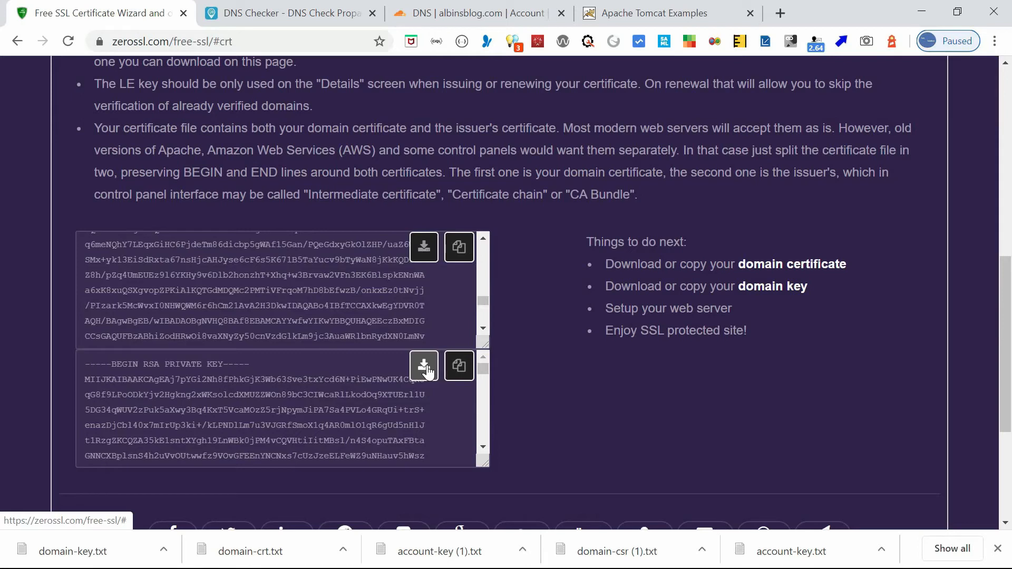
click(424, 365)
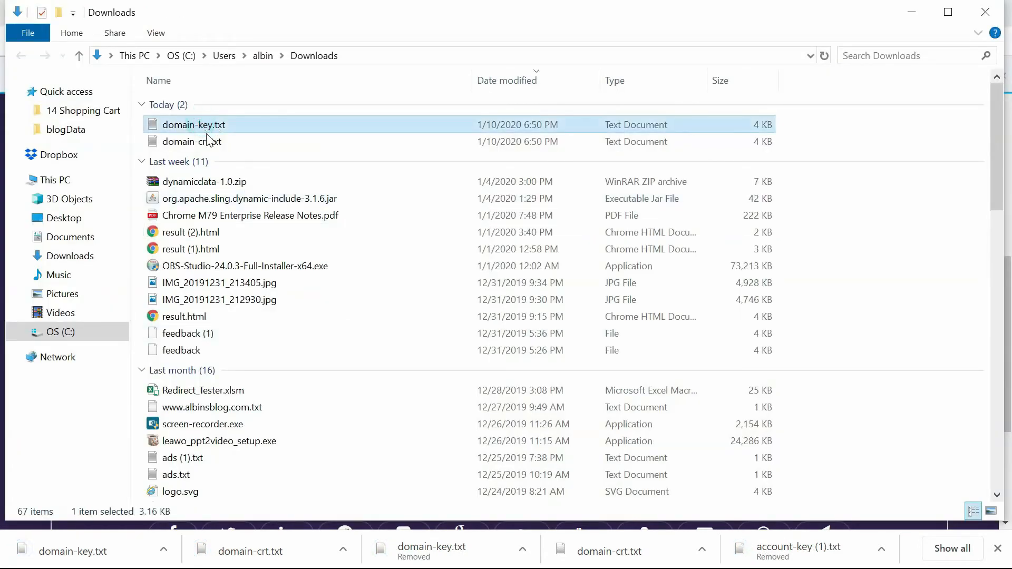
- Rename the downloaded certificate file to domain-crt.crt, accepting the extension change warning
click(191, 141)
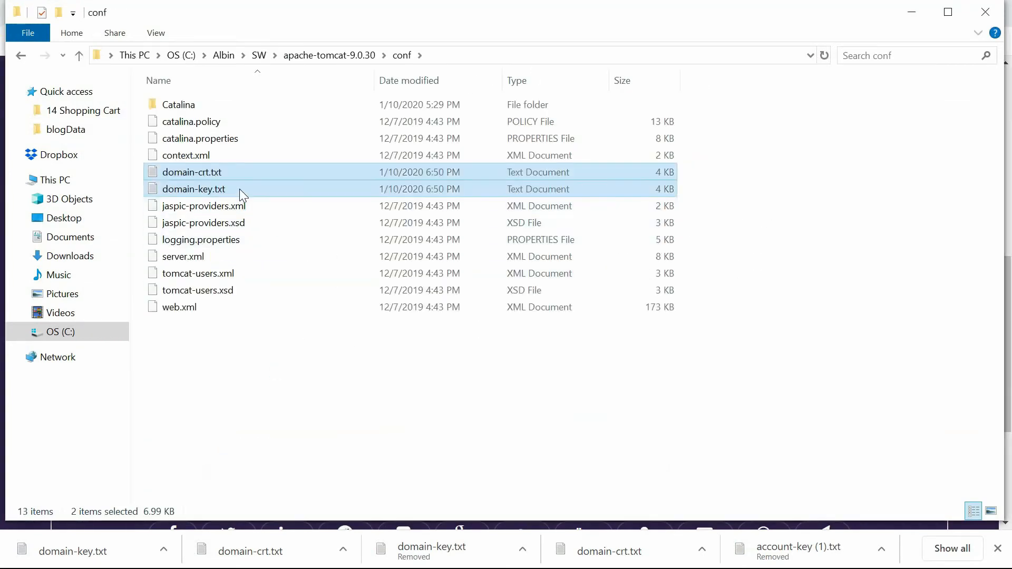
right_click(192, 172)
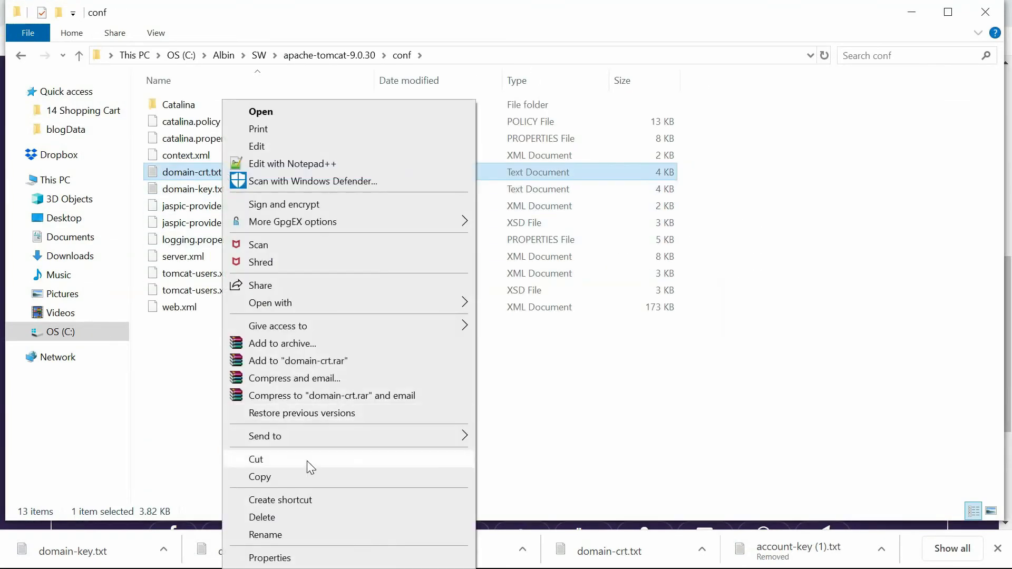
click(265, 535)
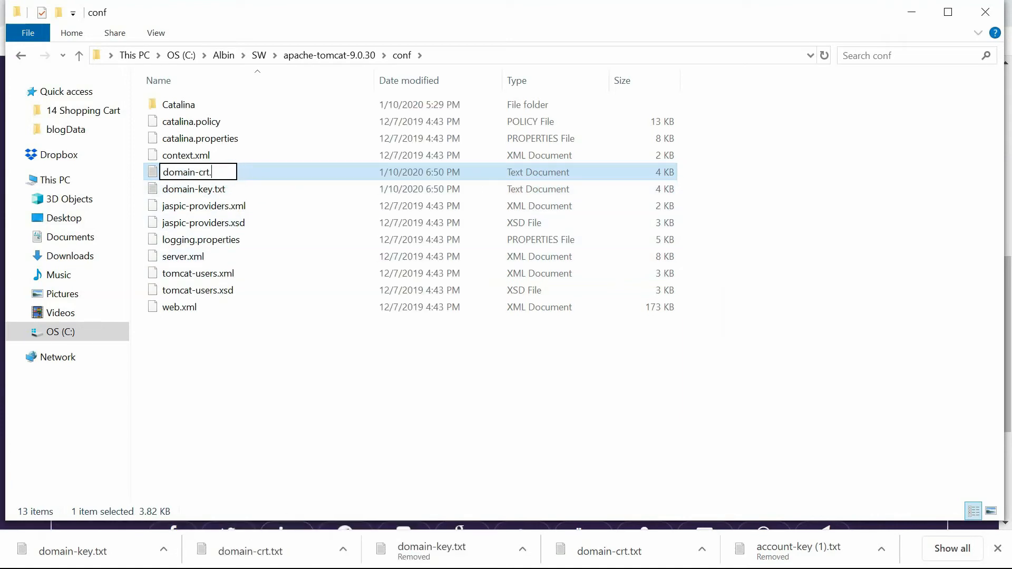
key(Return)
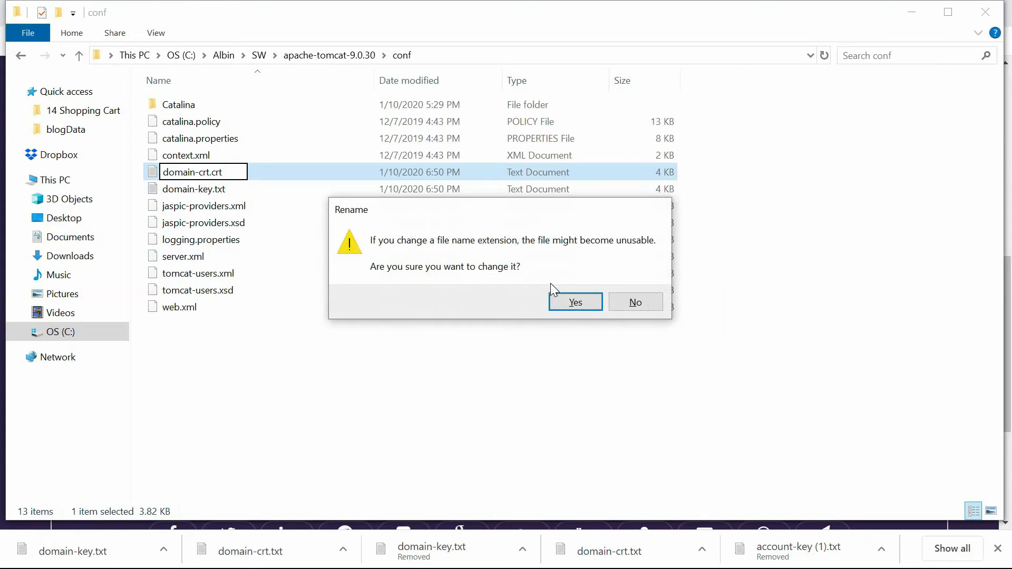
click(574, 303)
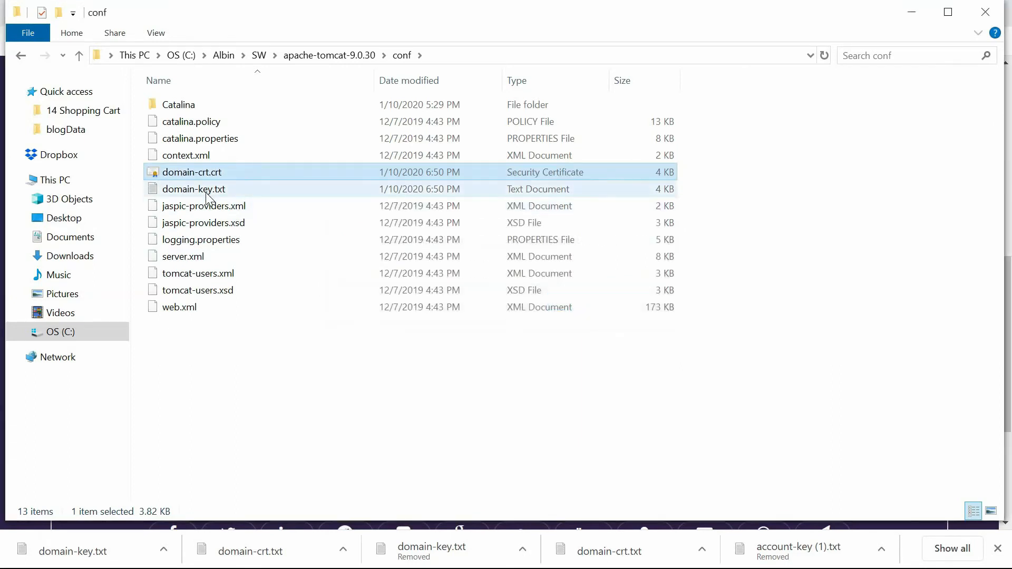
- Rename the key file to domain-key.pem, accept the warning, and locate server.xml in conf
click(194, 190)
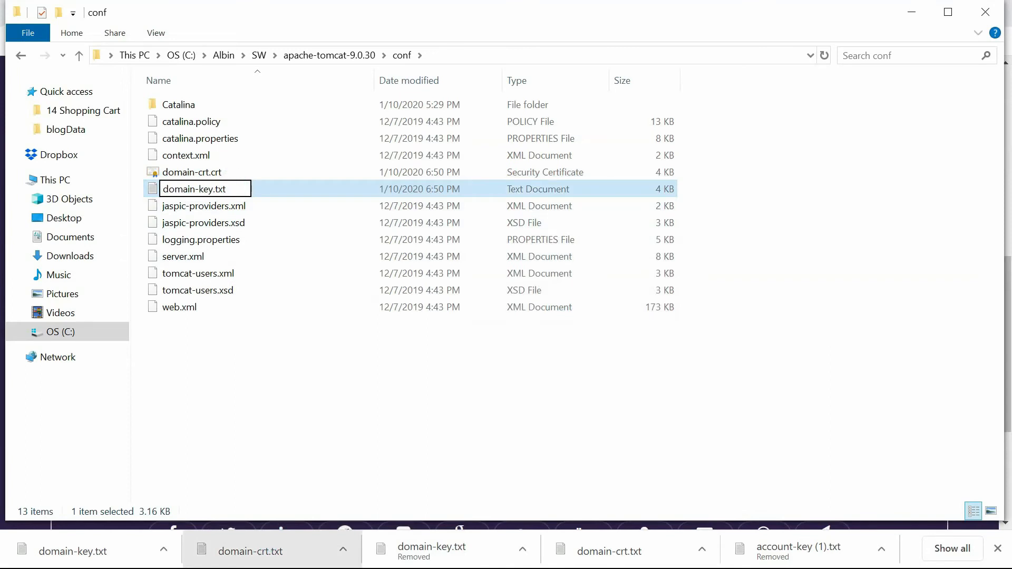
text(pem)
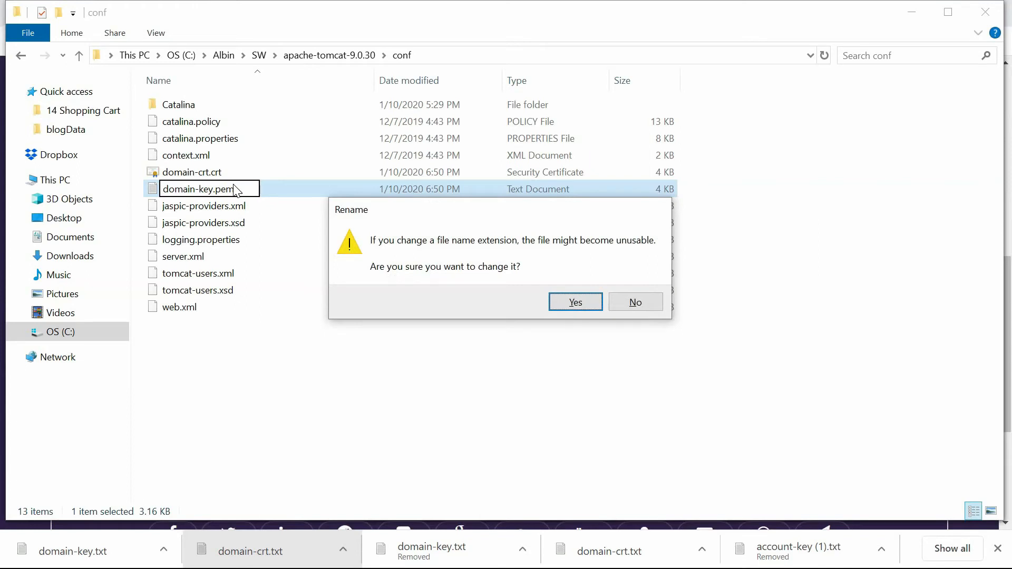
click(574, 302)
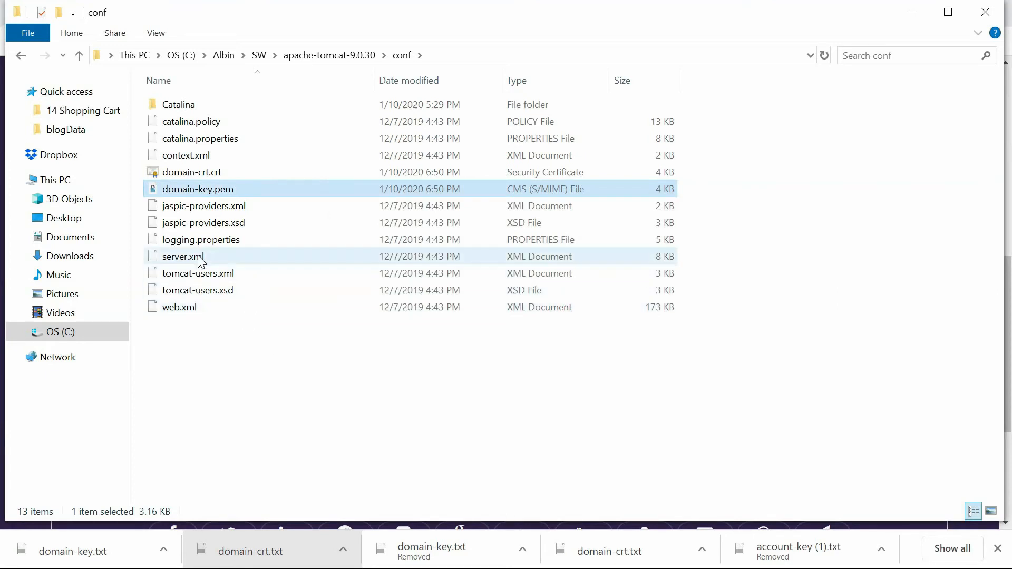
click(183, 256)
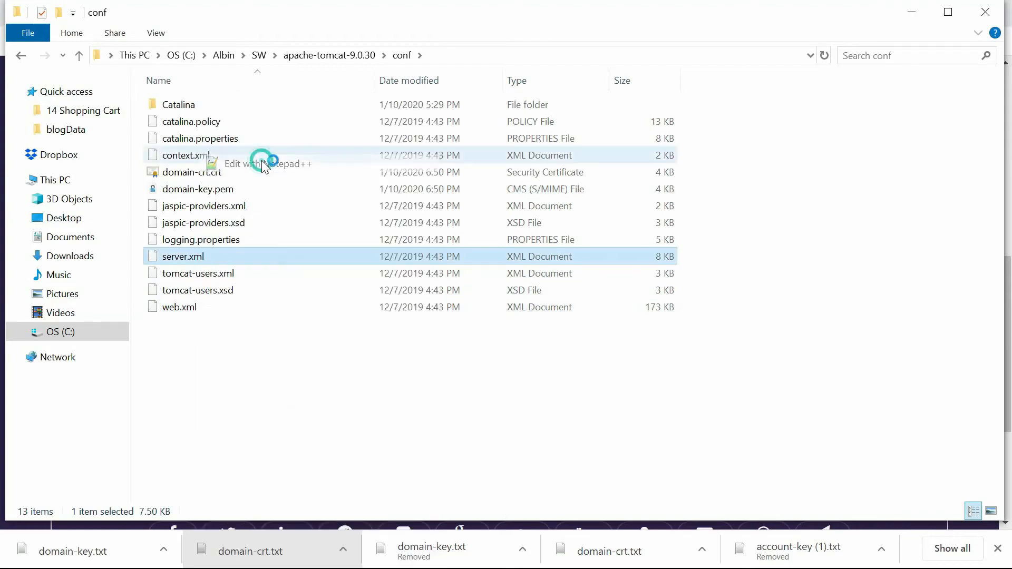
- Edit server.xml, locating the commented 8443 connector block as the place for the new 443 connector
click(265, 163)
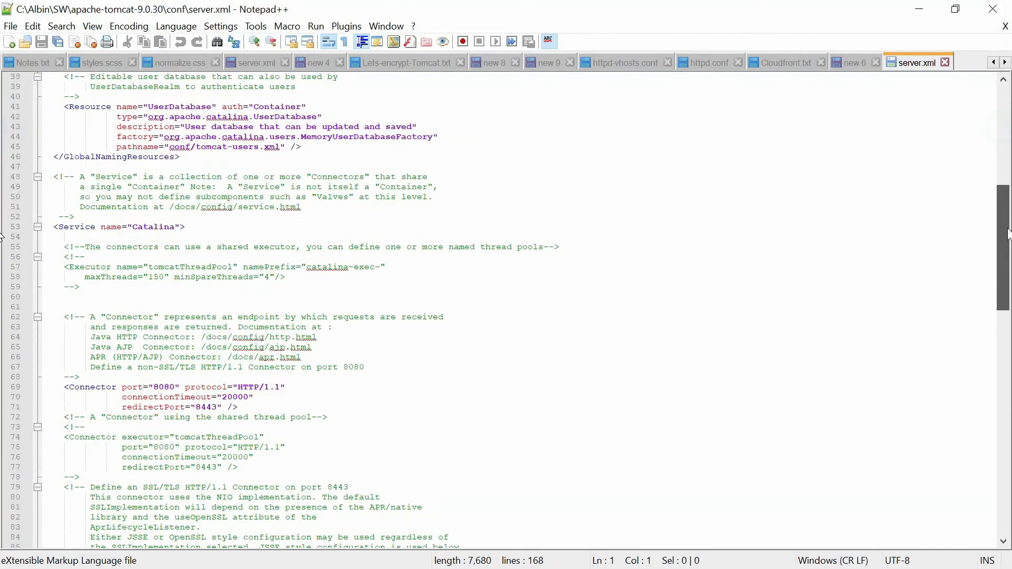
scroll(down, 3)
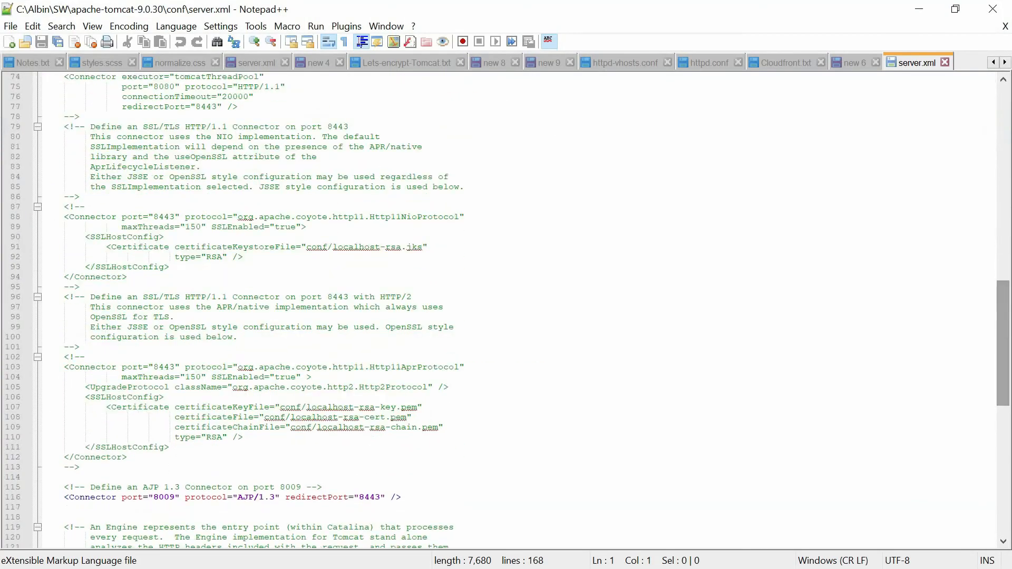
mouse_move(852, 71)
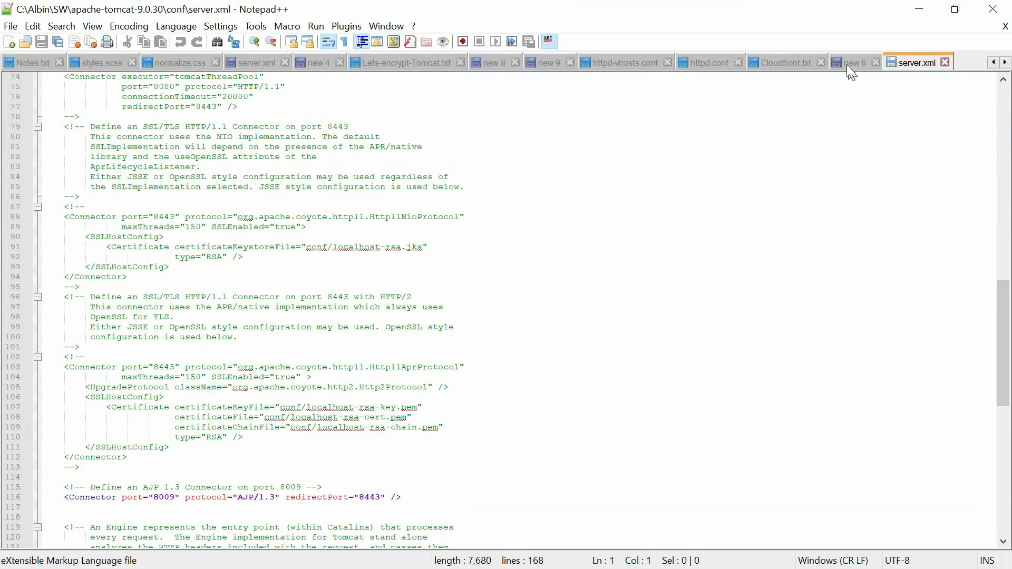
click(854, 63)
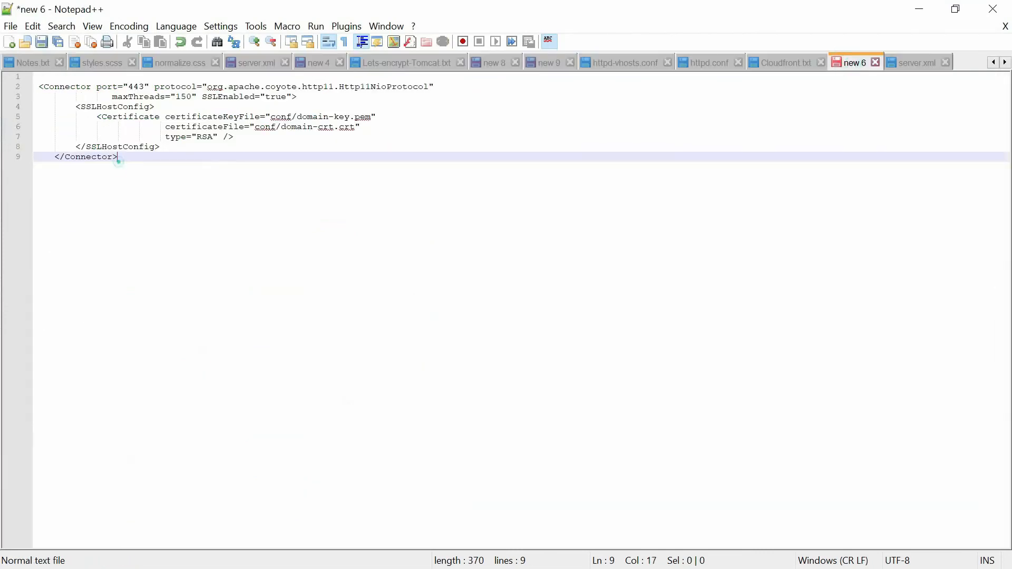
click(917, 63)
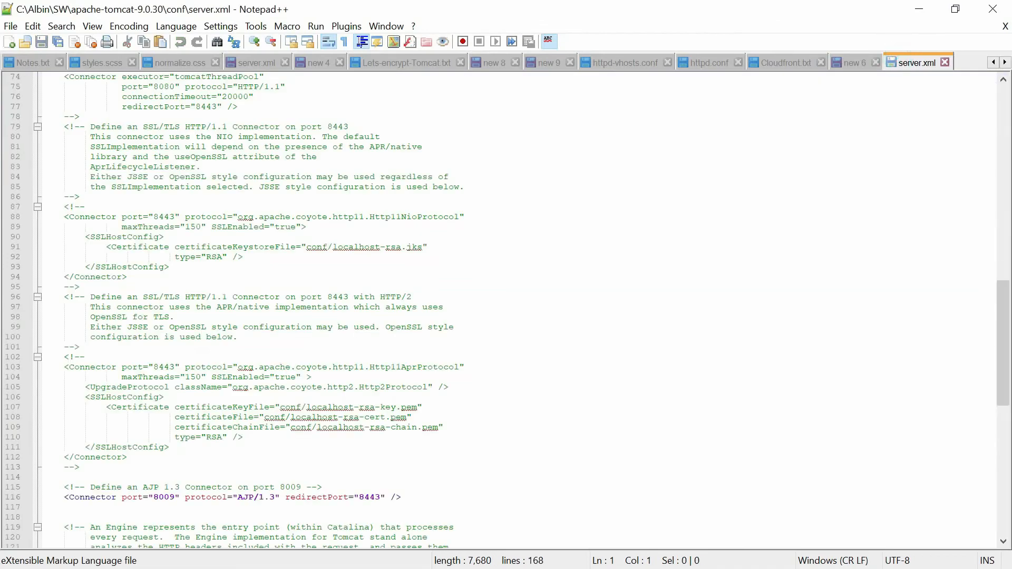
click(77, 287)
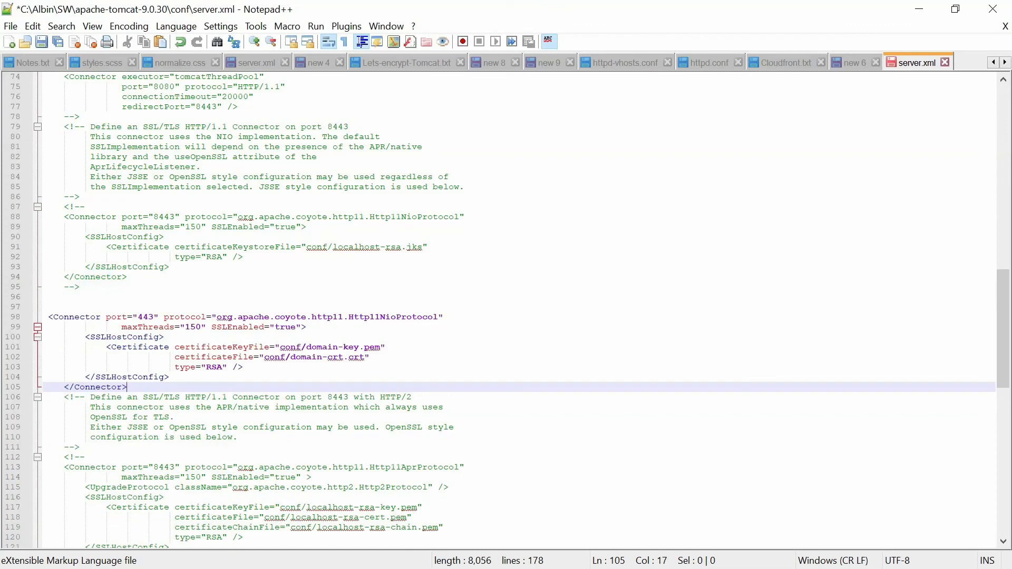
drag(64, 216, 75, 287)
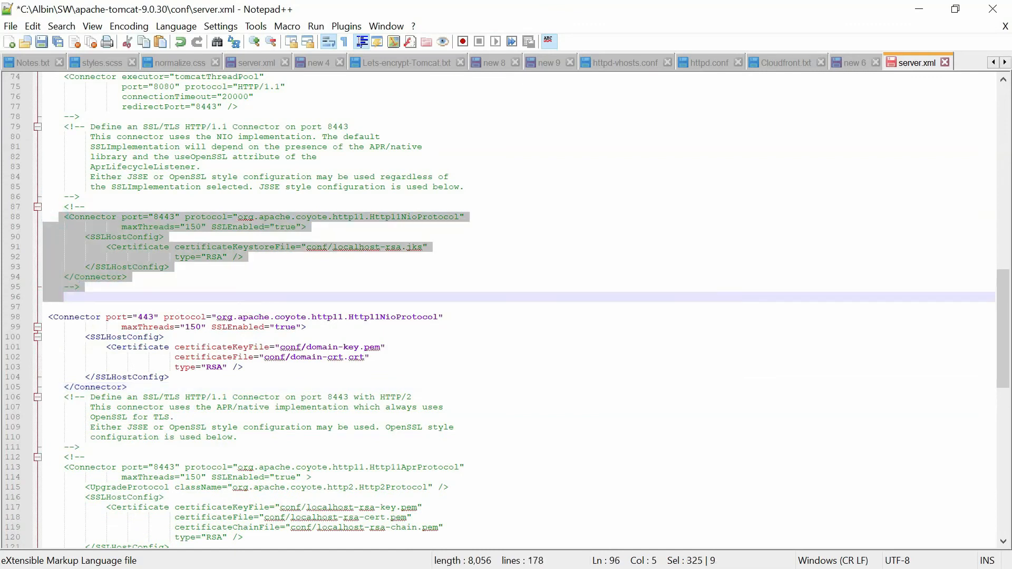
mouse_move(78, 266)
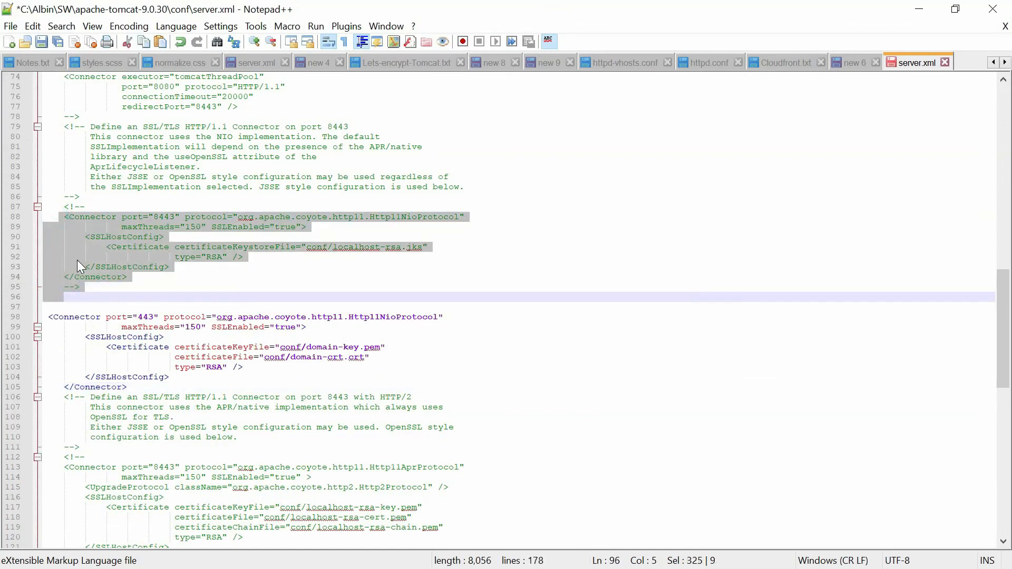
- Insert a port 443 Connector with certificateKeyFile conf/domain-key.pem and certificateFile conf/domain-crt.crt, then save
click(132, 487)
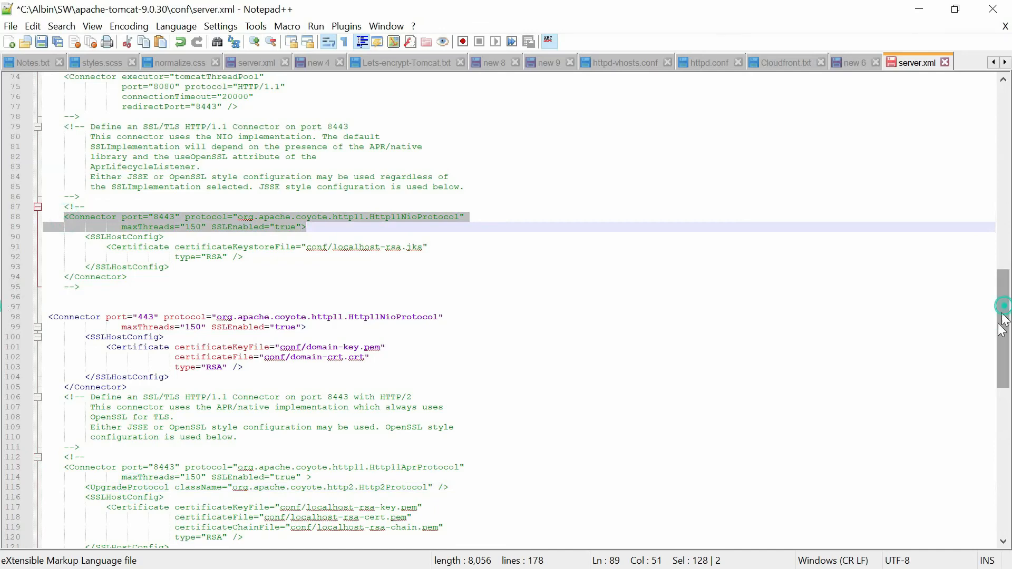
scroll(down, 3)
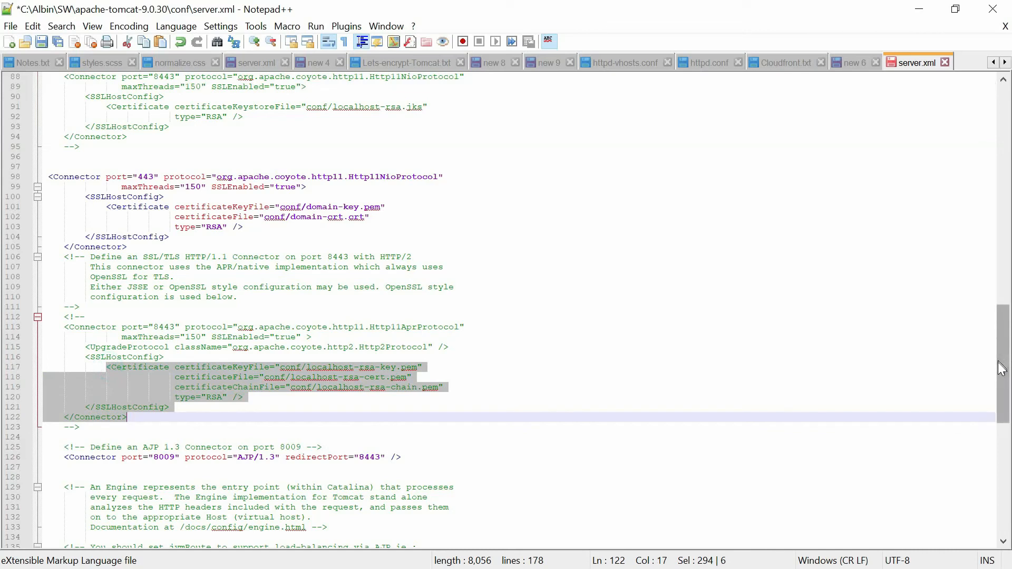
click(148, 176)
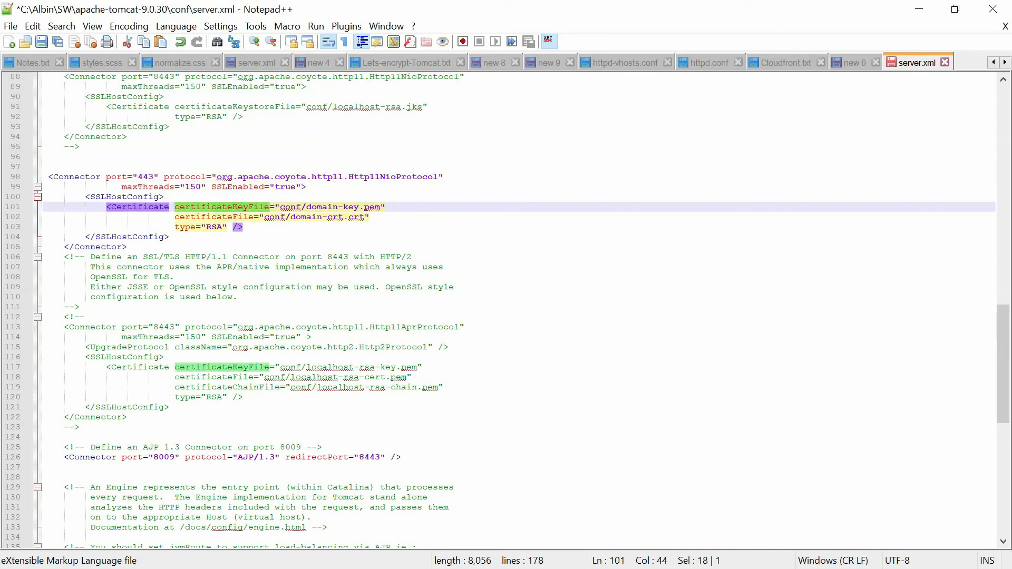
click(369, 216)
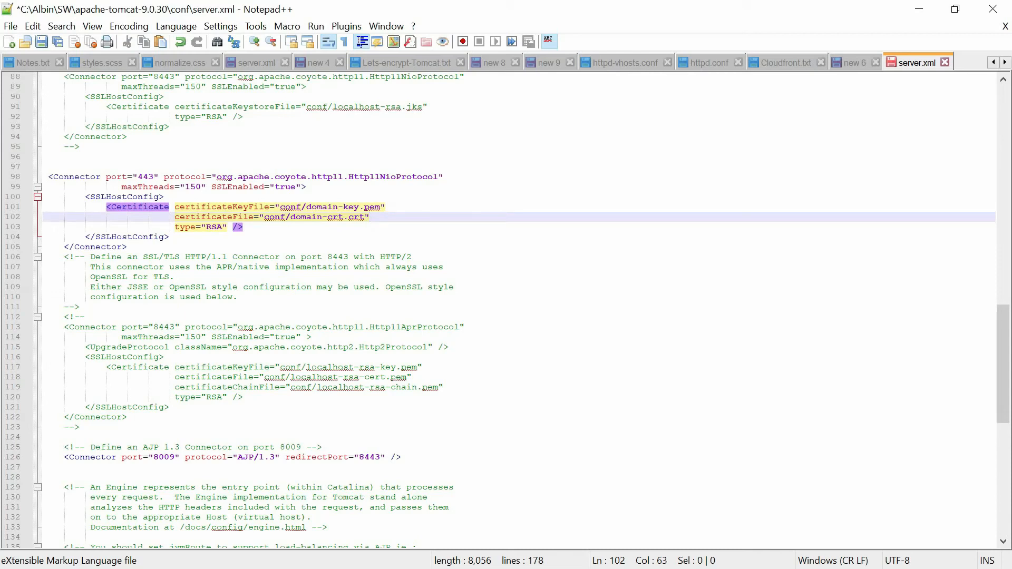
key(ctrl+s)
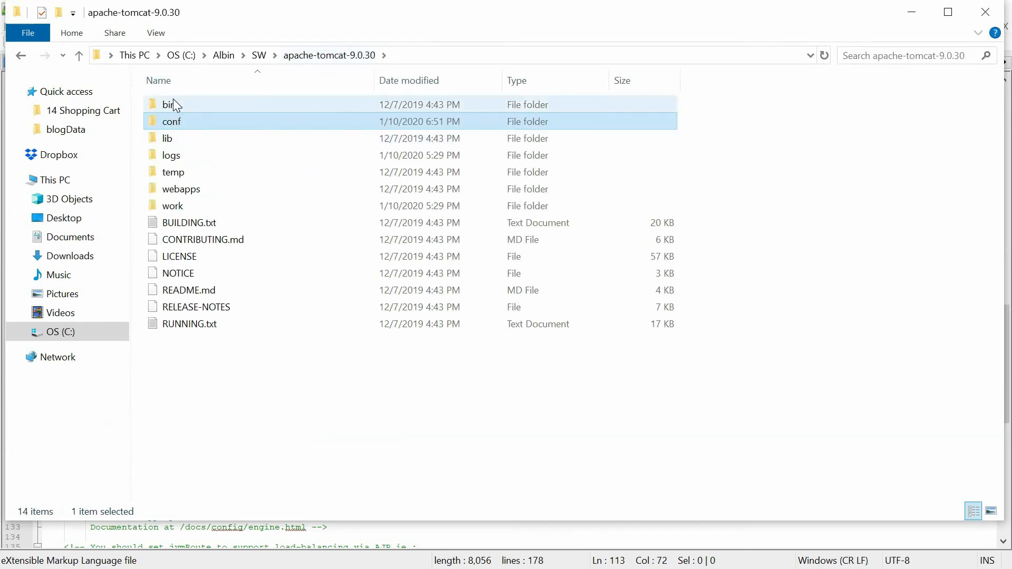
- Run Tomcat's startup script from bin and check the log shows the https-jsse-nio-443 handler started
double_click(169, 104)
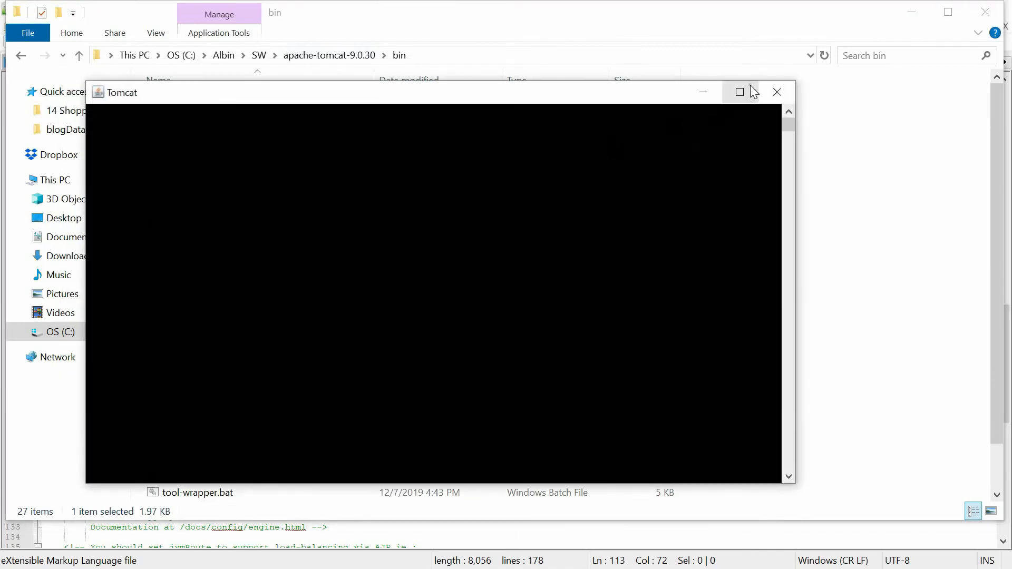
click(739, 92)
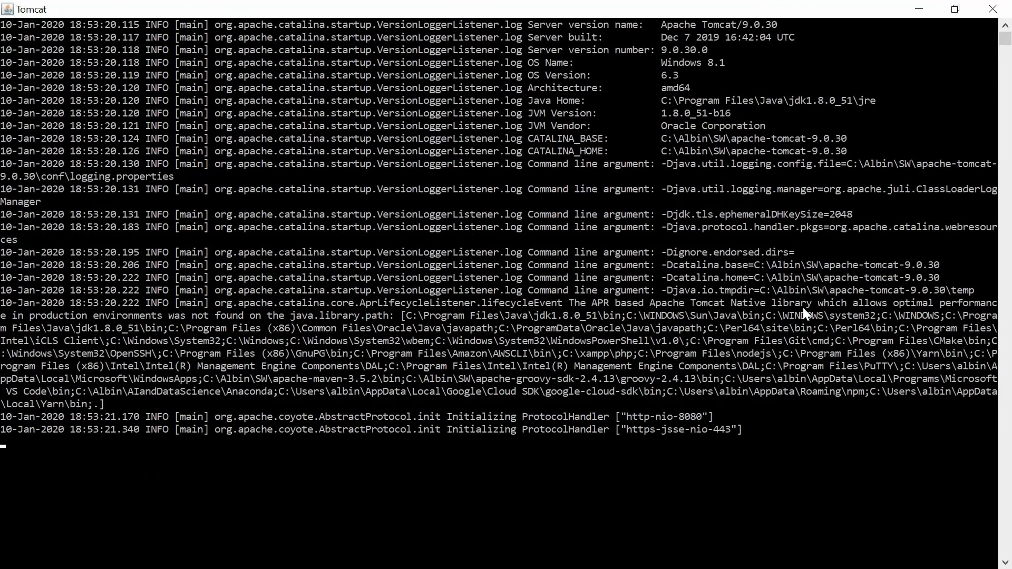
scroll(down, 3)
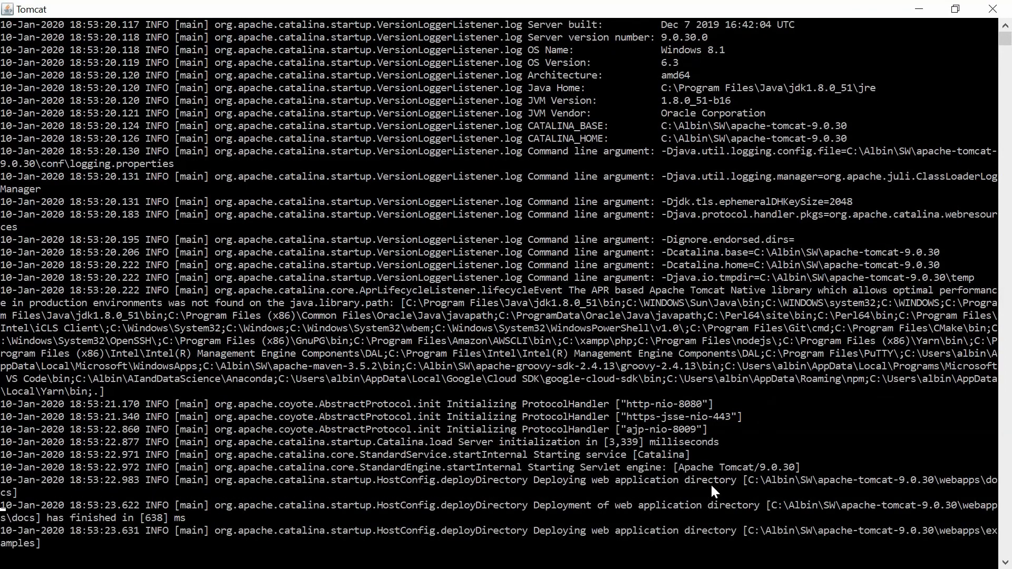
scroll(down, 3)
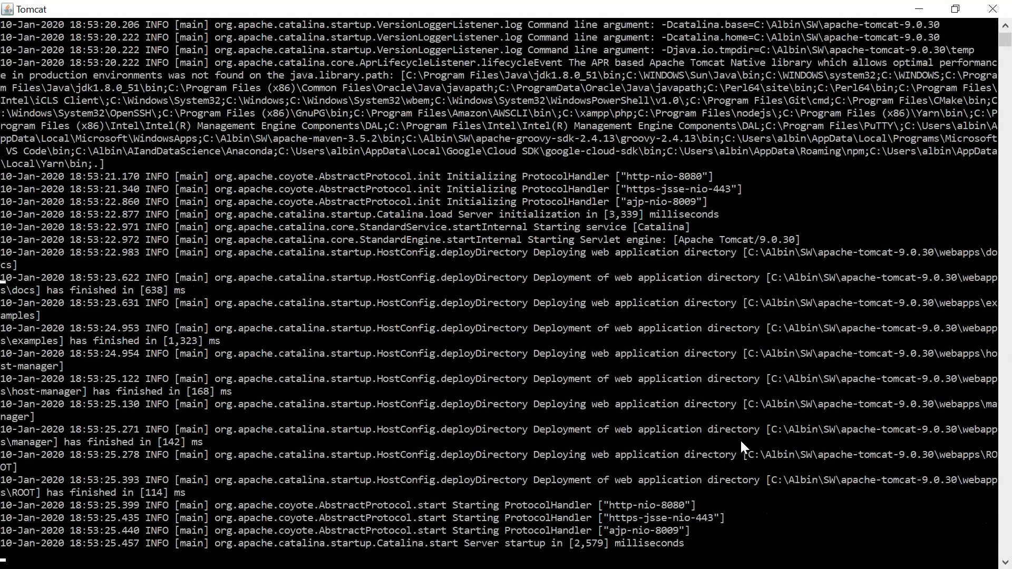
key(alt+tab)
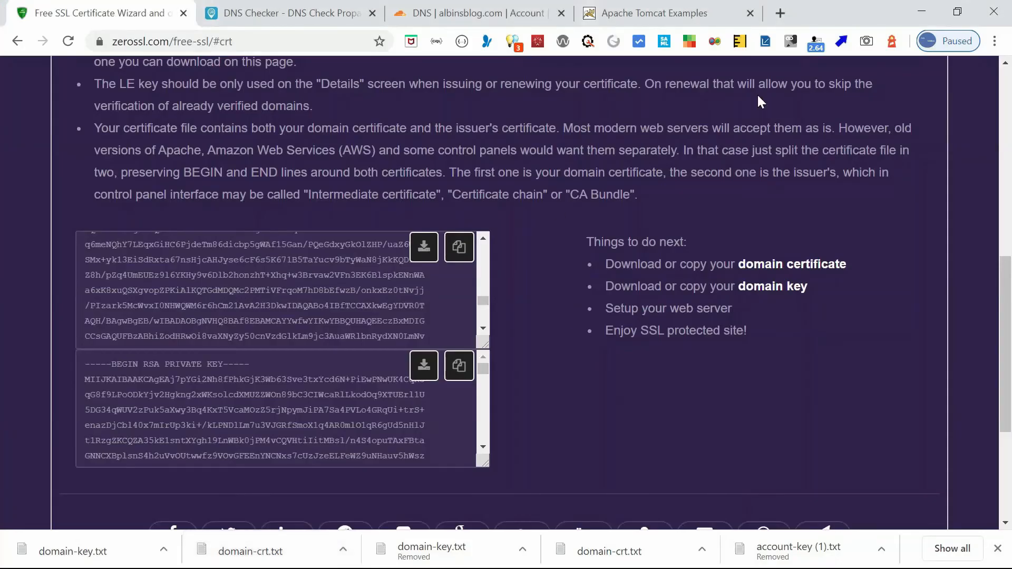
click(652, 13)
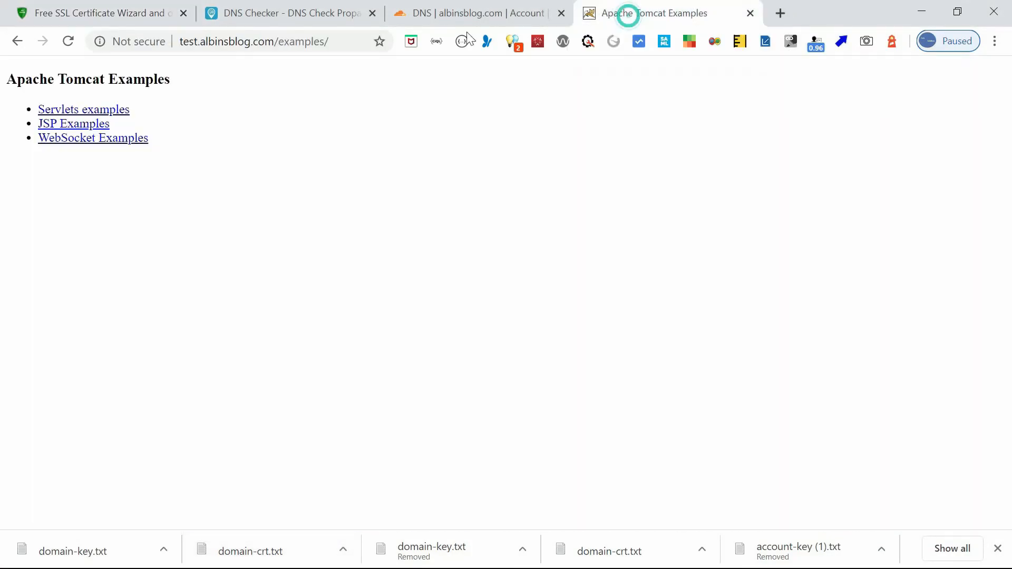
click(254, 41)
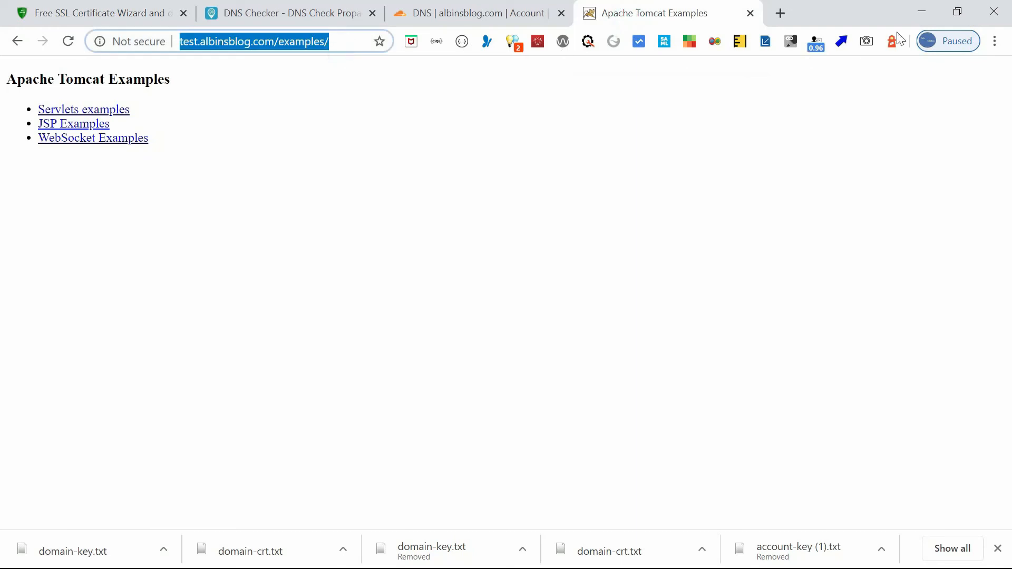
click(780, 13)
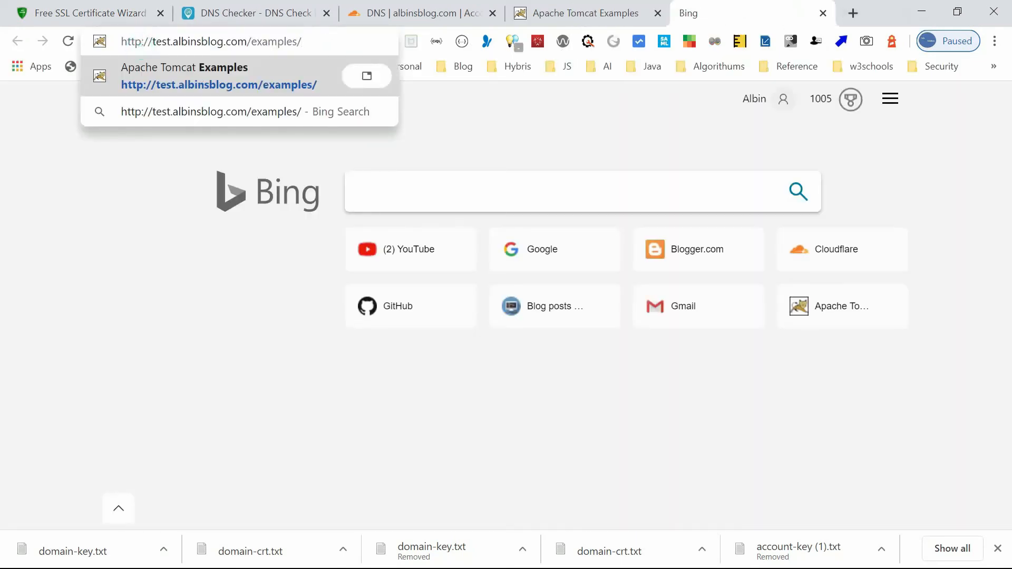
click(219, 76)
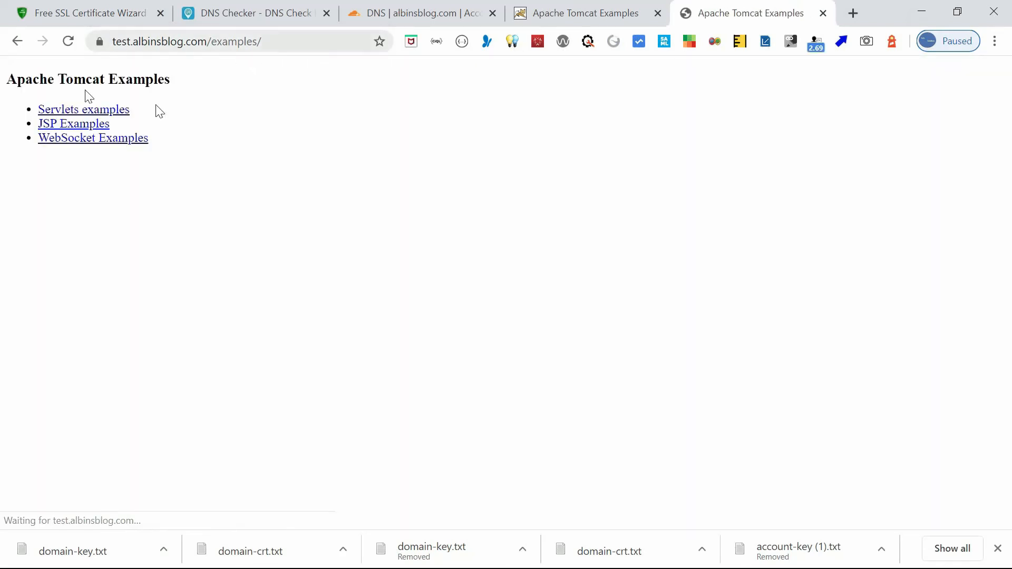
mouse_move(98, 41)
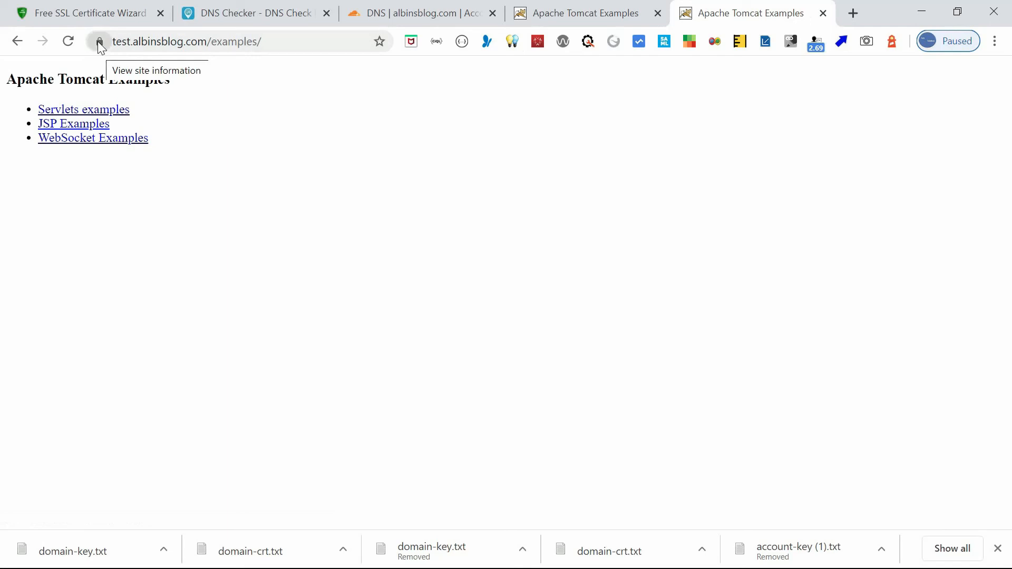
- Inspect the padlock's certificate, confirming it is valid from Let's Encrypt Authority X3
click(99, 42)
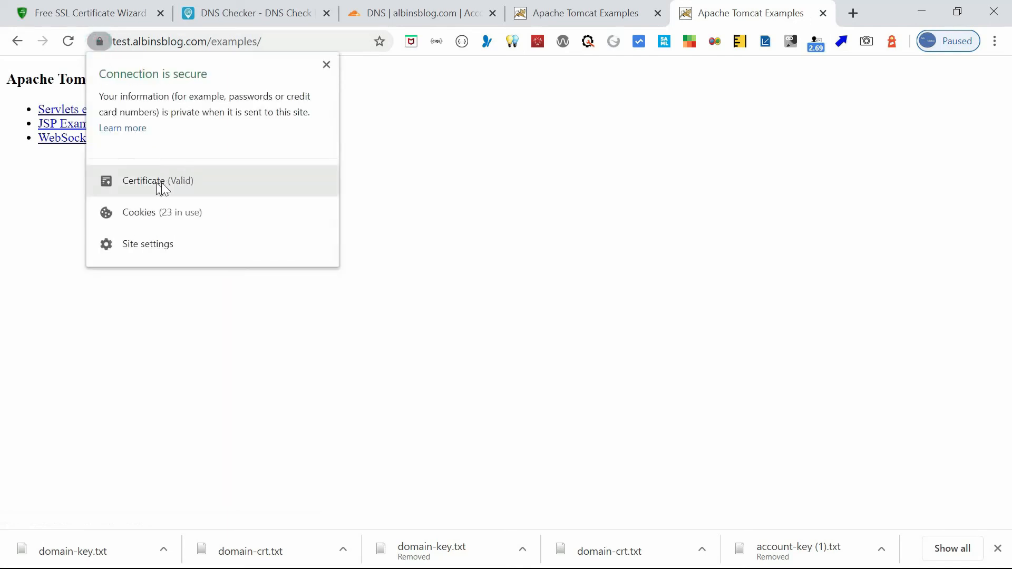
click(158, 181)
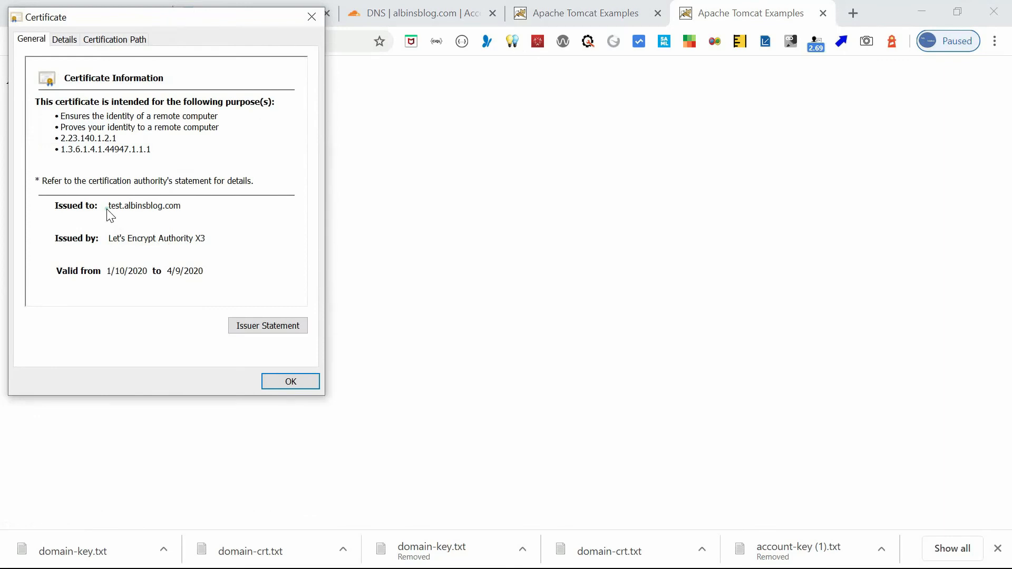
mouse_move(138, 271)
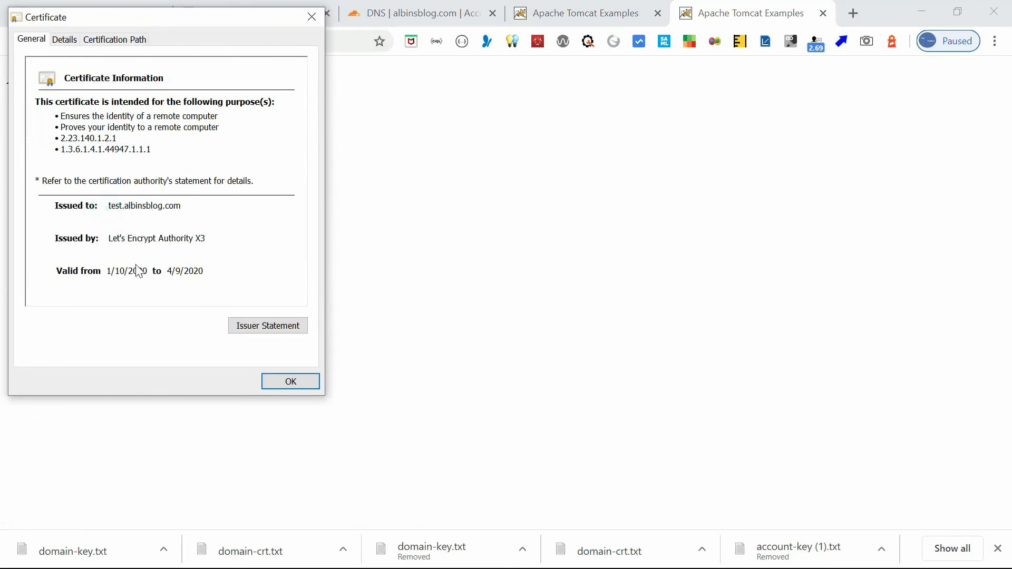
mouse_move(227, 244)
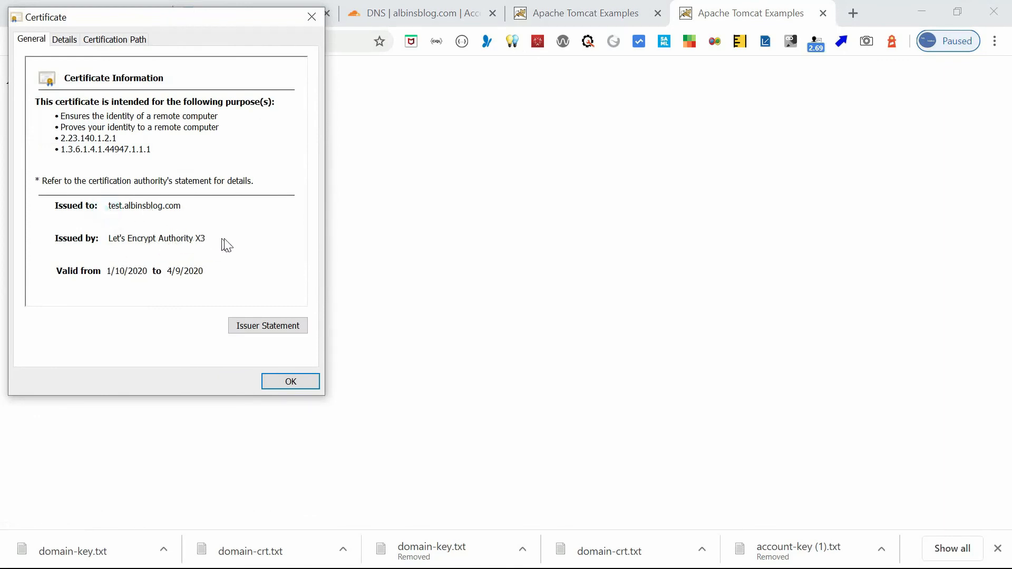
mouse_move(210, 285)
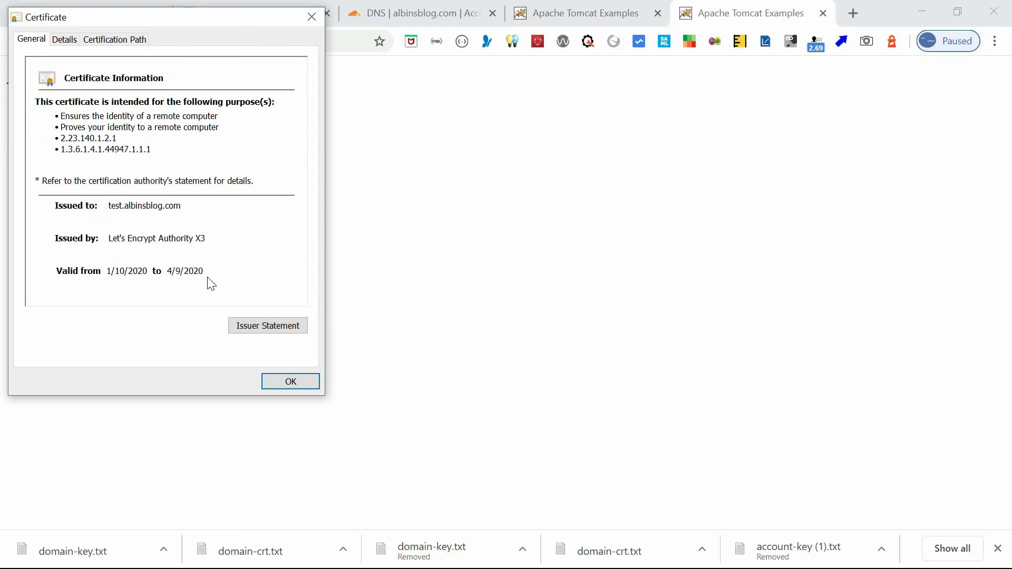
mouse_move(179, 284)
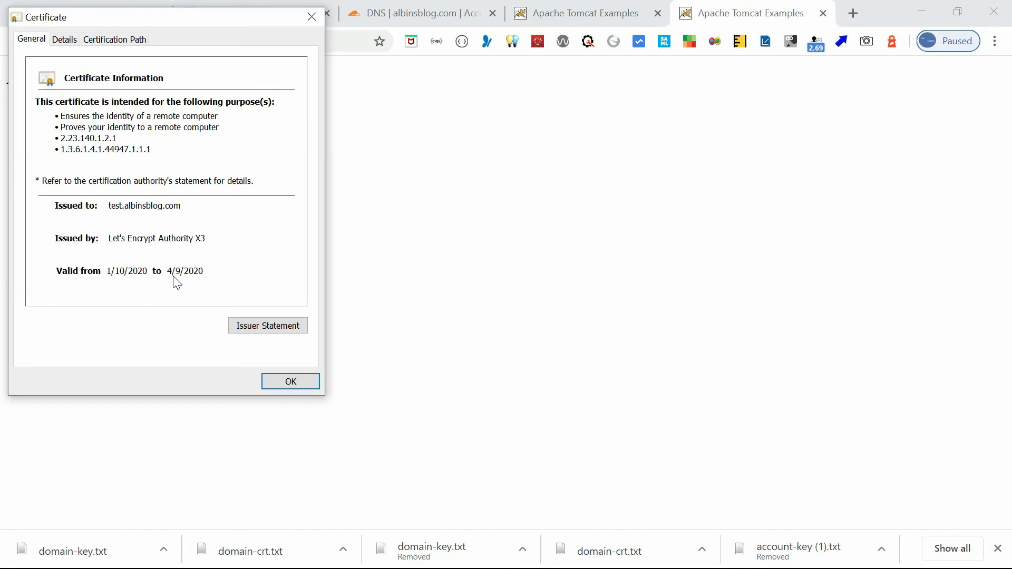
click(290, 382)
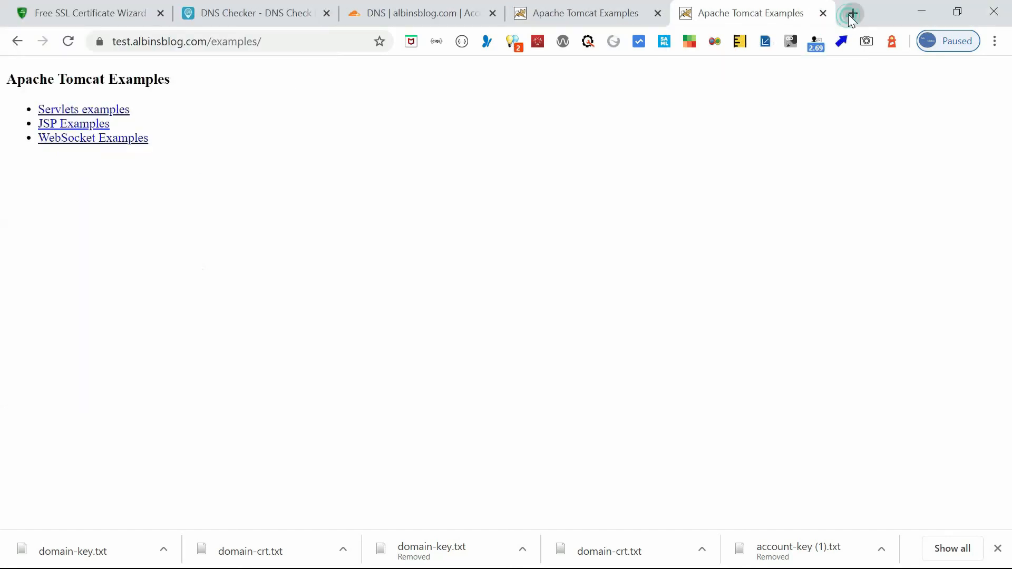
click(851, 13)
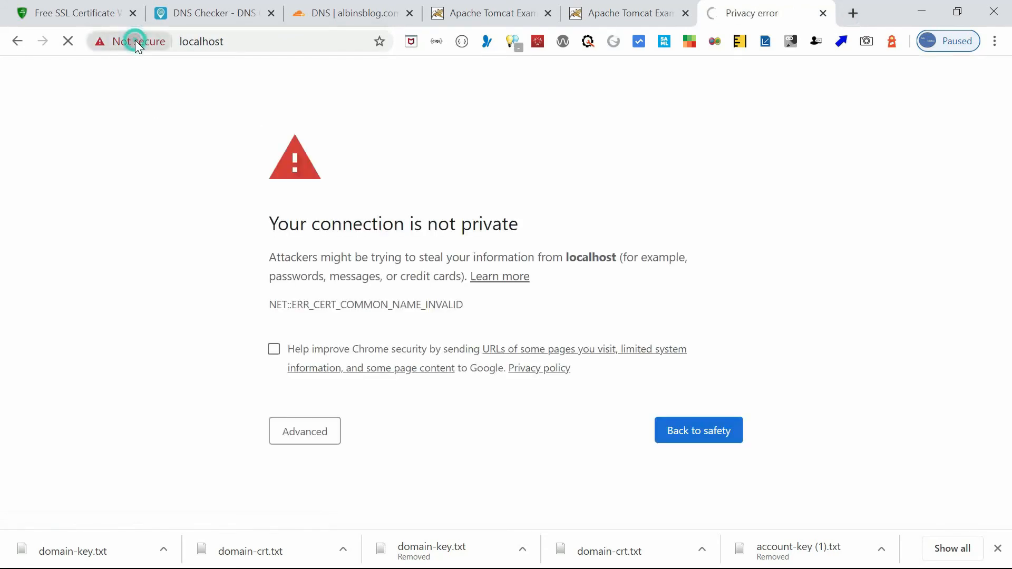
click(133, 41)
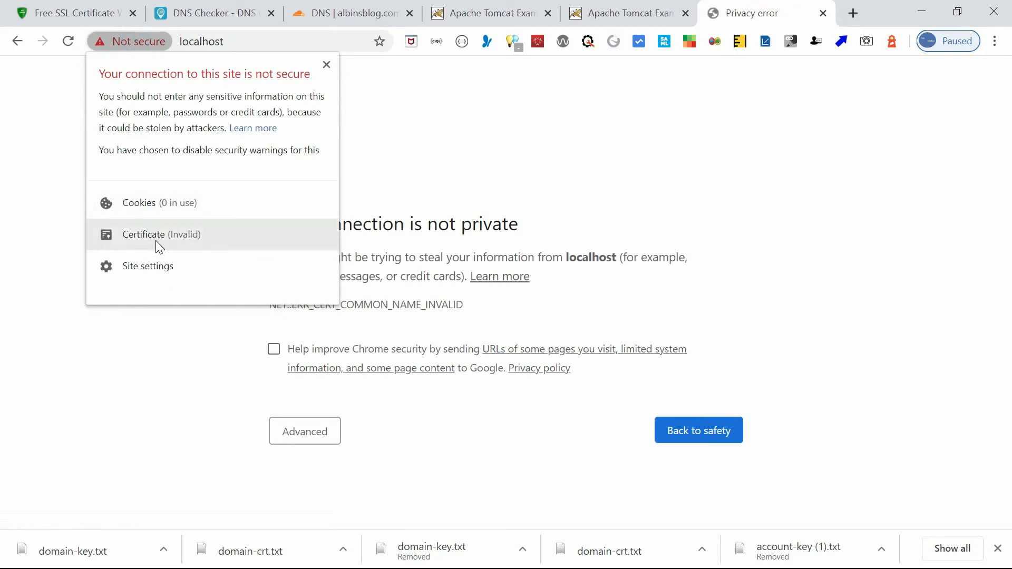
click(161, 234)
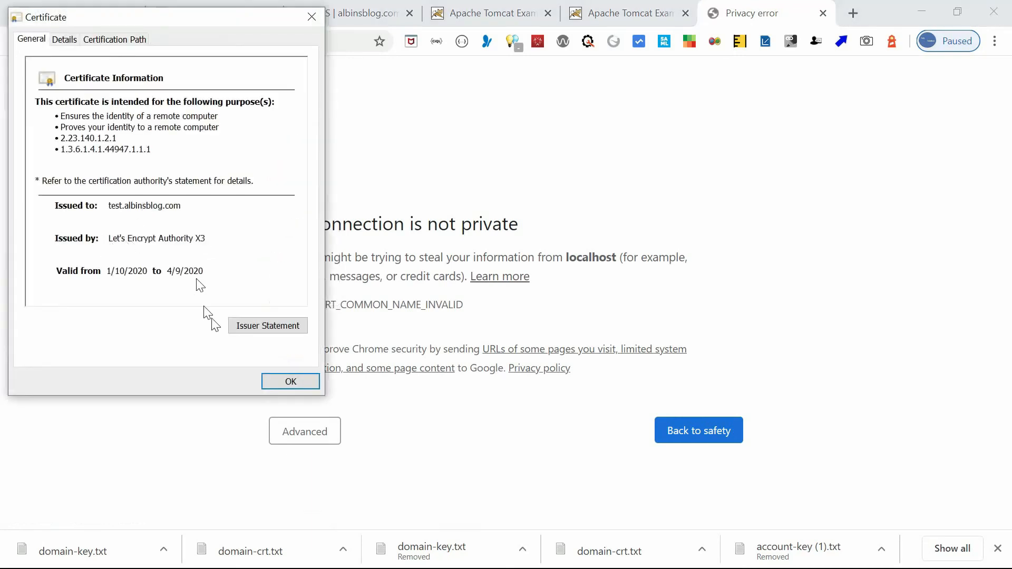
click(290, 380)
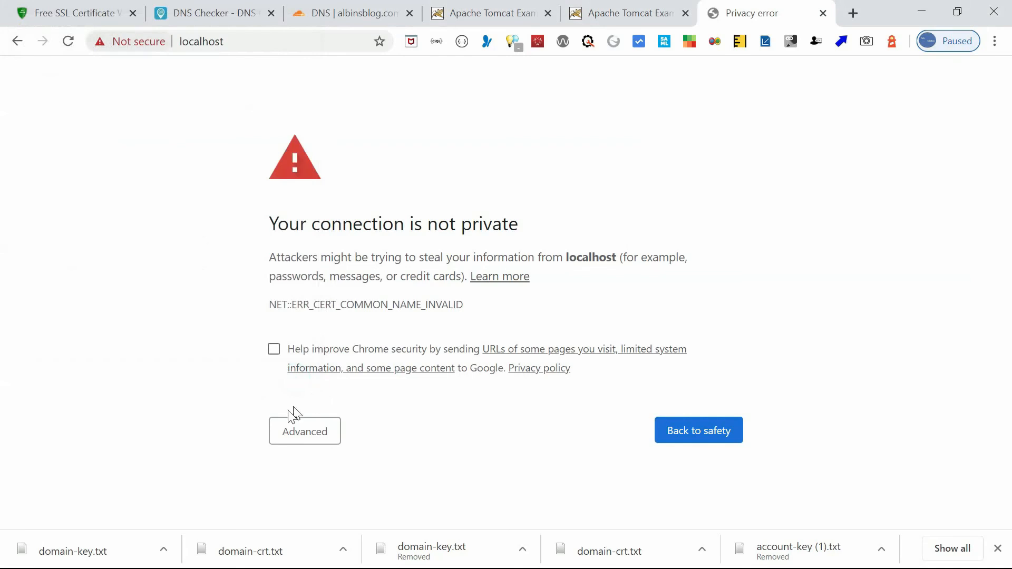
- Use Advanced and Proceed to localhost (unsafe) to load the Tomcat page anyway
click(305, 431)
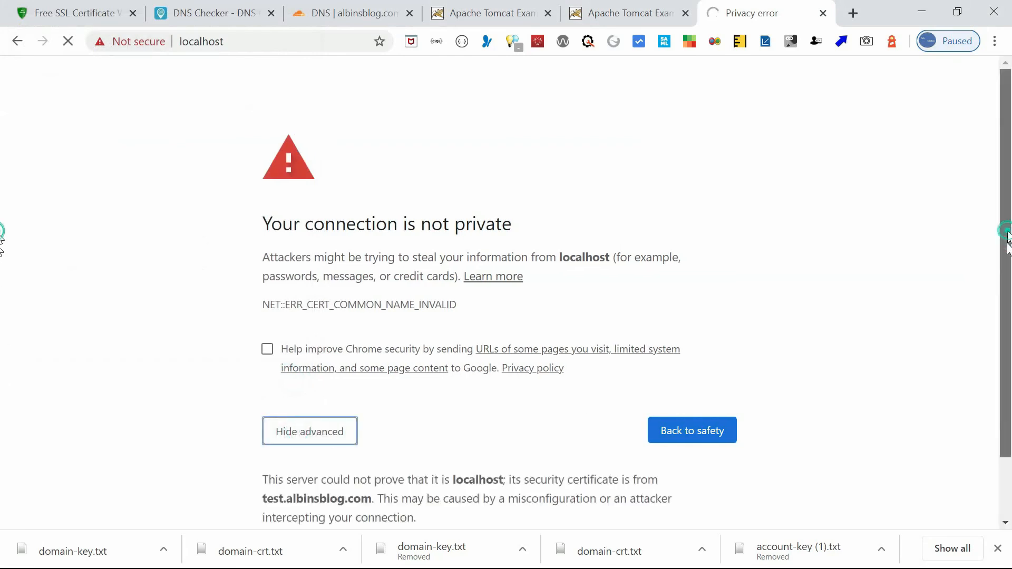
scroll(down, 3)
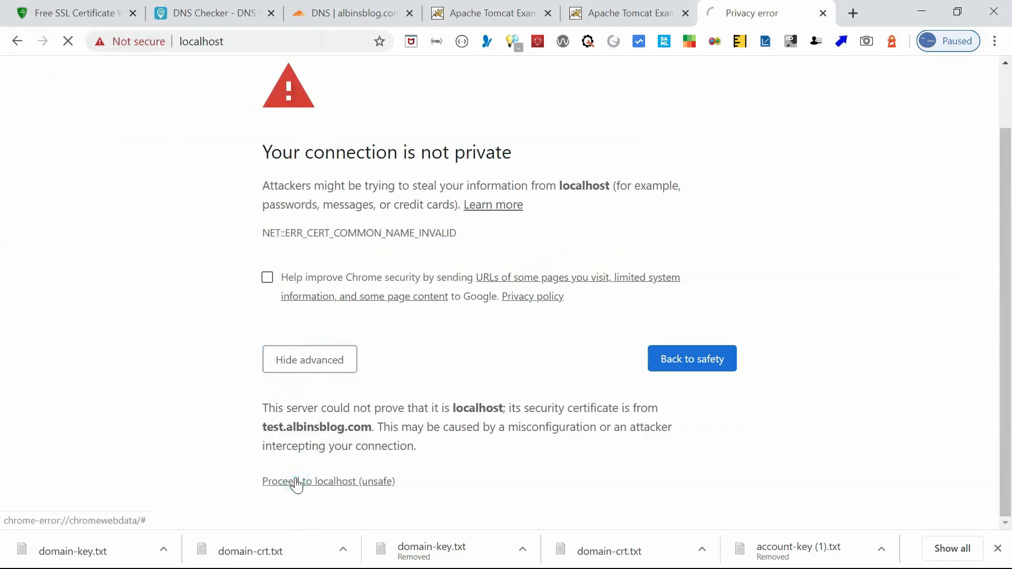
click(328, 481)
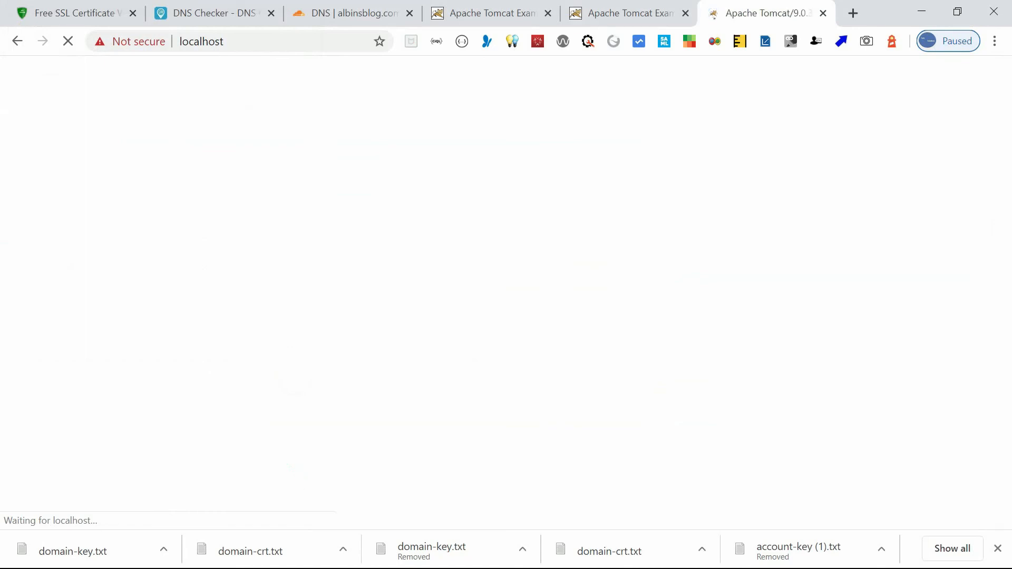